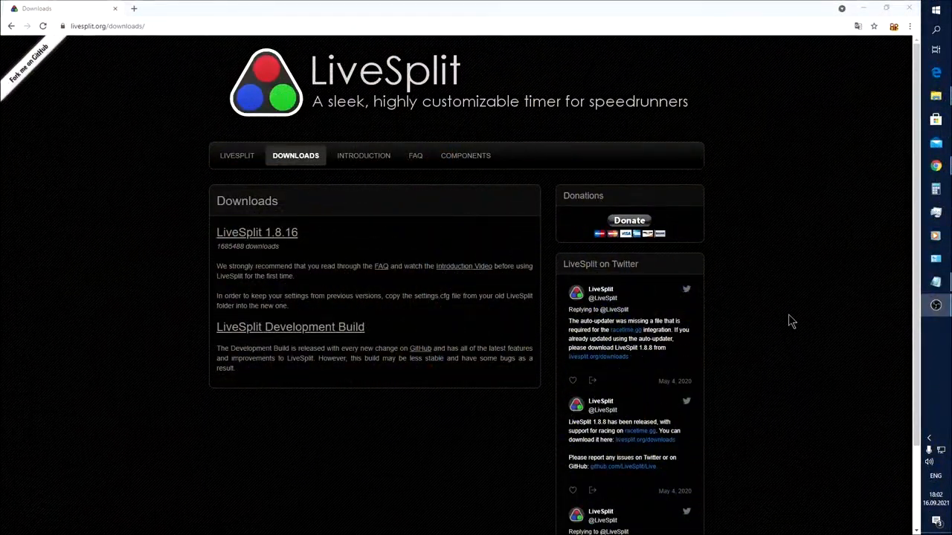
mouse_move(797, 311)
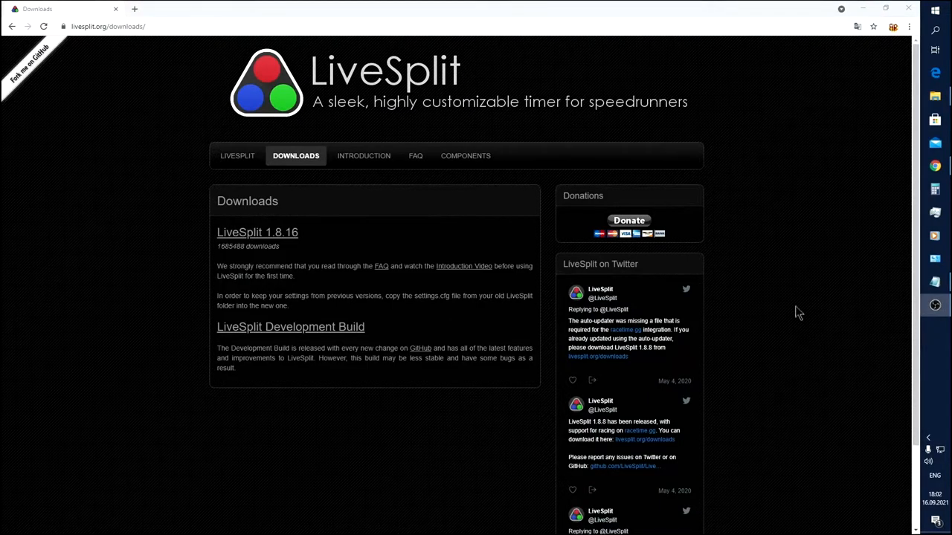
mouse_move(185, 250)
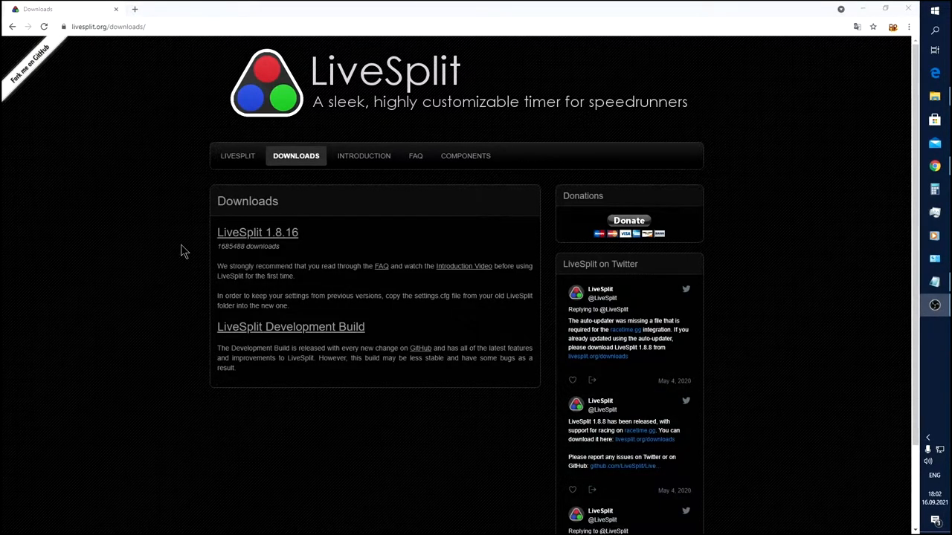
mouse_move(311, 249)
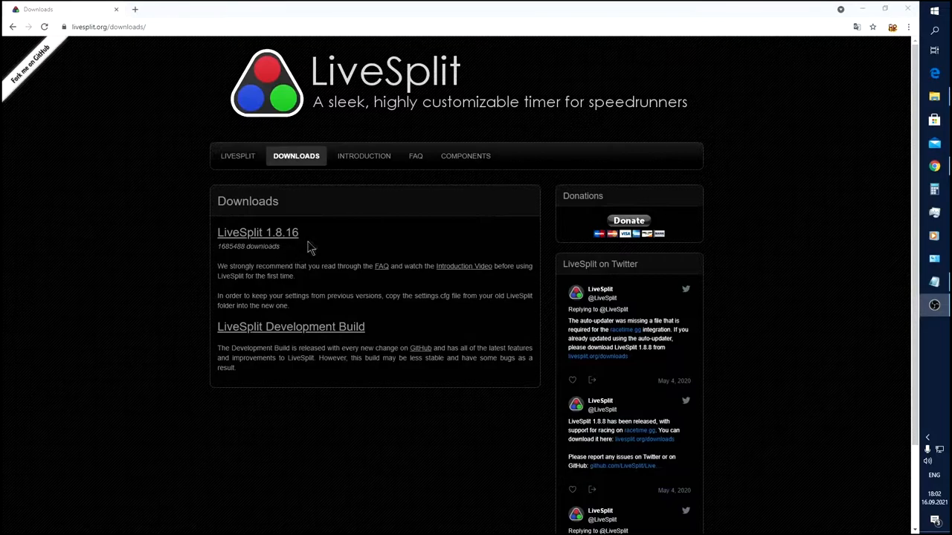
mouse_move(190, 238)
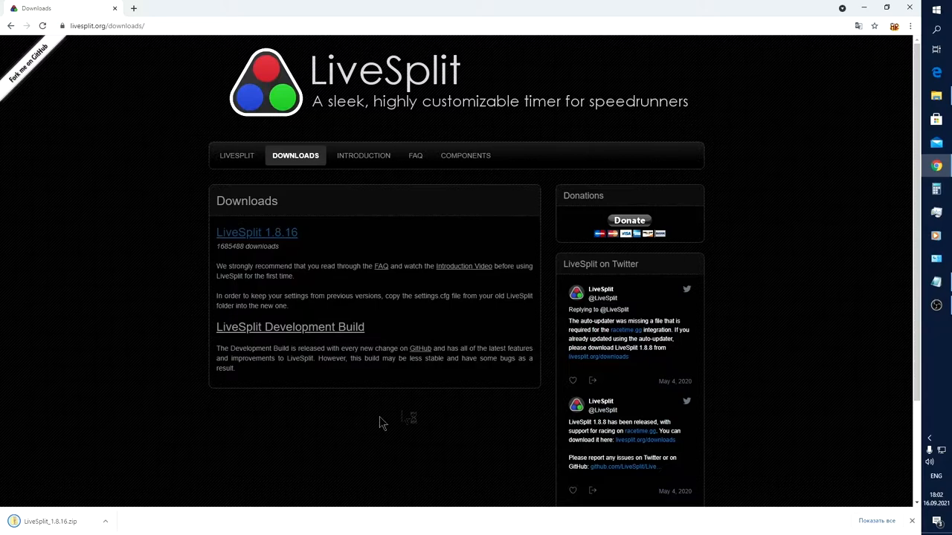
- Extract LiveSplit_1.8.16.zip from Downloads and browse the unpacked folder down to LiveSplit.exe
click(937, 95)
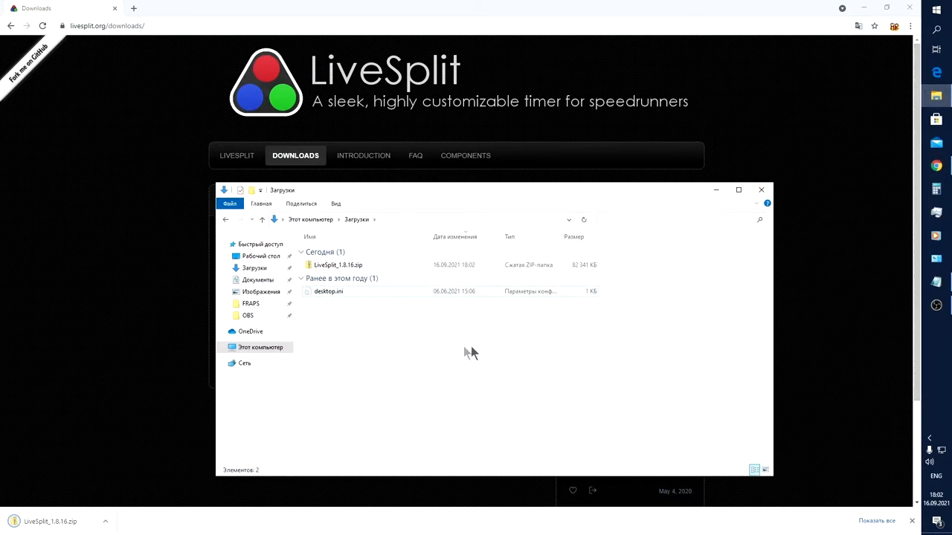
click(337, 265)
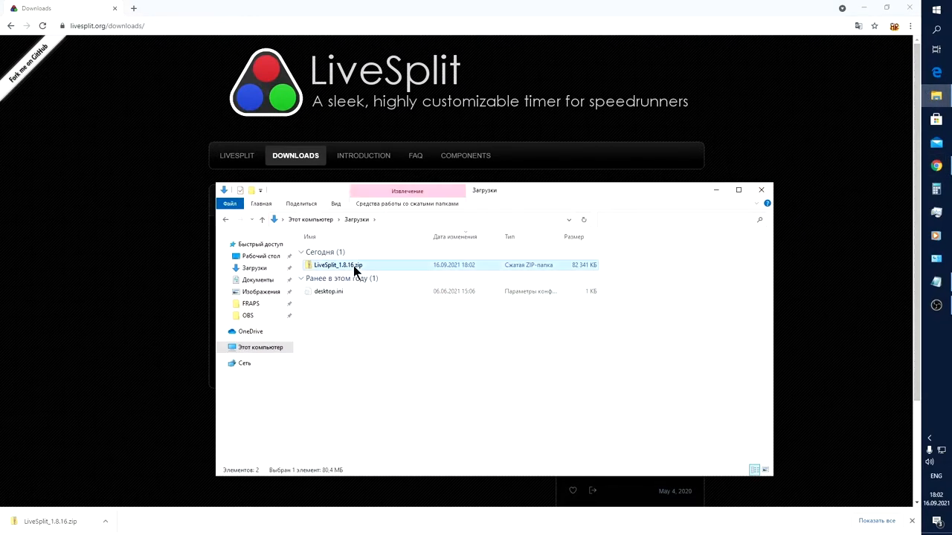
double_click(337, 265)
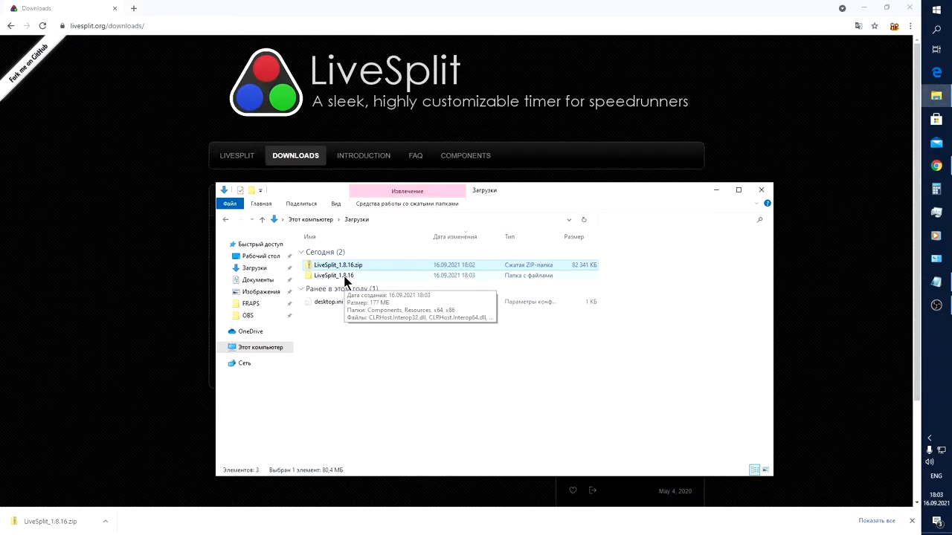
double_click(333, 276)
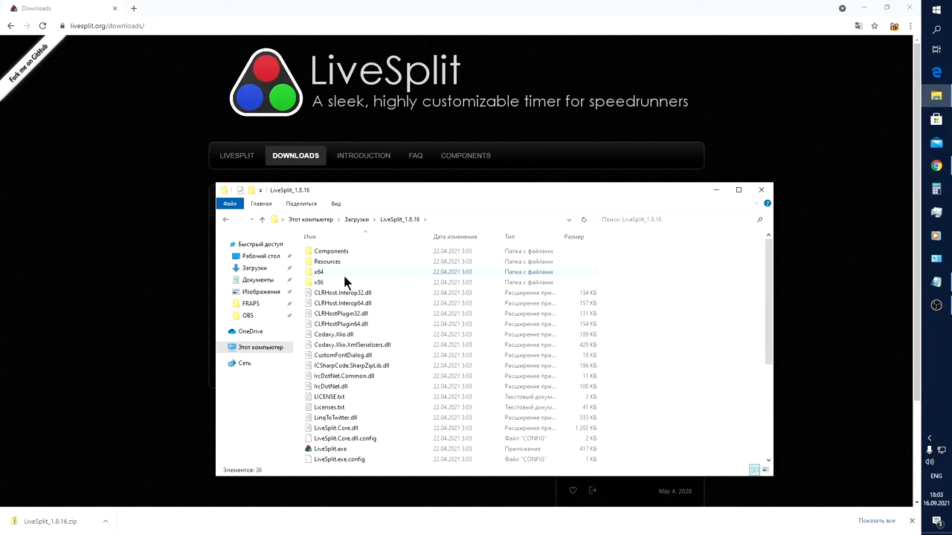
scroll(down, 3)
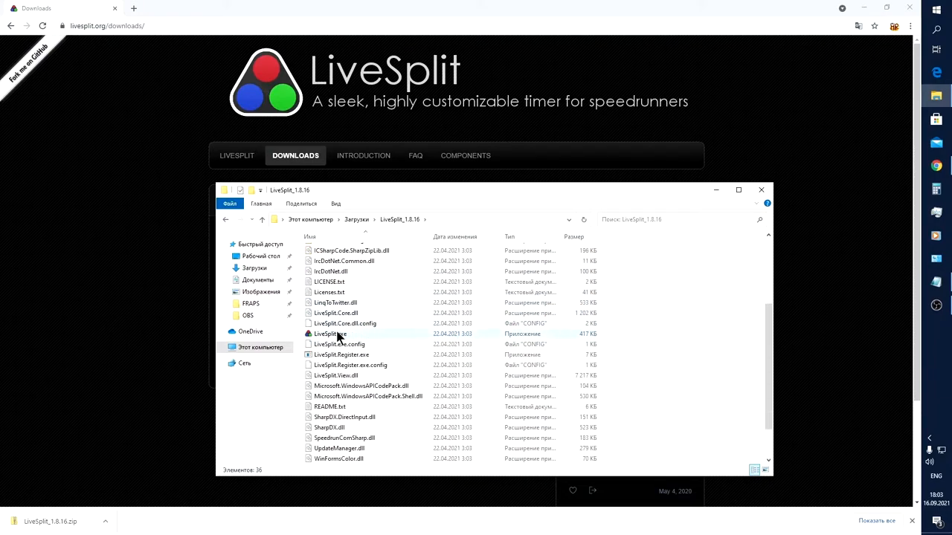
mouse_move(330, 336)
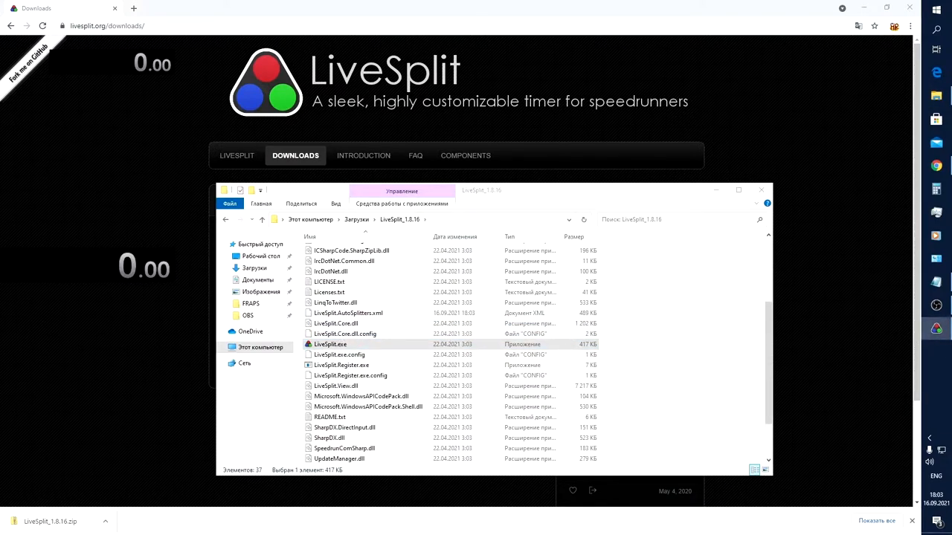
mouse_move(179, 82)
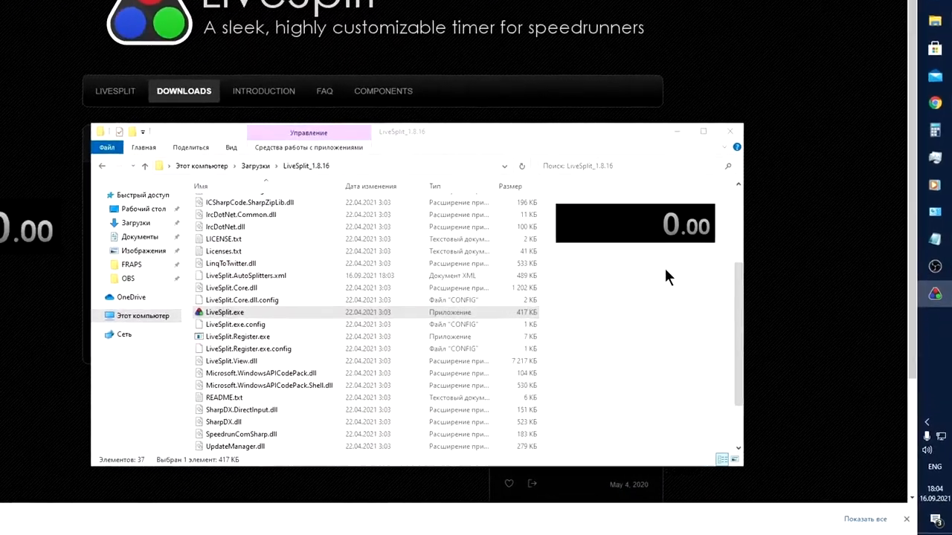
- Review the Start/Split, Reset, Skip, Undo and Pause hotkey bindings in Settings
right_click(637, 223)
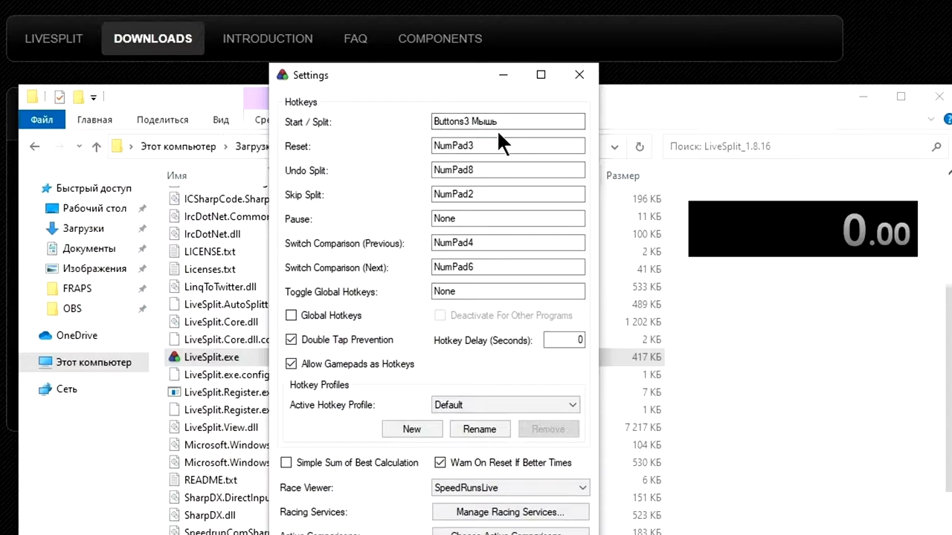
click(507, 146)
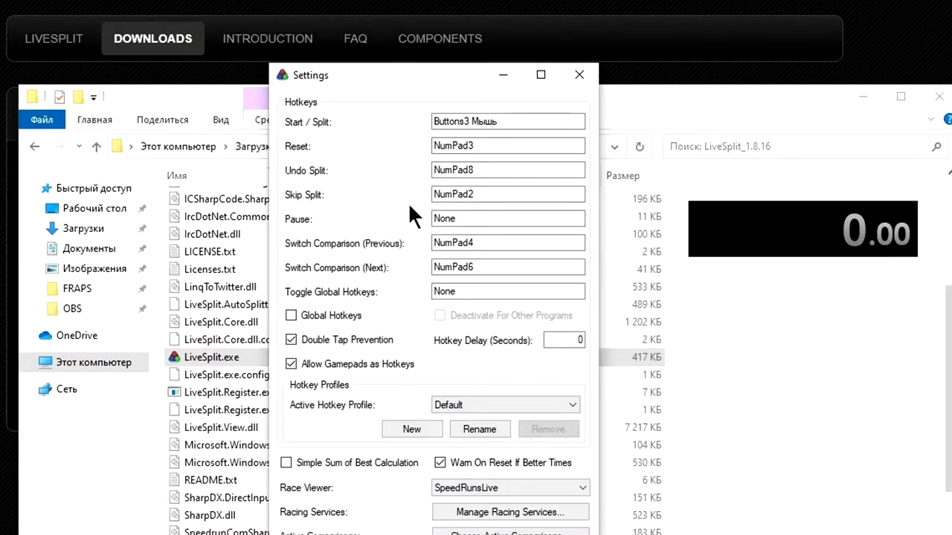
click(509, 146)
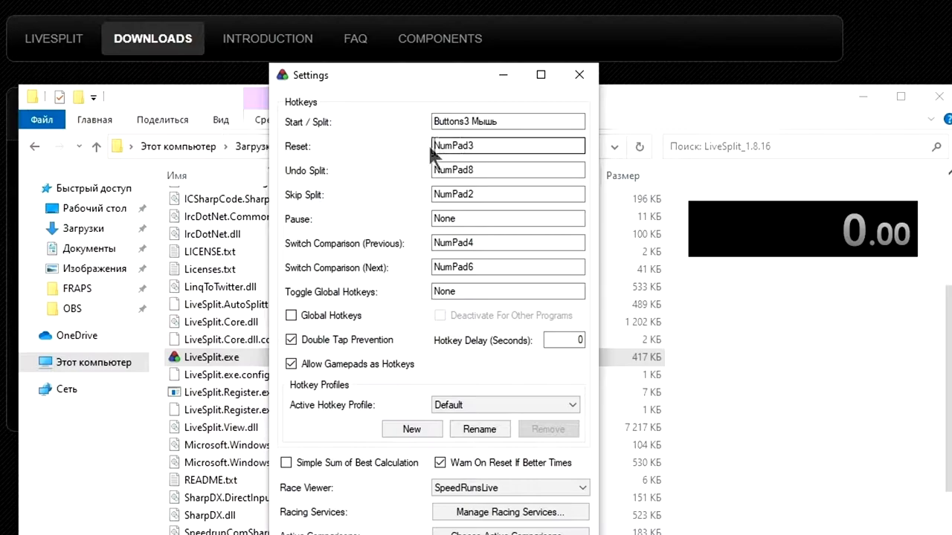
mouse_move(413, 215)
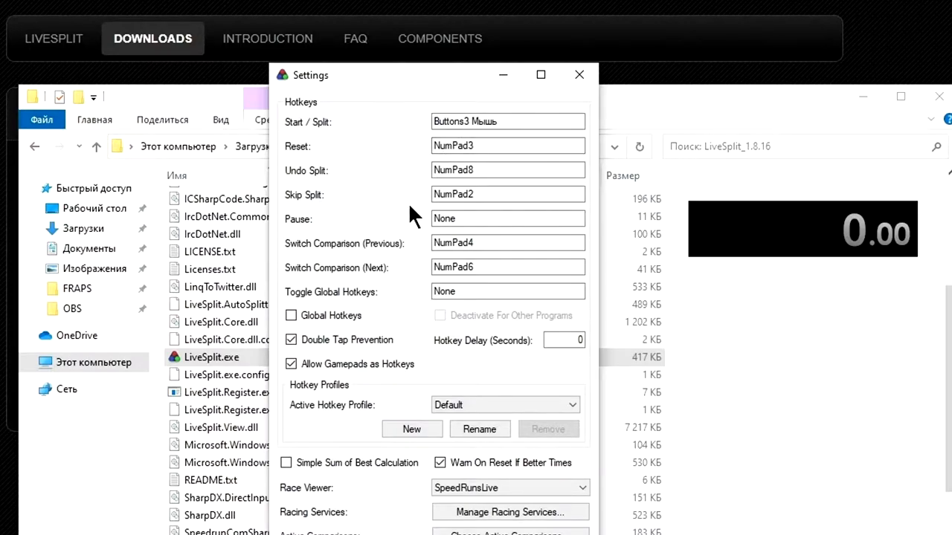
mouse_move(422, 215)
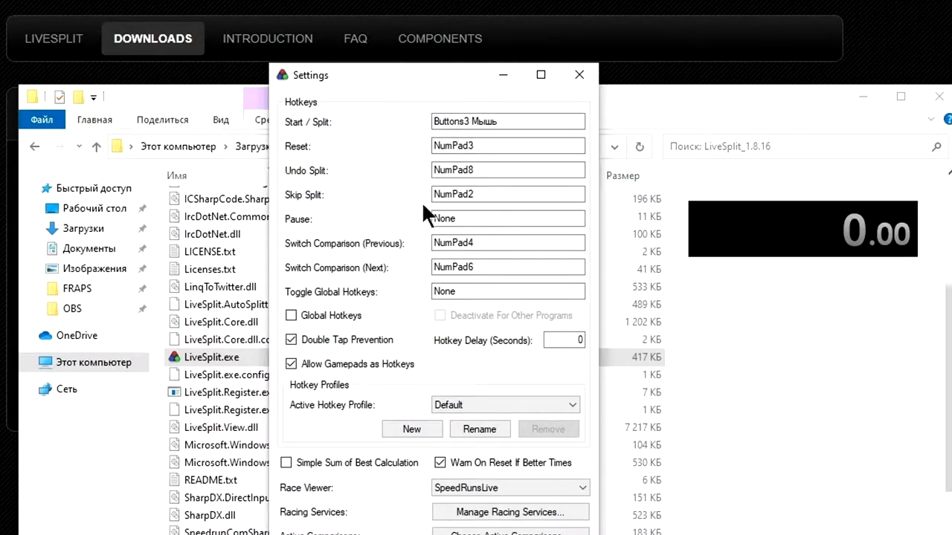
click(509, 169)
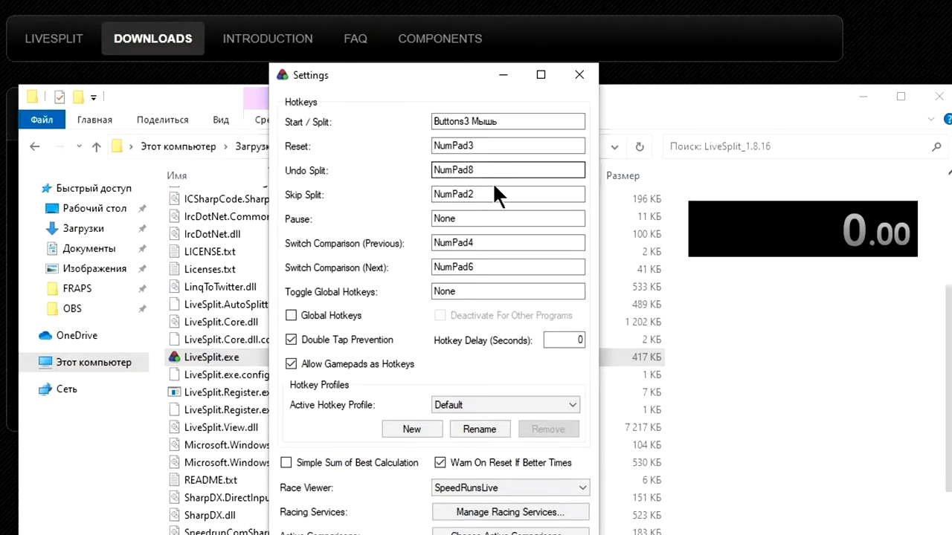
click(508, 193)
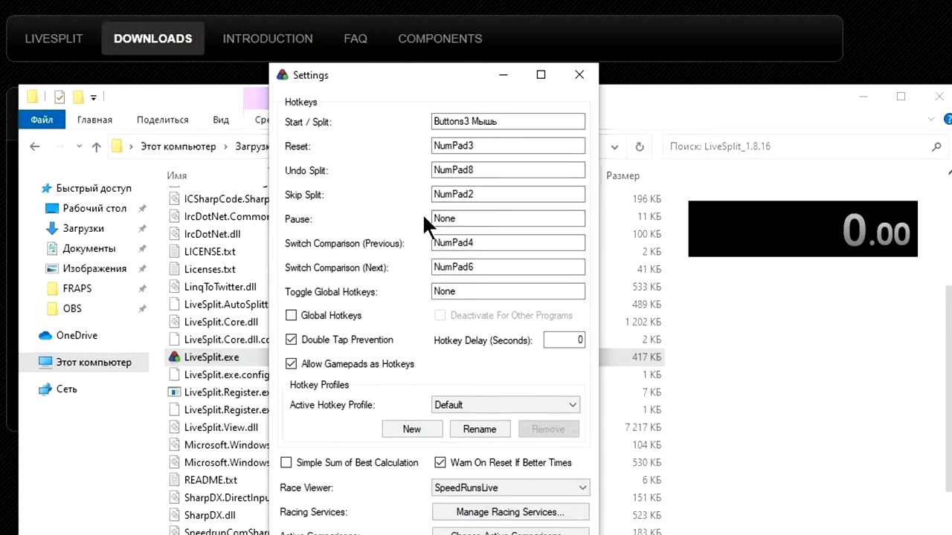
click(509, 217)
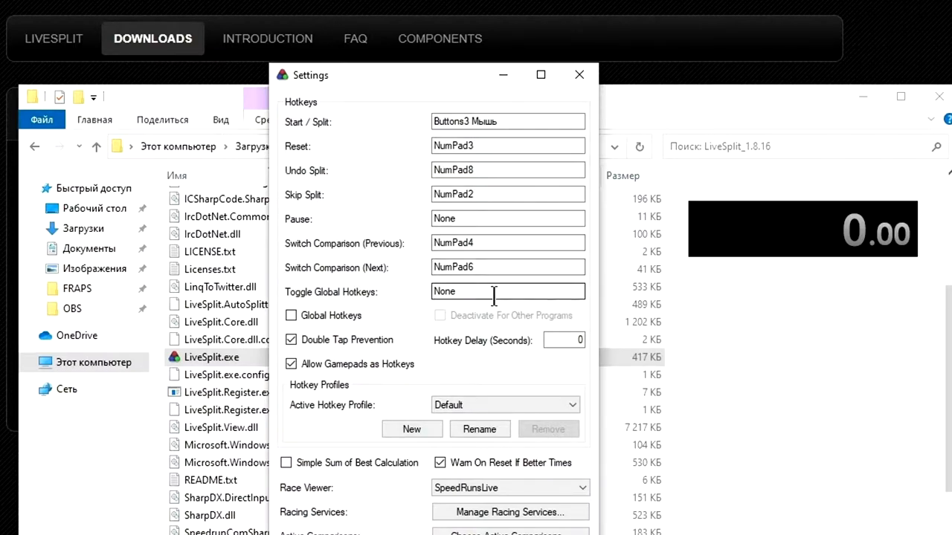
- Bind Toggle Global Hotkeys to NumPad9
click(509, 290)
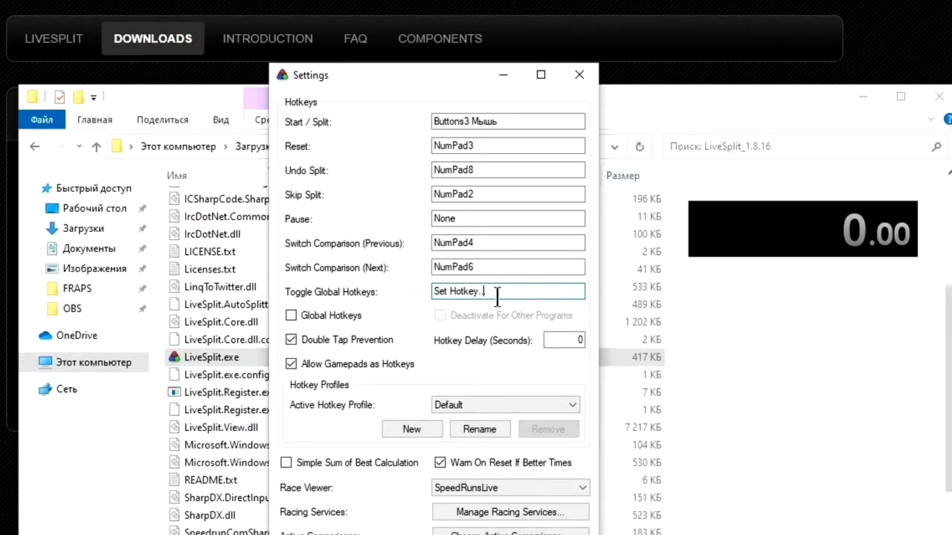
key(NumPad9)
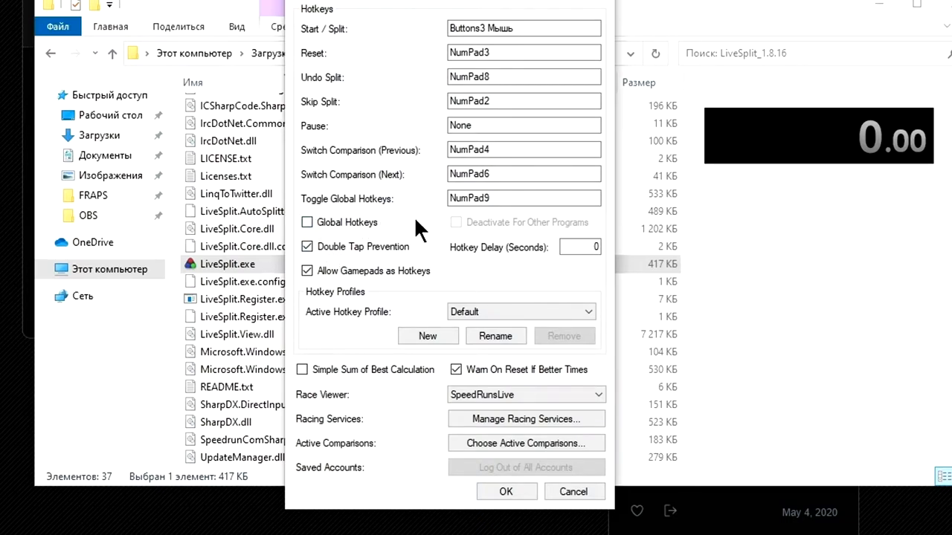
mouse_move(409, 246)
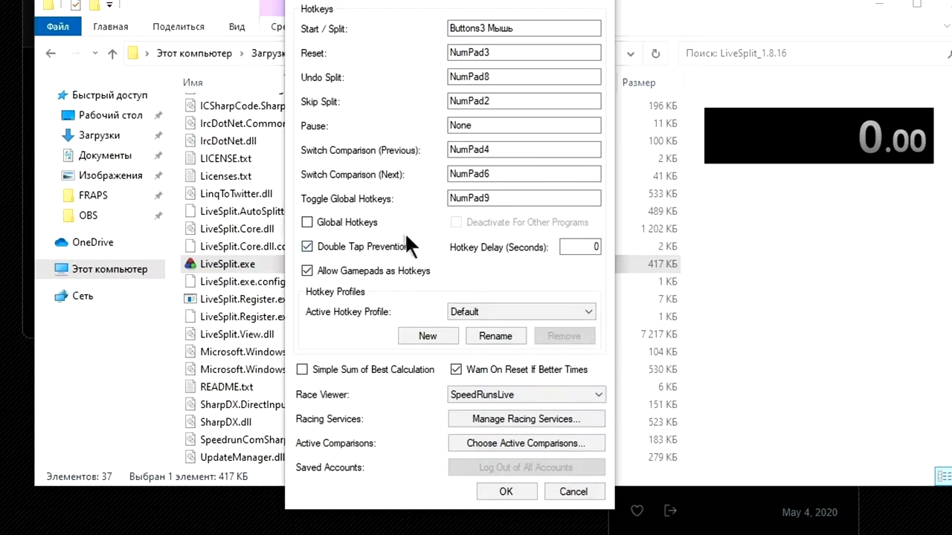
mouse_move(443, 282)
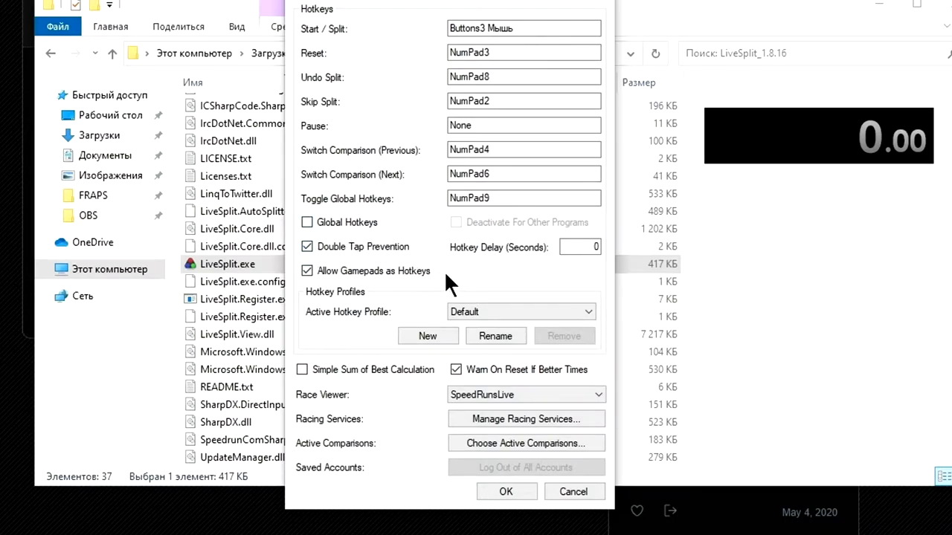
- Tick Global Hotkeys and untick Warn On Reset If Better Times
click(580, 247)
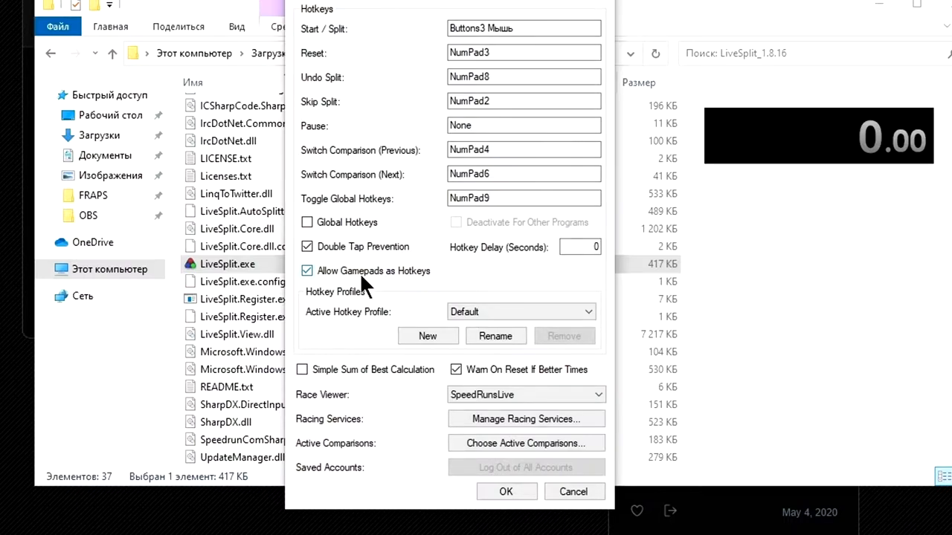
mouse_move(371, 334)
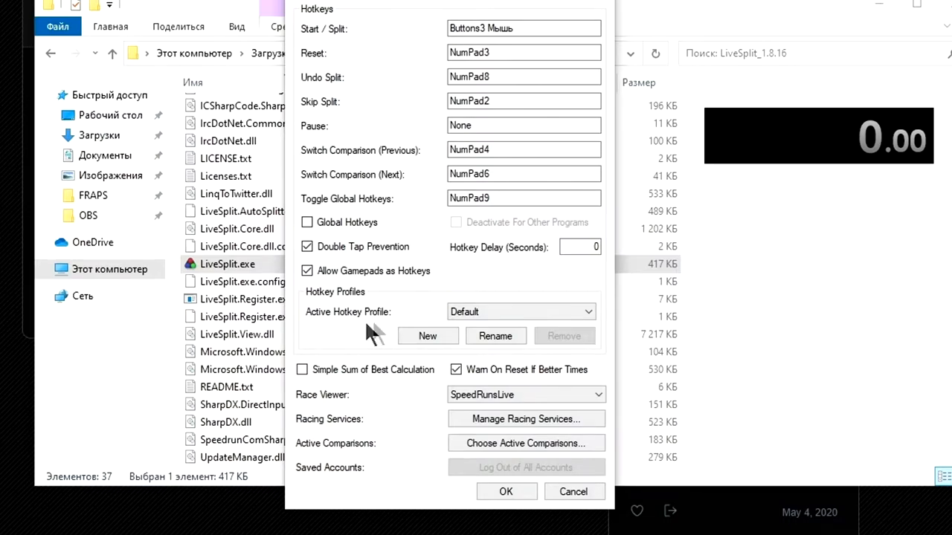
mouse_move(524, 291)
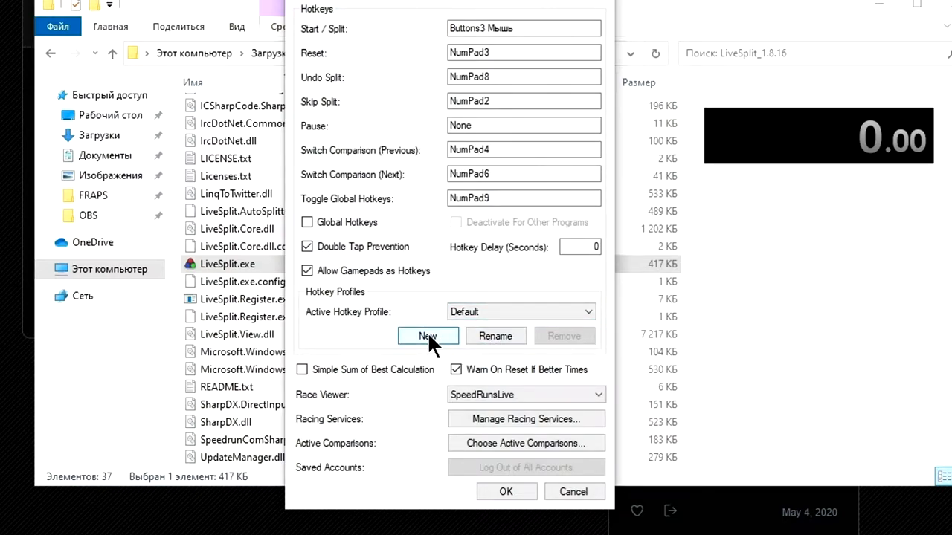
mouse_move(420, 369)
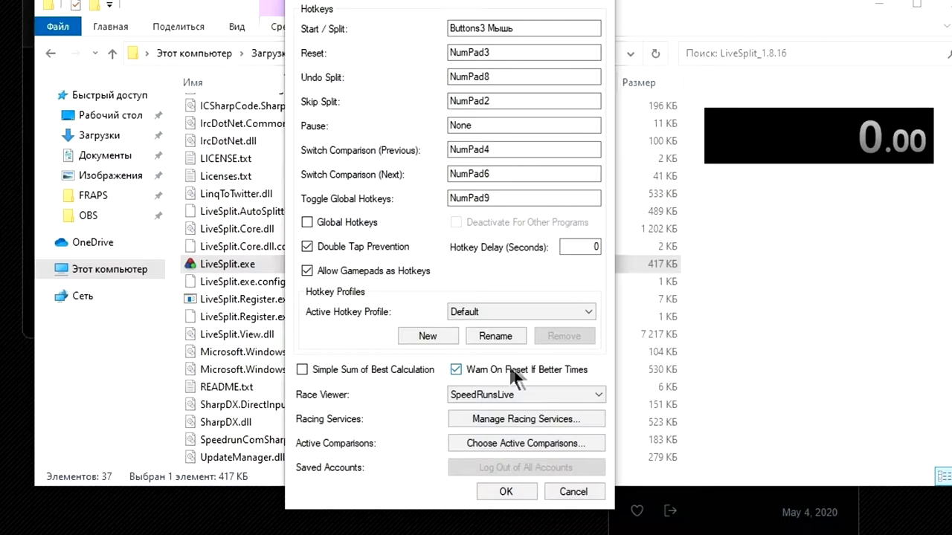
mouse_move(528, 384)
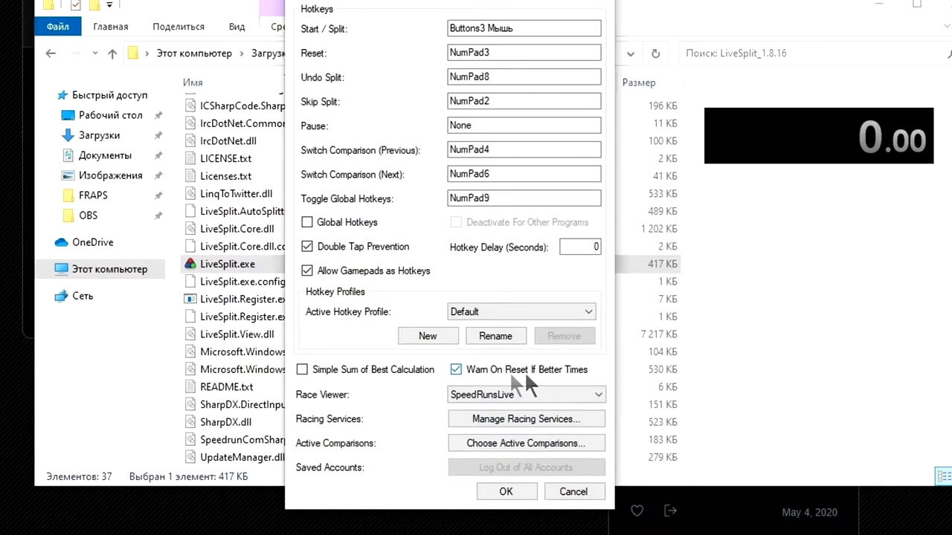
click(455, 368)
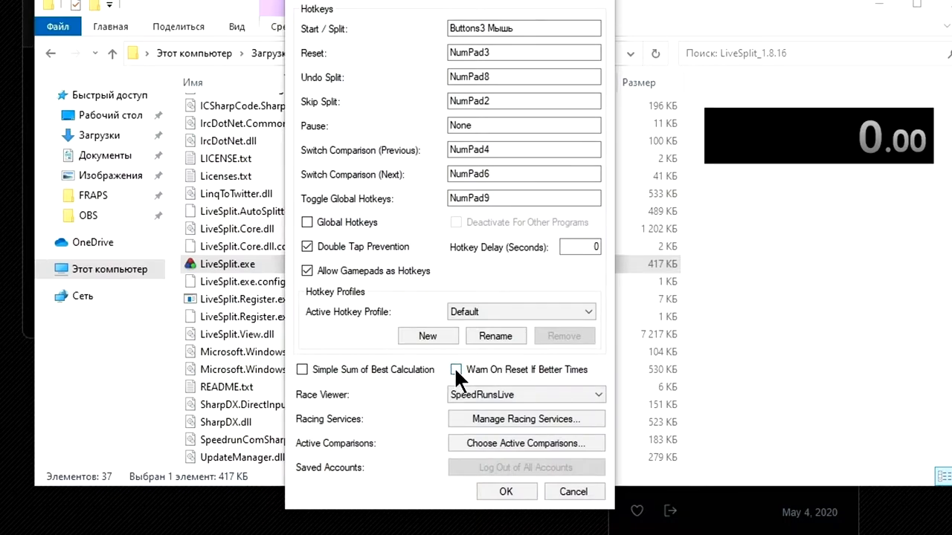
click(456, 369)
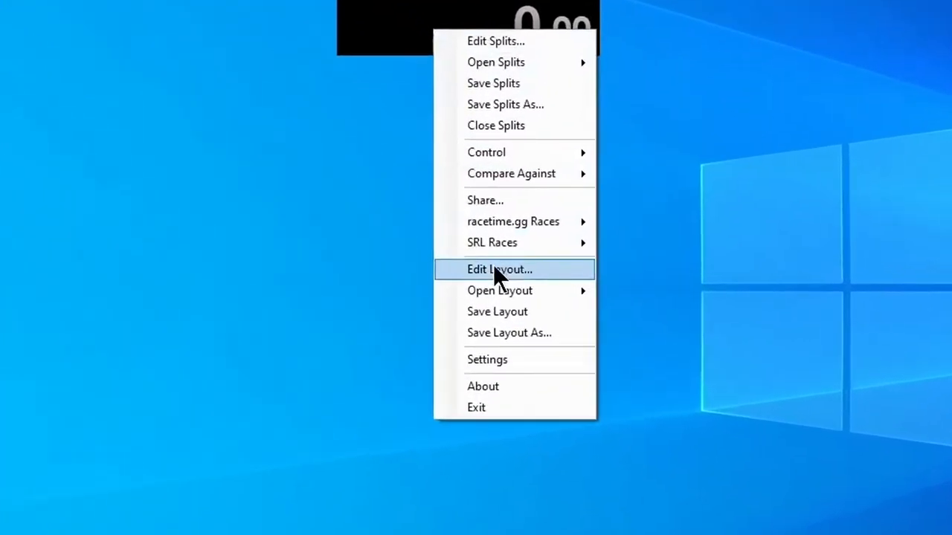
- Choose Edit Layout... to bring up the Layout Editor with its single Timer
click(500, 269)
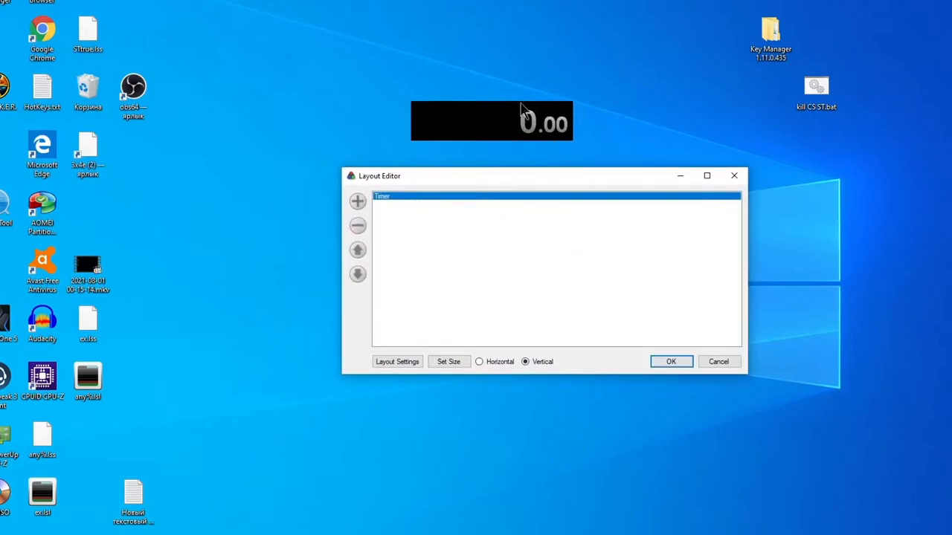
mouse_move(491, 232)
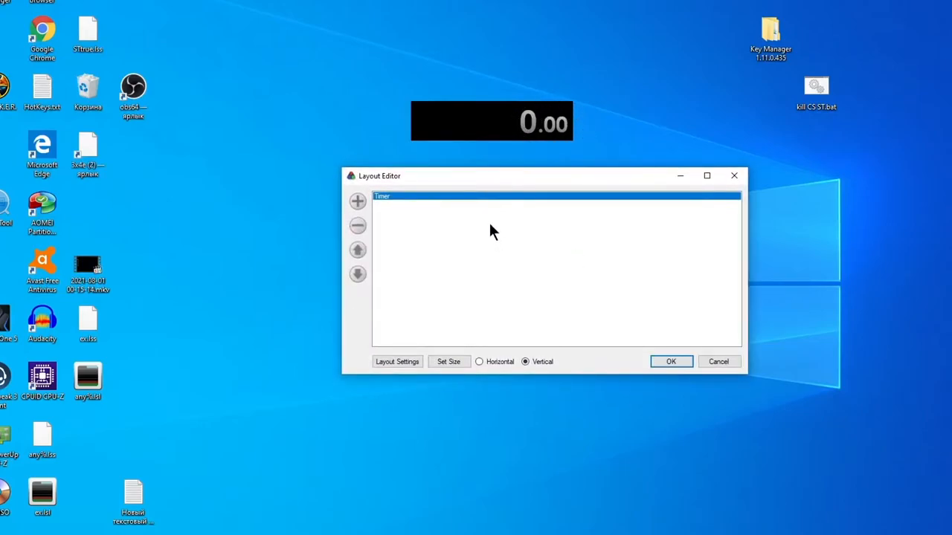
- Add Detailed Timer, Splits and Title components via the + menu, then browse other categories
click(357, 201)
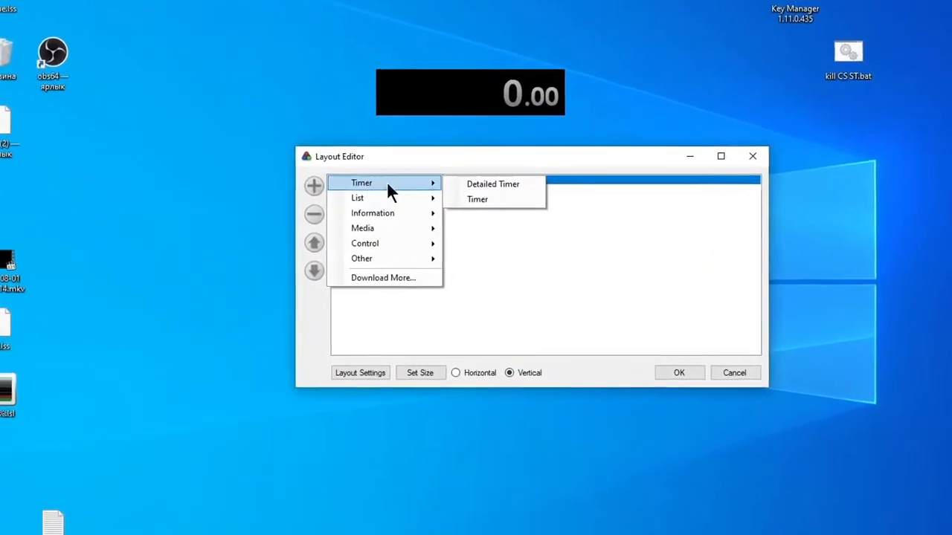
click(492, 184)
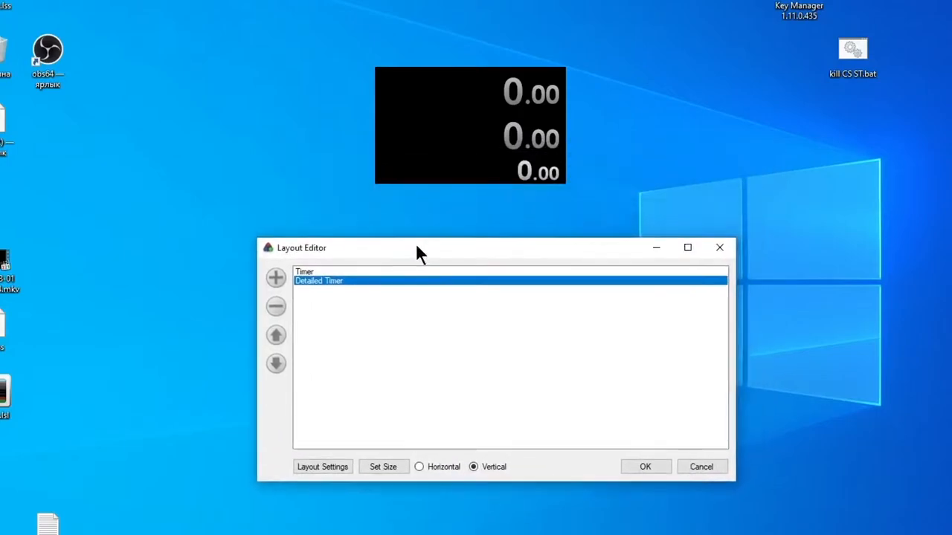
mouse_move(446, 354)
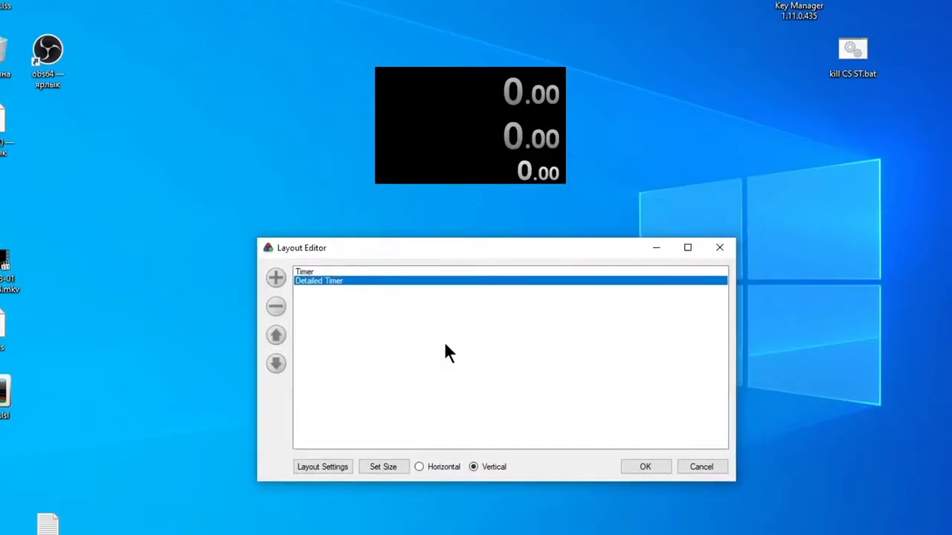
click(276, 279)
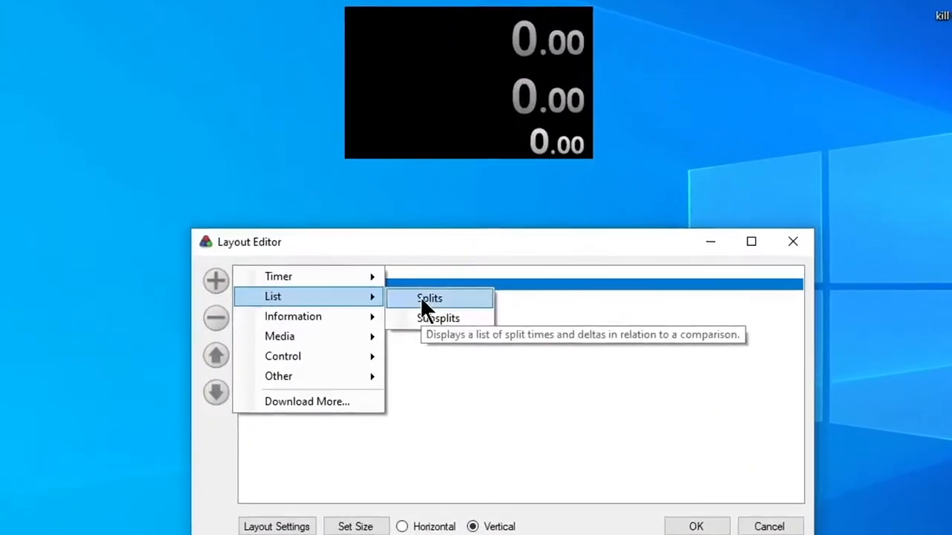
click(428, 297)
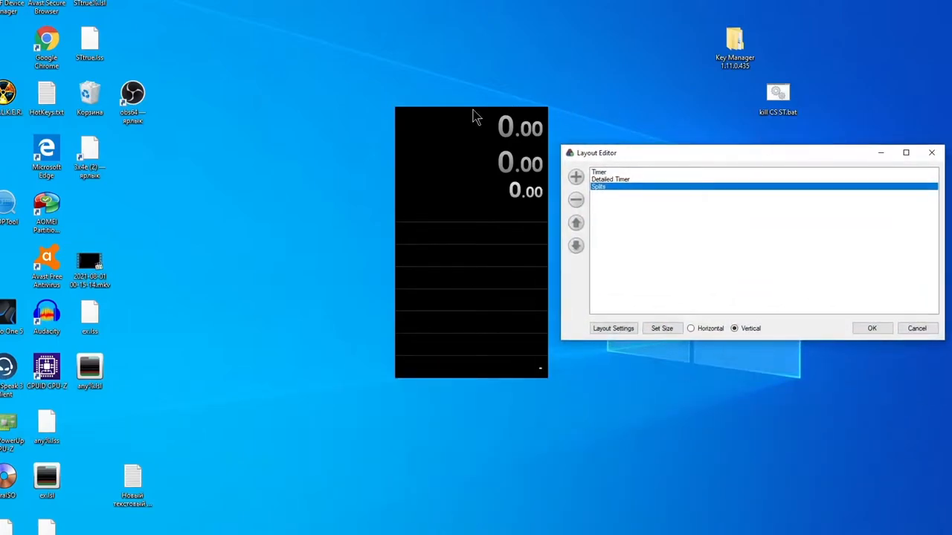
mouse_move(884, 175)
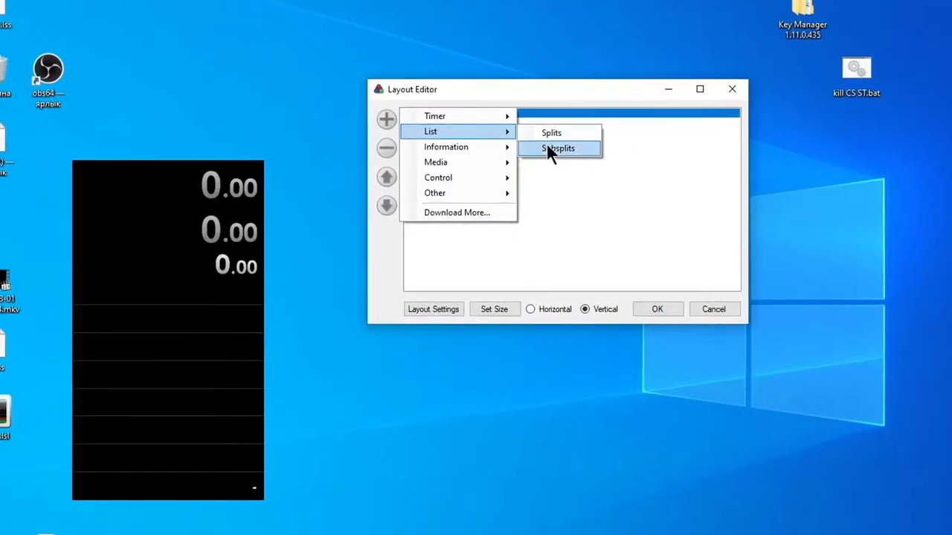
mouse_move(558, 149)
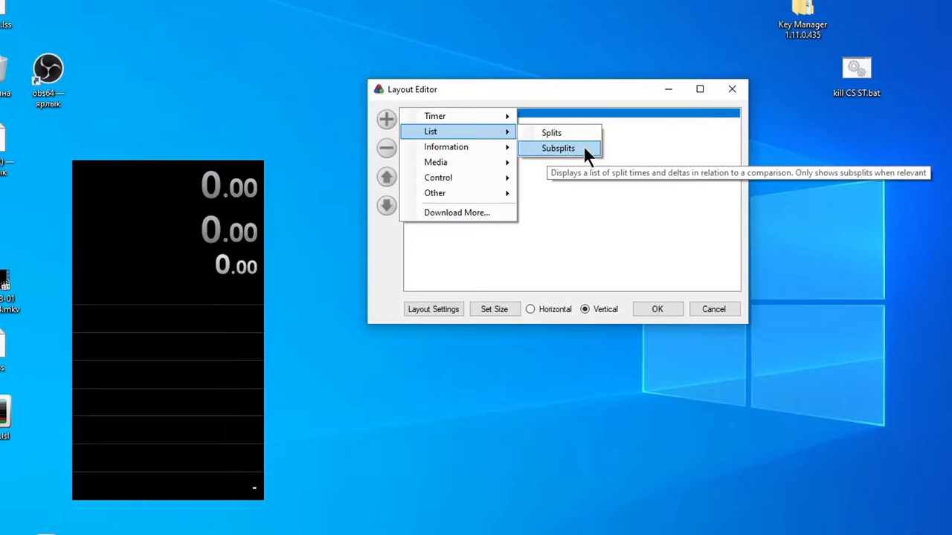
mouse_move(588, 161)
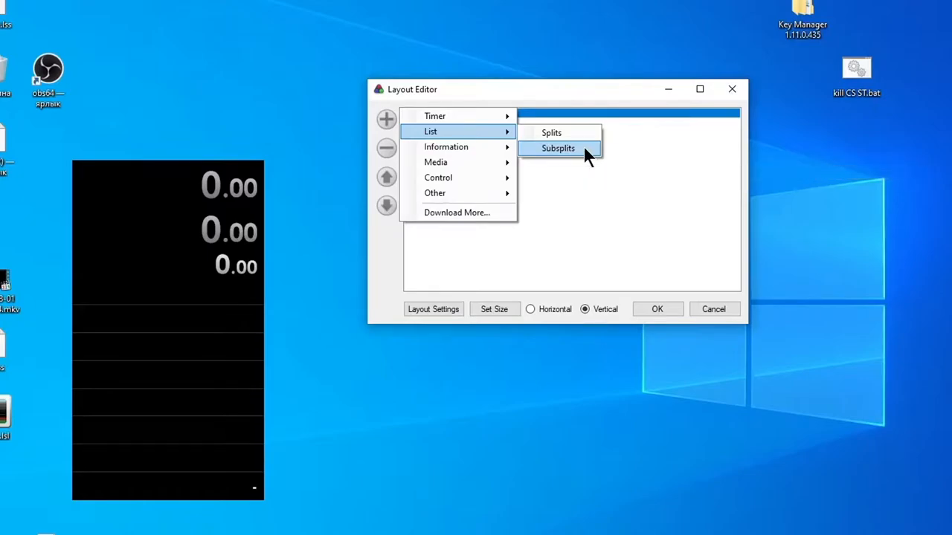
mouse_move(447, 147)
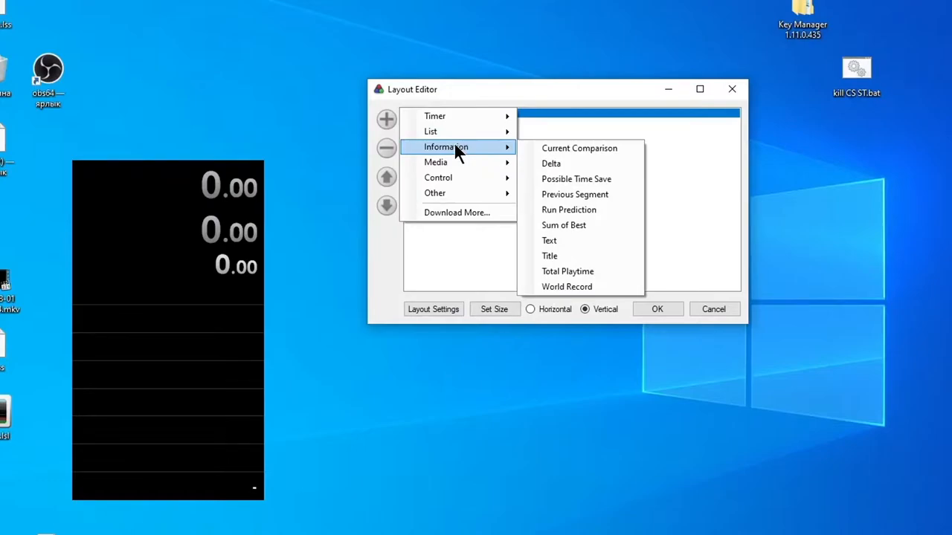
mouse_move(580, 149)
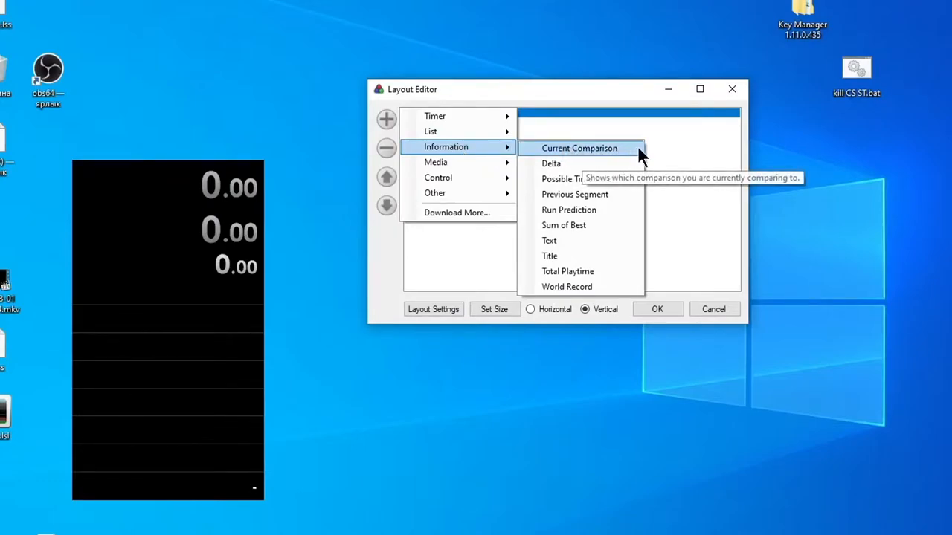
mouse_move(625, 164)
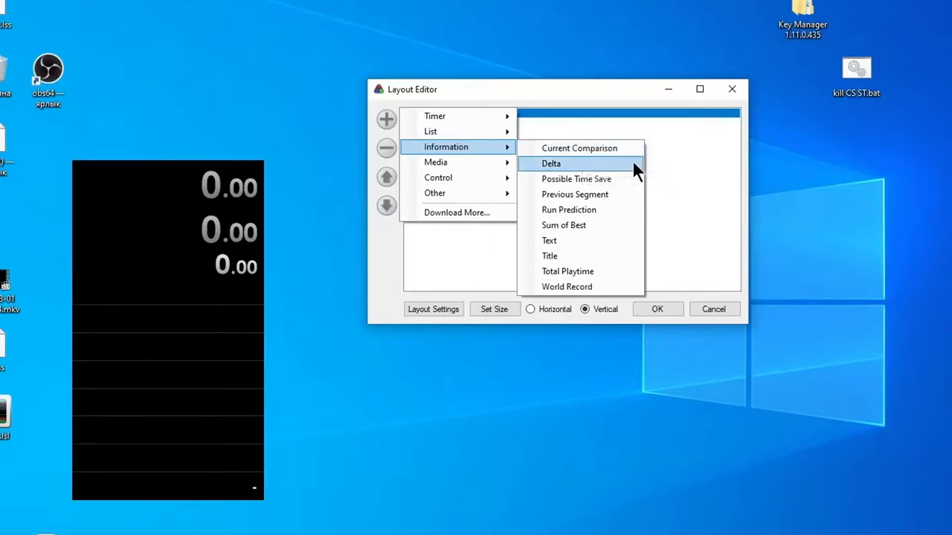
mouse_move(550, 162)
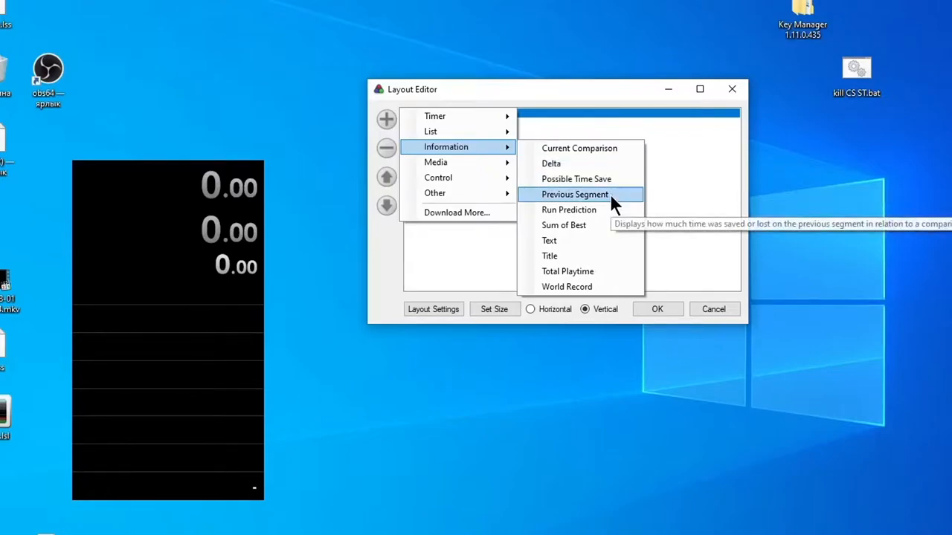
mouse_move(608, 205)
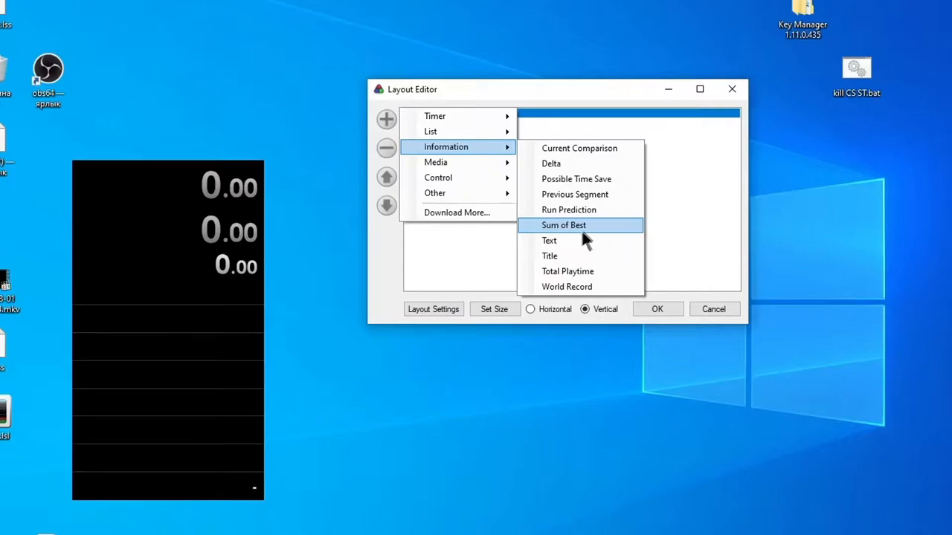
mouse_move(550, 241)
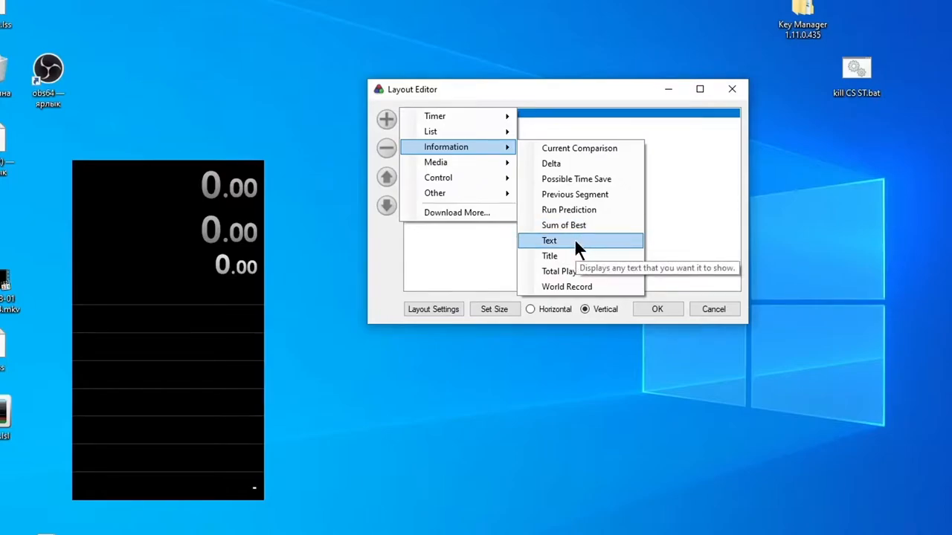
mouse_move(551, 256)
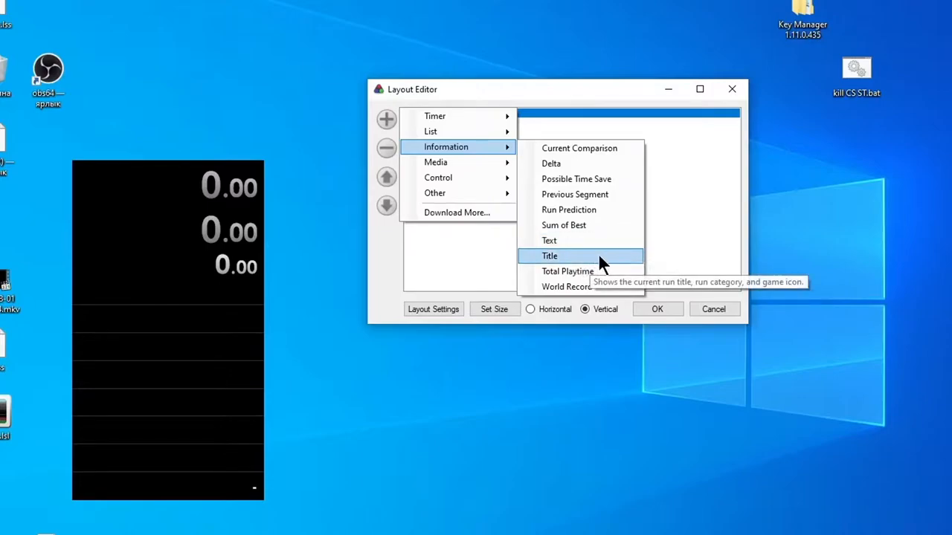
click(551, 256)
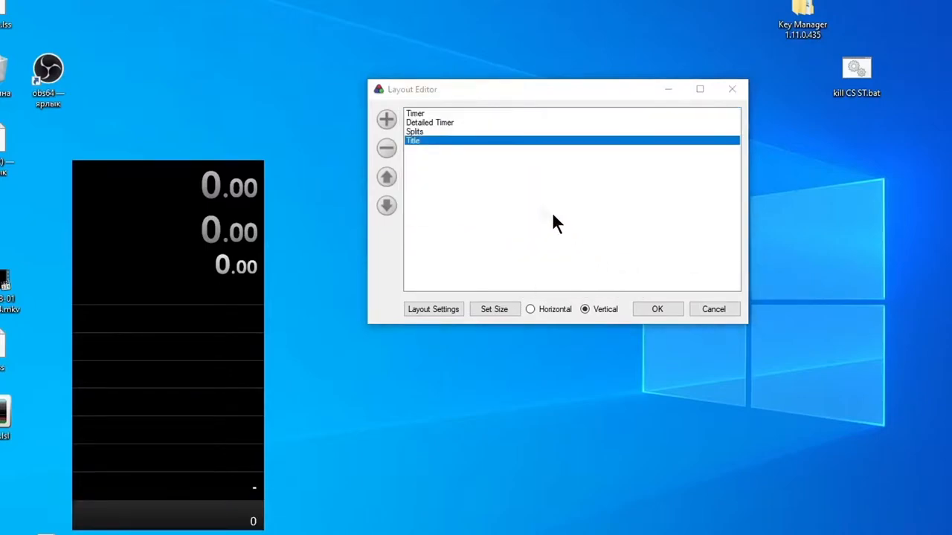
click(387, 119)
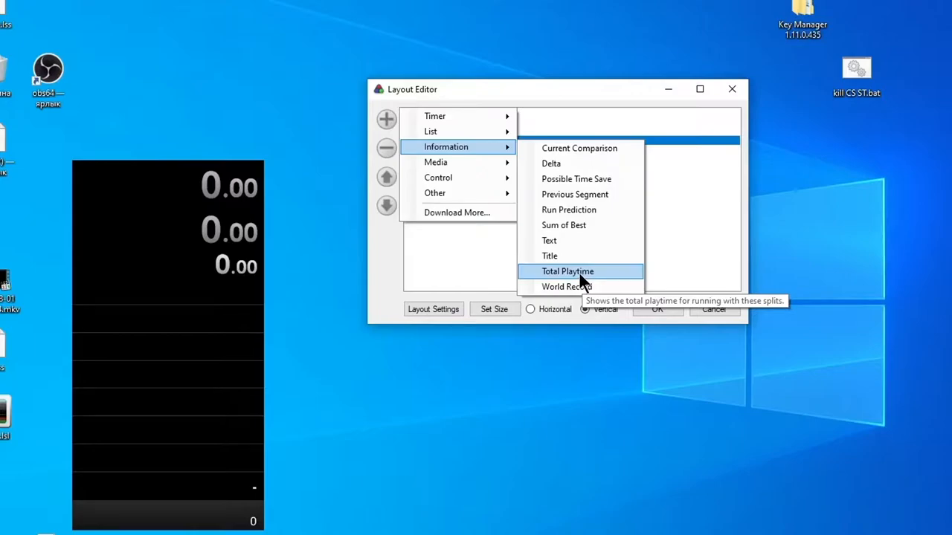
mouse_move(616, 282)
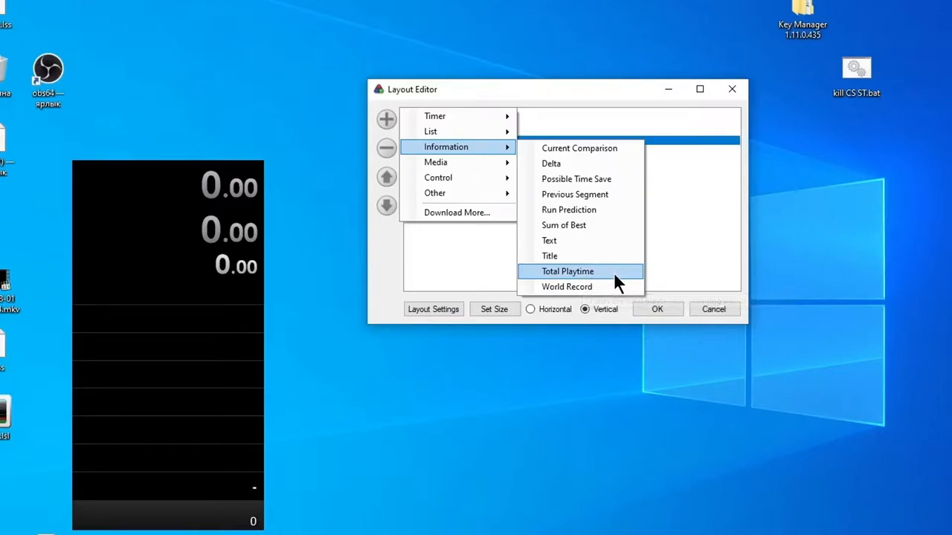
mouse_move(437, 177)
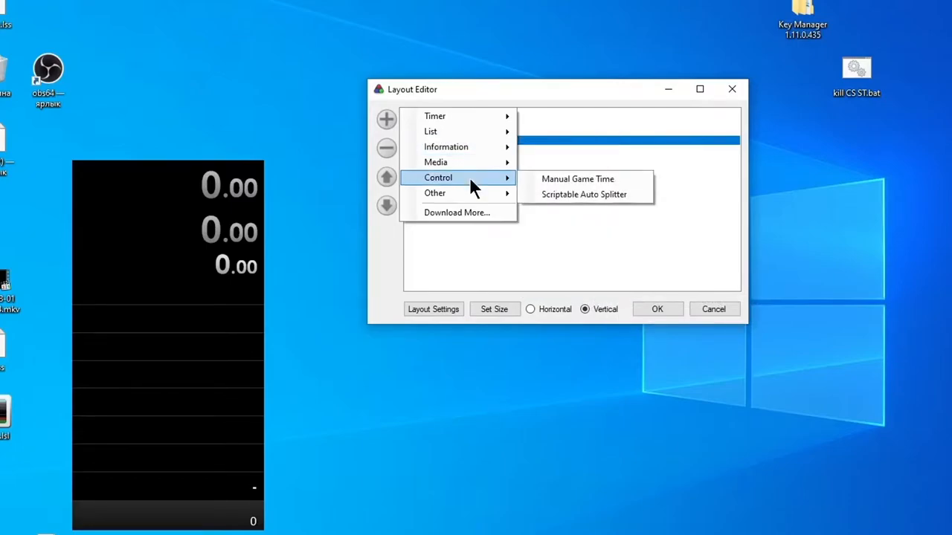
mouse_move(434, 194)
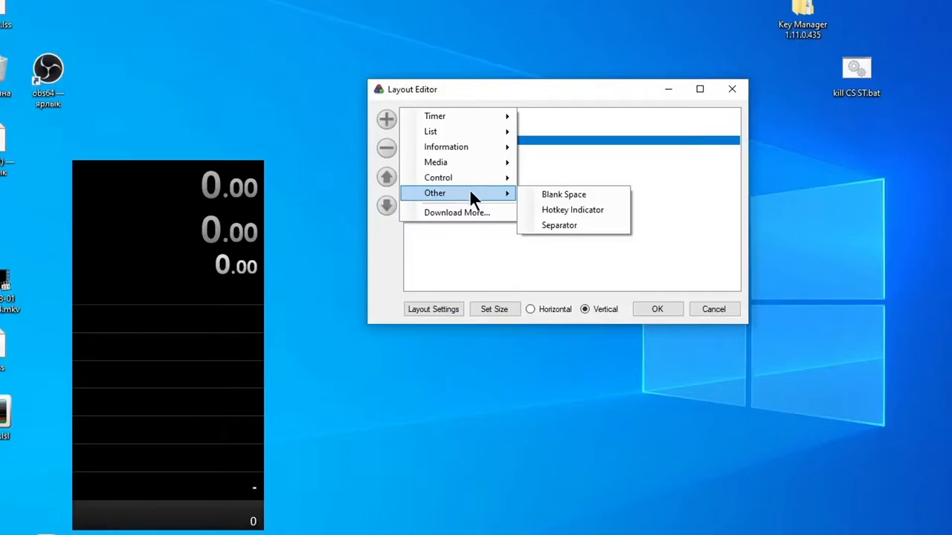
mouse_move(456, 213)
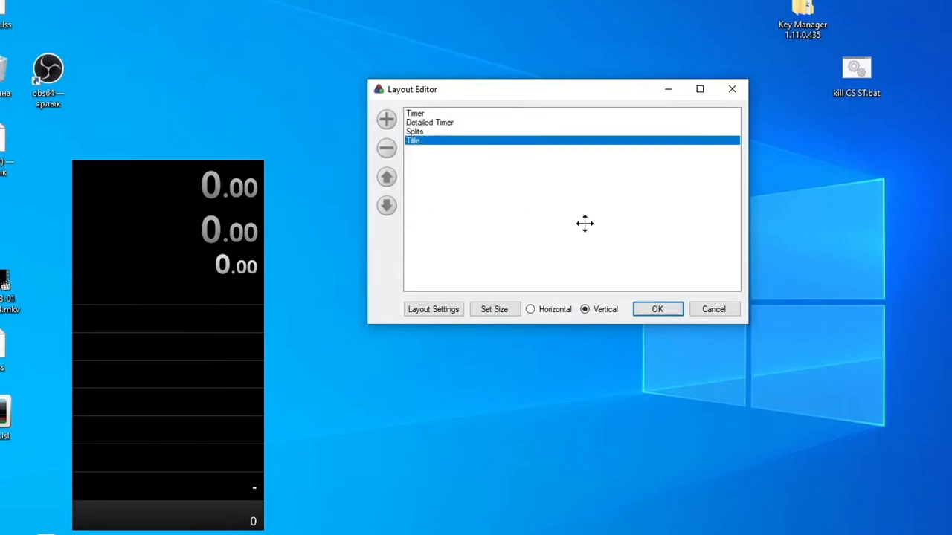
mouse_move(562, 235)
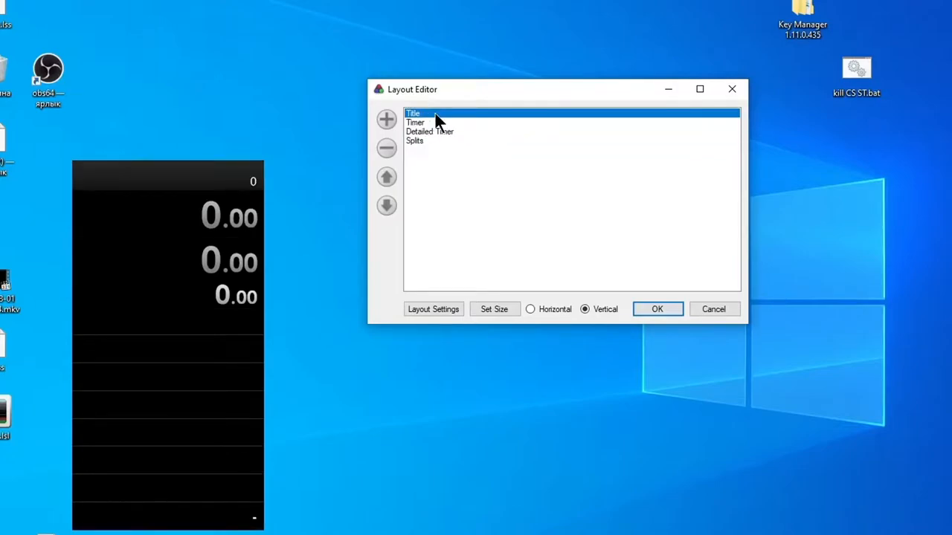
- Nudge Title down one place then back up so it sits first in the list
click(387, 205)
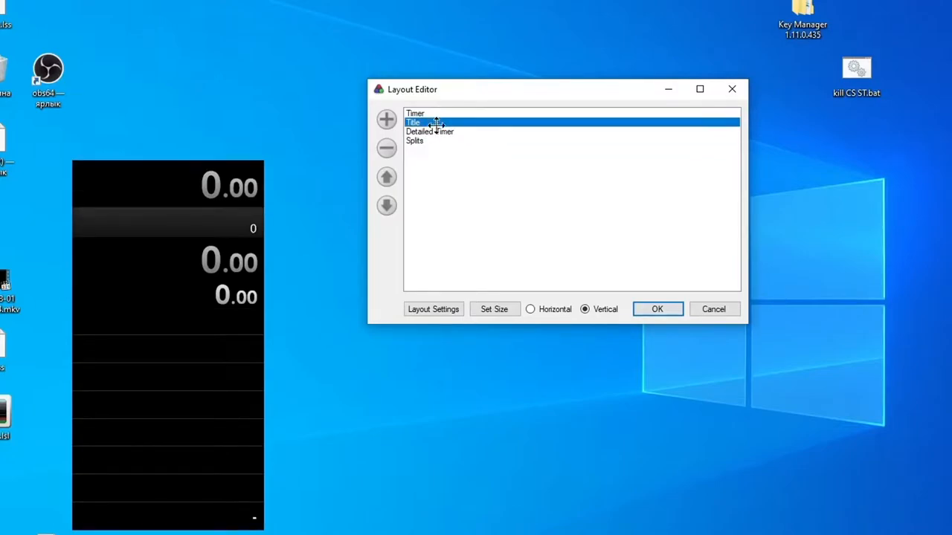
click(387, 177)
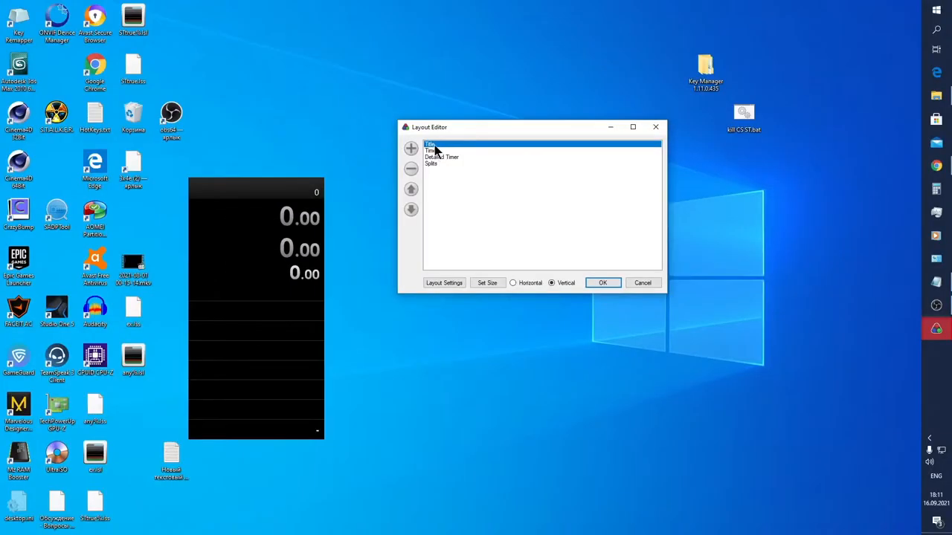
- Bring up Layout Settings on the Title tab and reposition the window
click(443, 283)
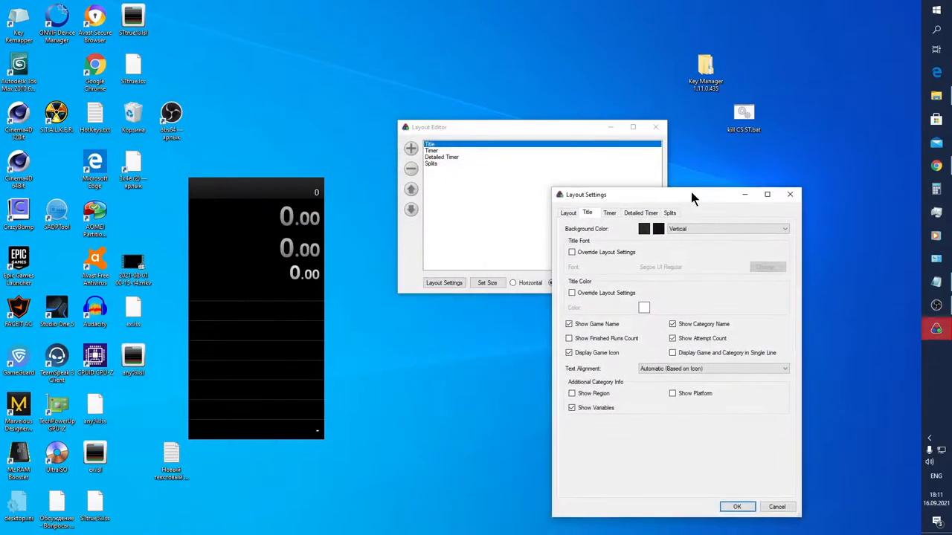
drag(692, 194, 657, 164)
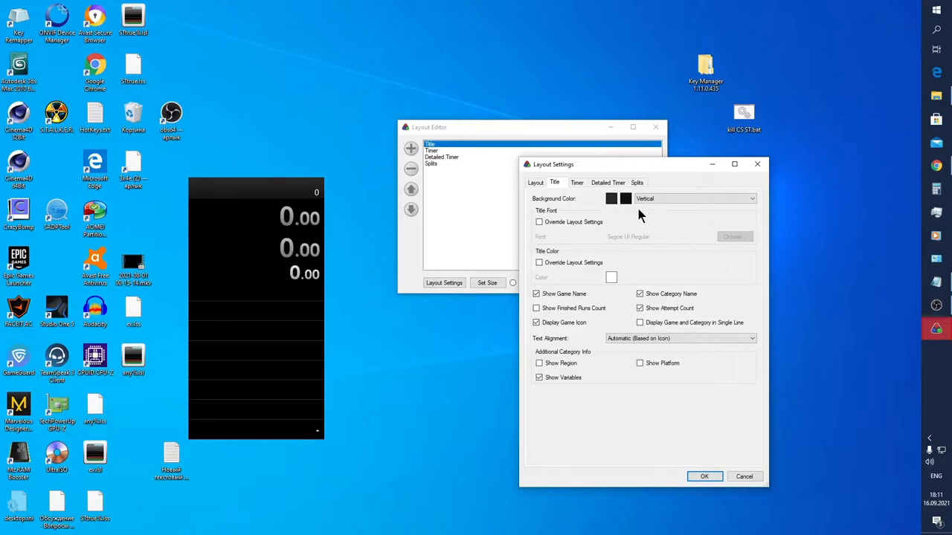
mouse_move(623, 220)
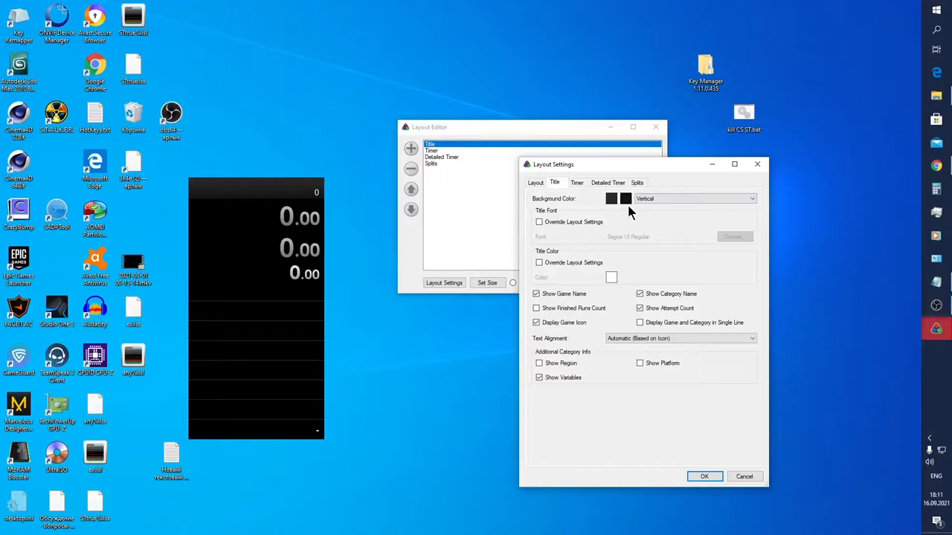
mouse_move(583, 217)
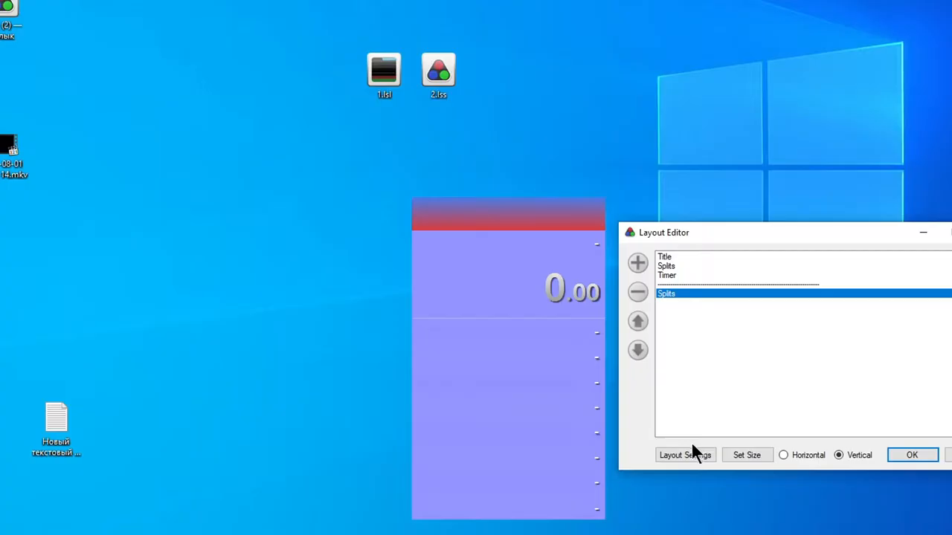
- In the Layout tab, pick a pink hue for Background Color and confirm it
click(684, 455)
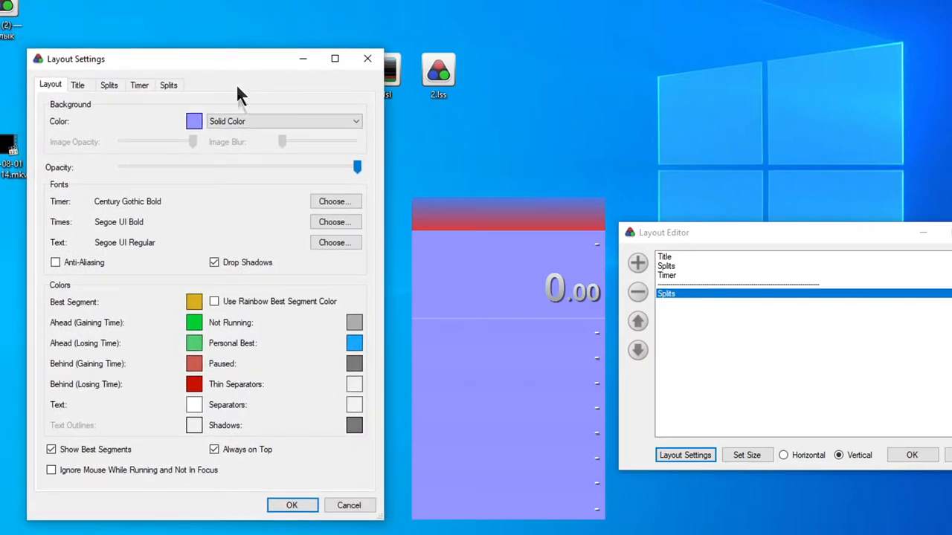
mouse_move(205, 205)
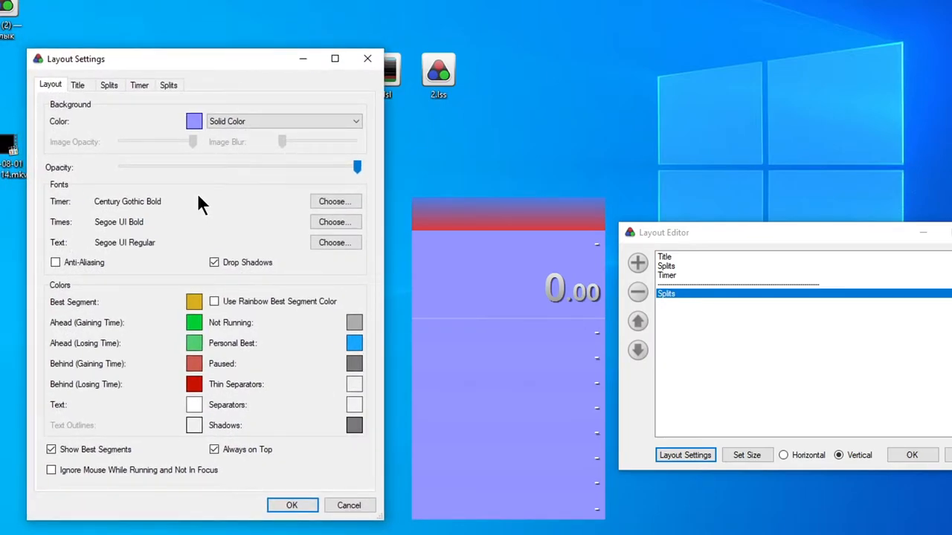
mouse_move(193, 122)
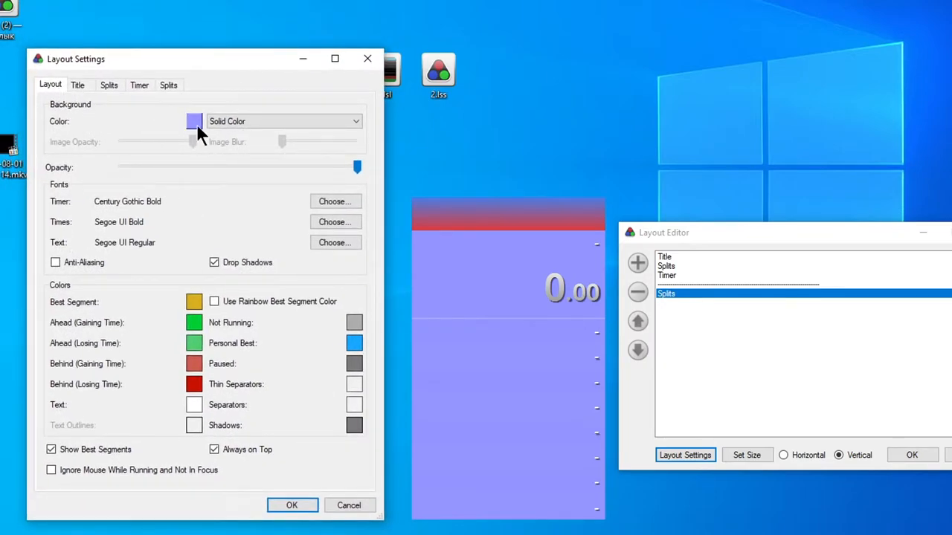
click(194, 122)
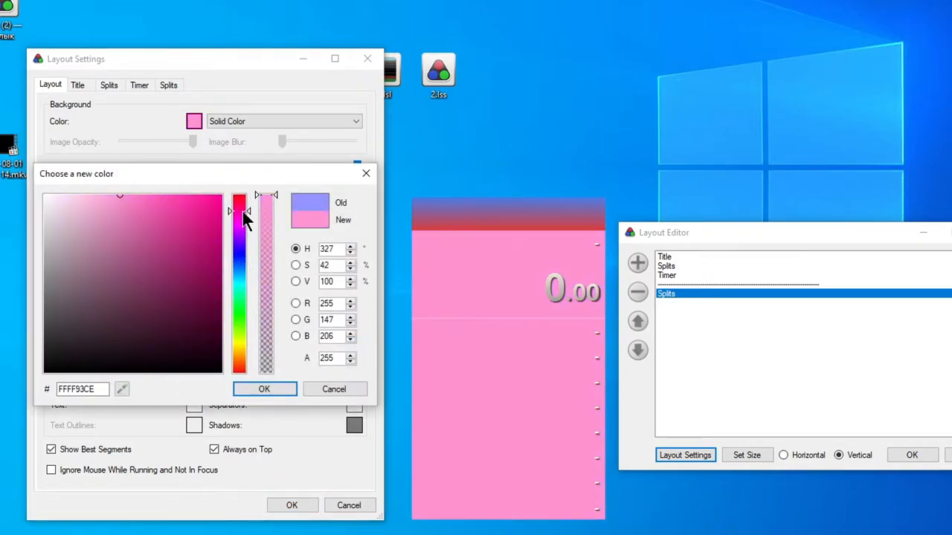
drag(246, 216, 247, 239)
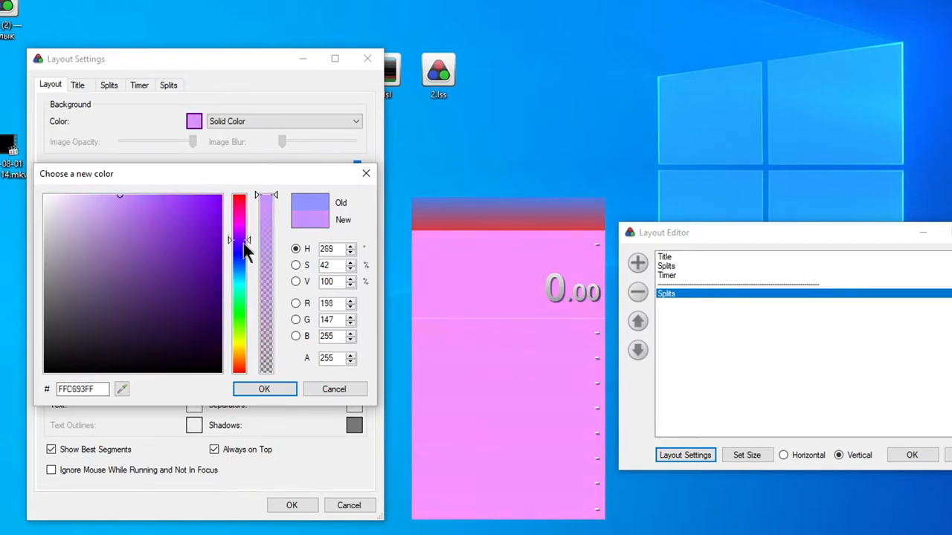
click(265, 389)
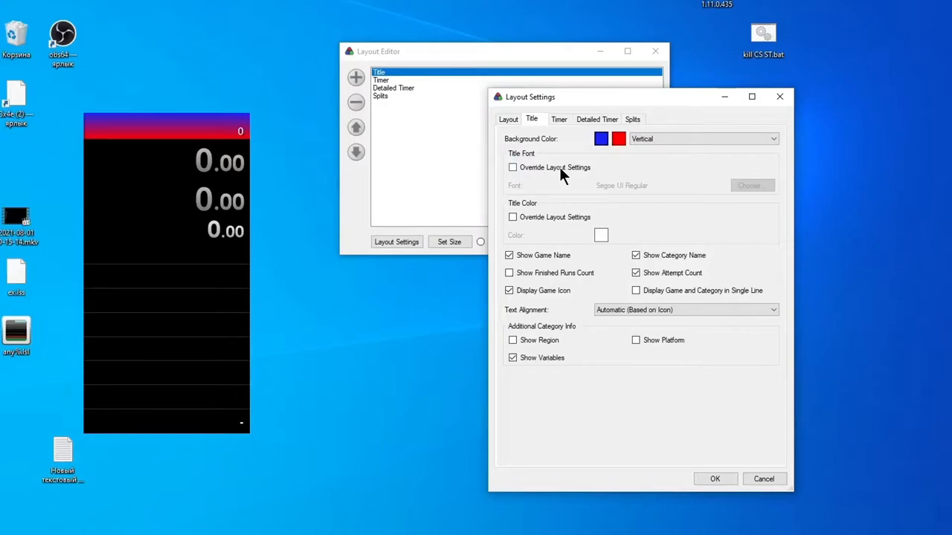
click(511, 167)
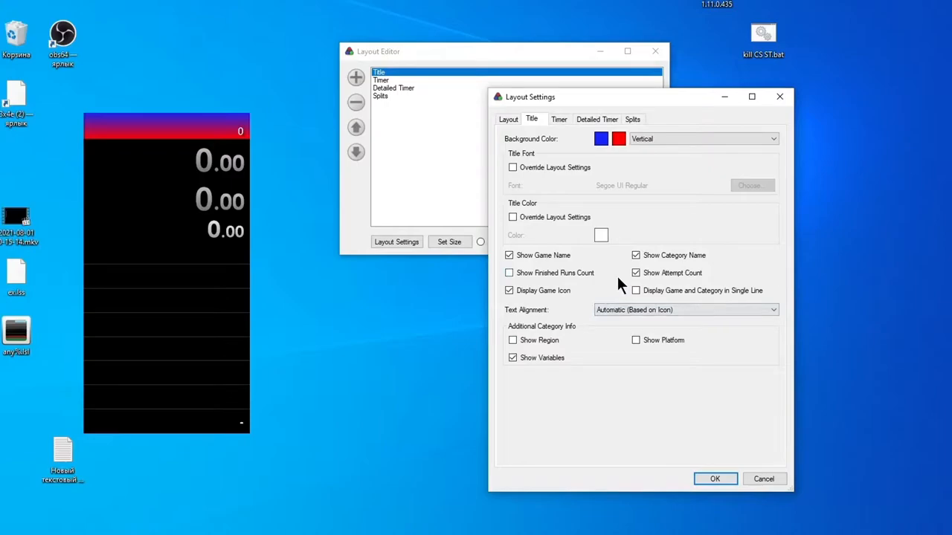
click(636, 273)
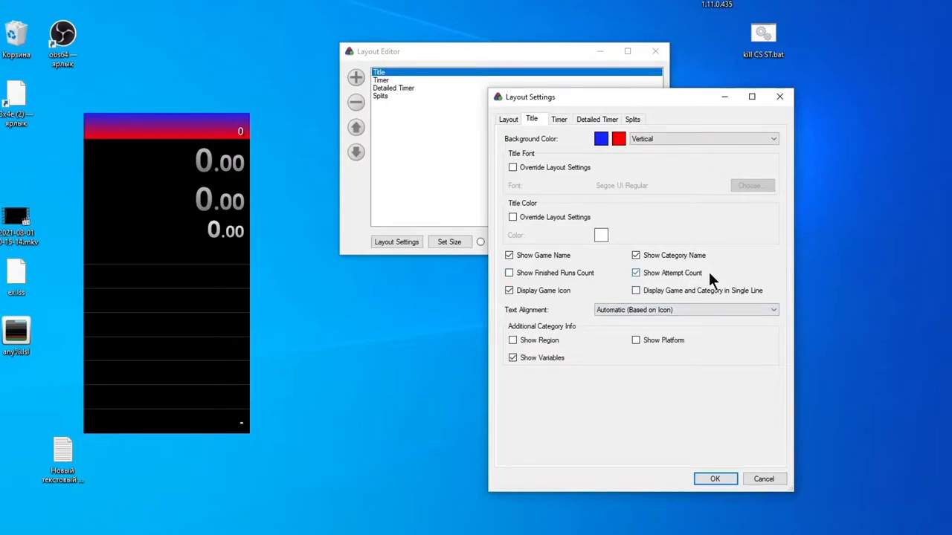
- Set the Timer's Timing Method to Game Time and reduce its height
click(559, 119)
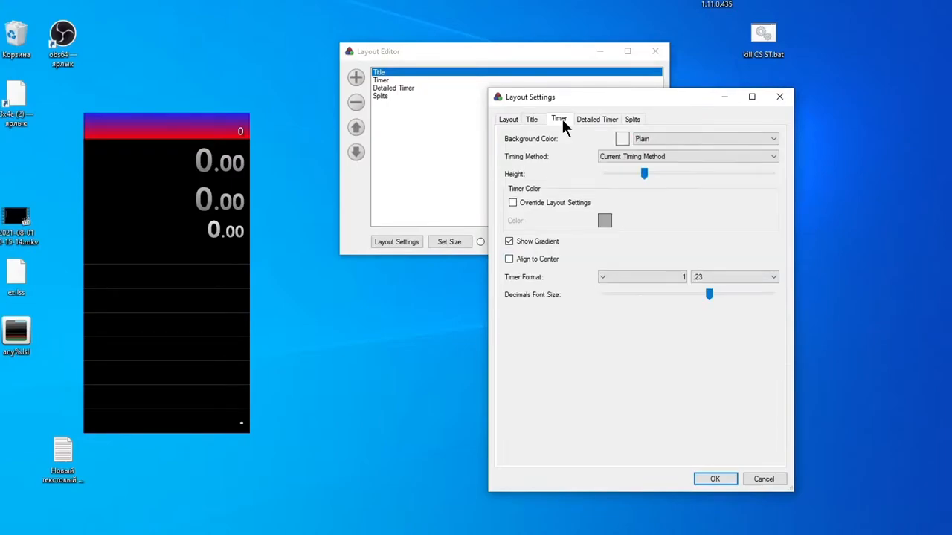
mouse_move(583, 182)
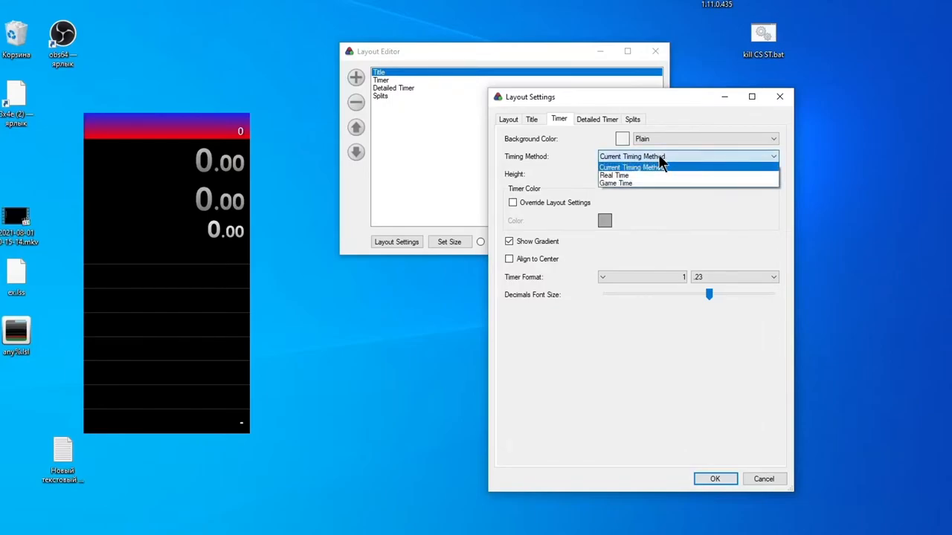
mouse_move(653, 176)
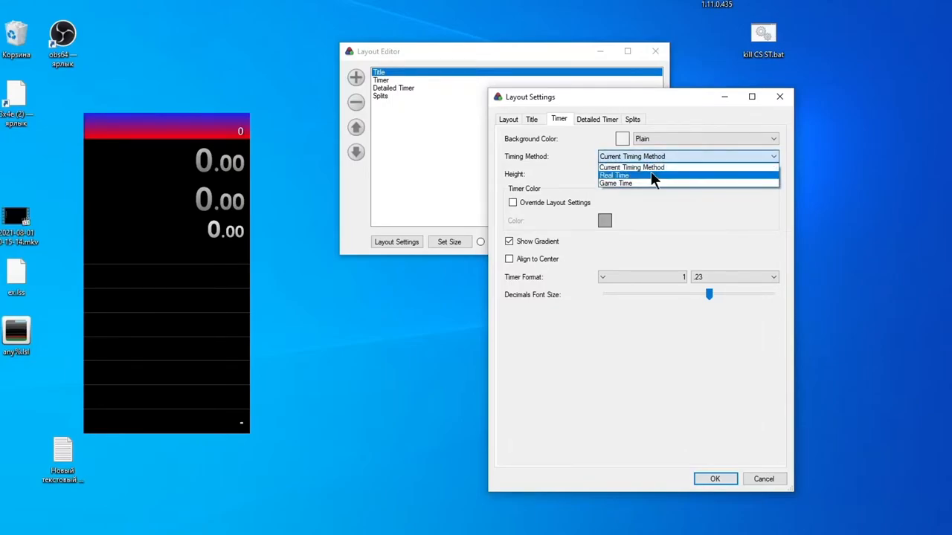
click(616, 183)
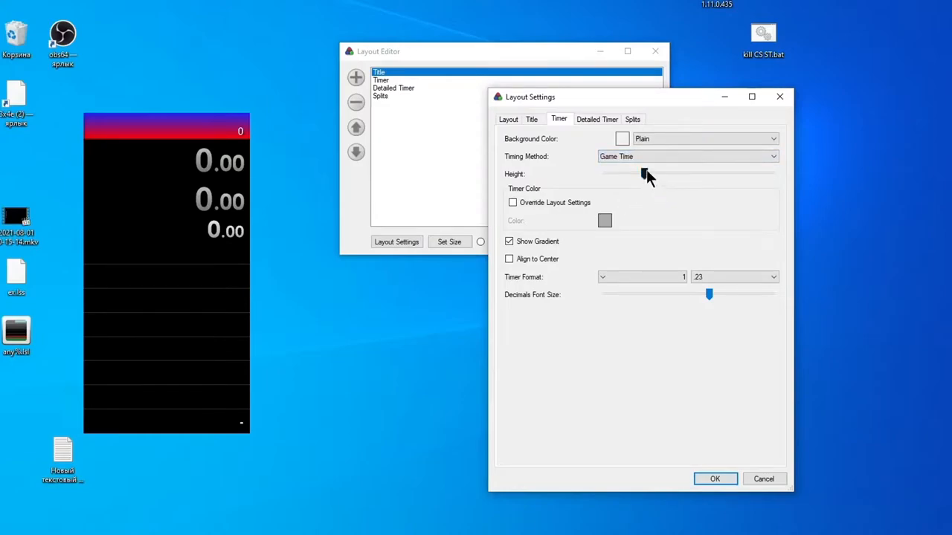
drag(642, 172, 660, 172)
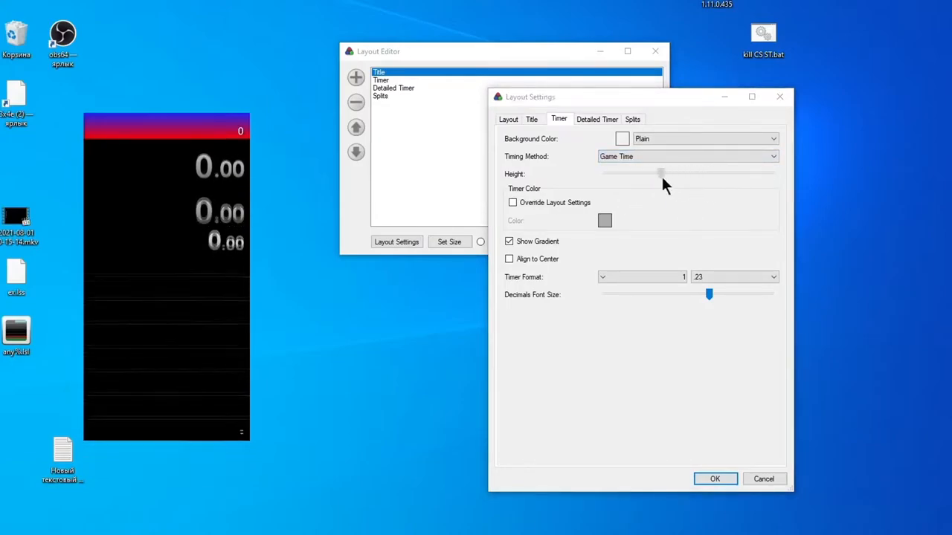
drag(660, 173, 627, 172)
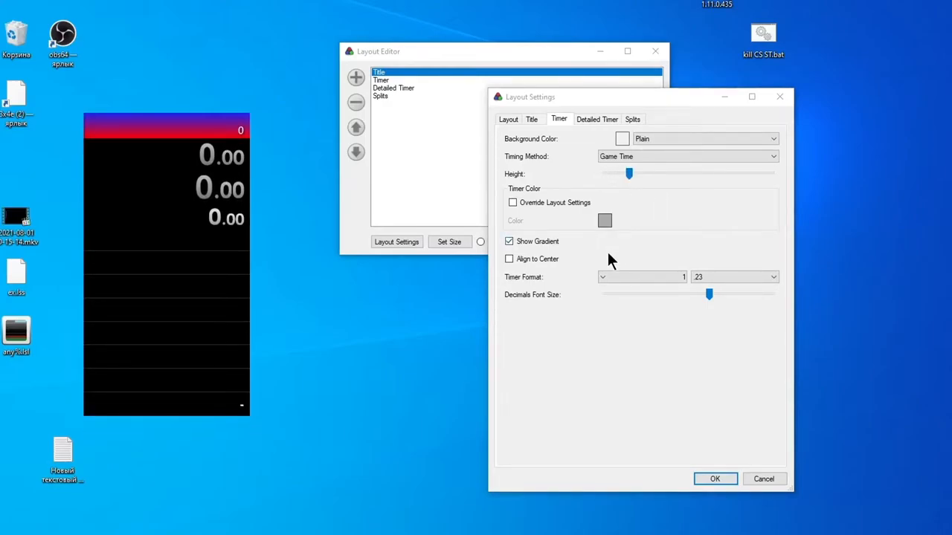
drag(708, 294, 687, 295)
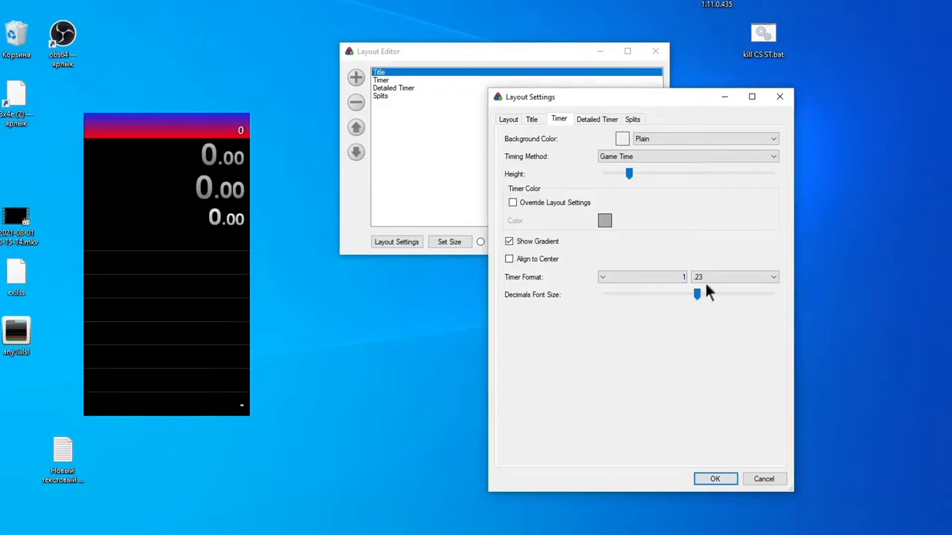
- Try another Timer Format and return it to 23
click(773, 276)
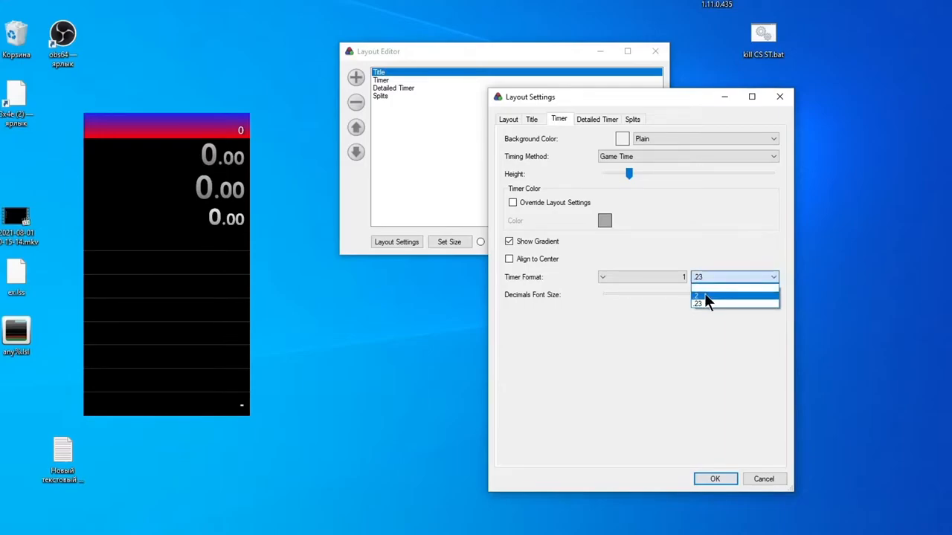
click(732, 296)
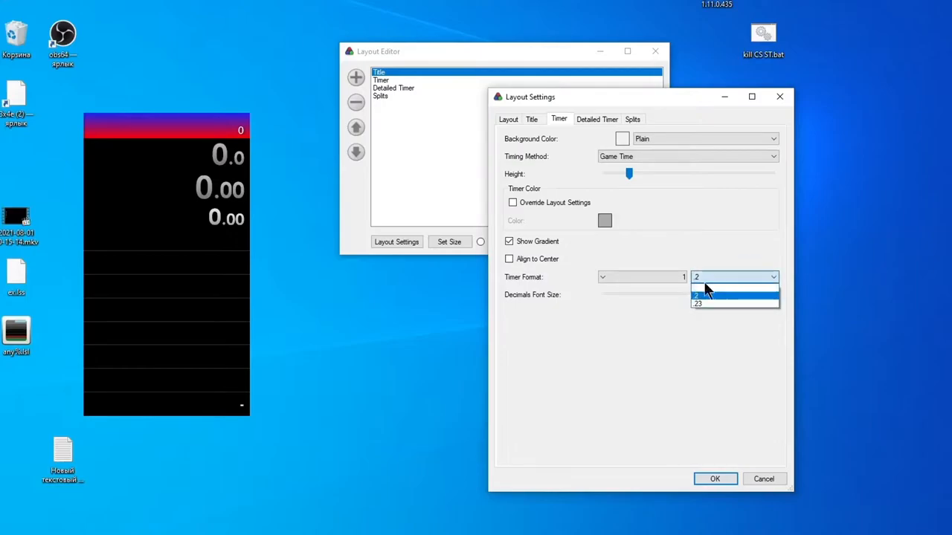
click(696, 303)
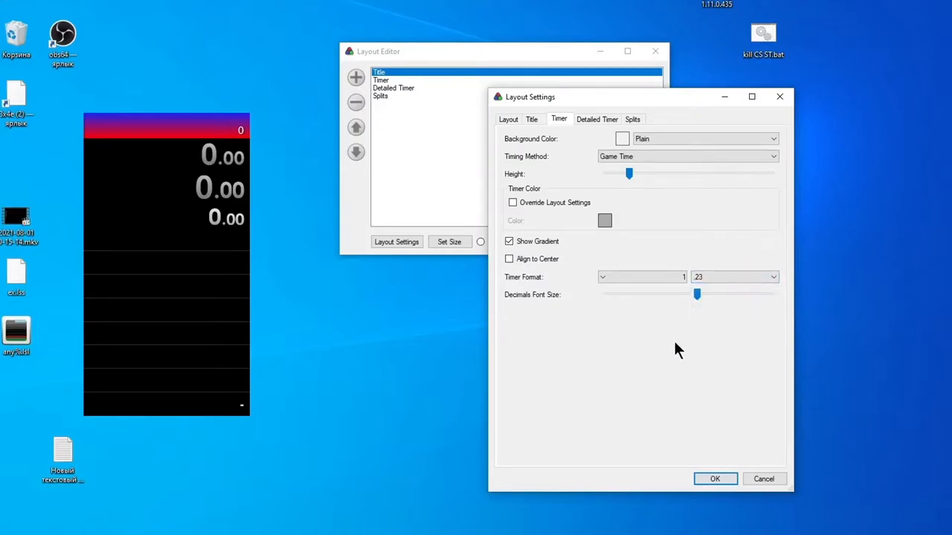
mouse_move(678, 343)
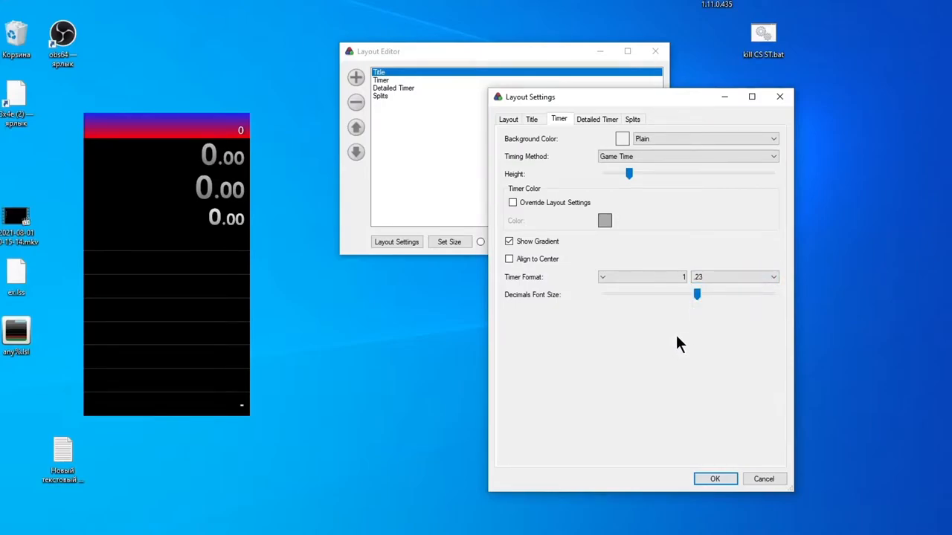
- Scroll through the Detailed Timer options unchanged and move on to the Splits settings
click(596, 119)
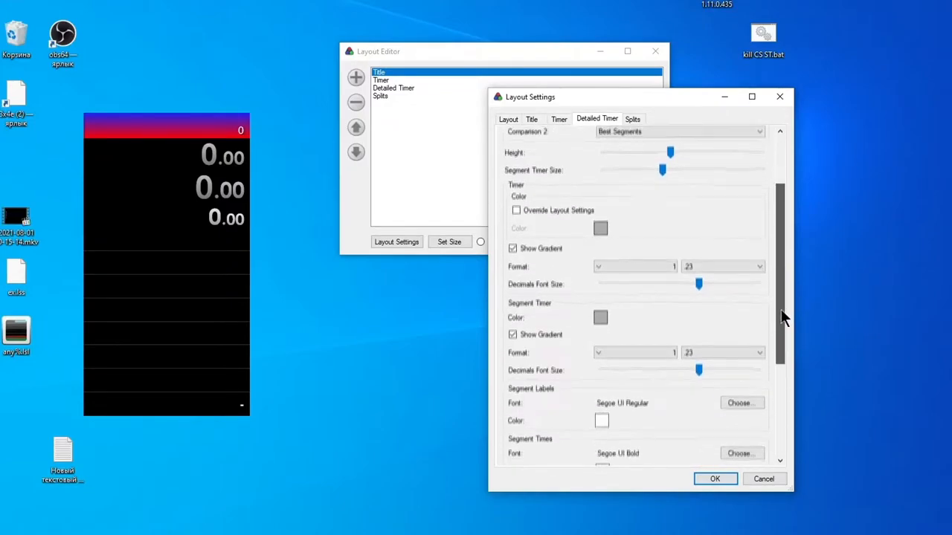
scroll(down, 3)
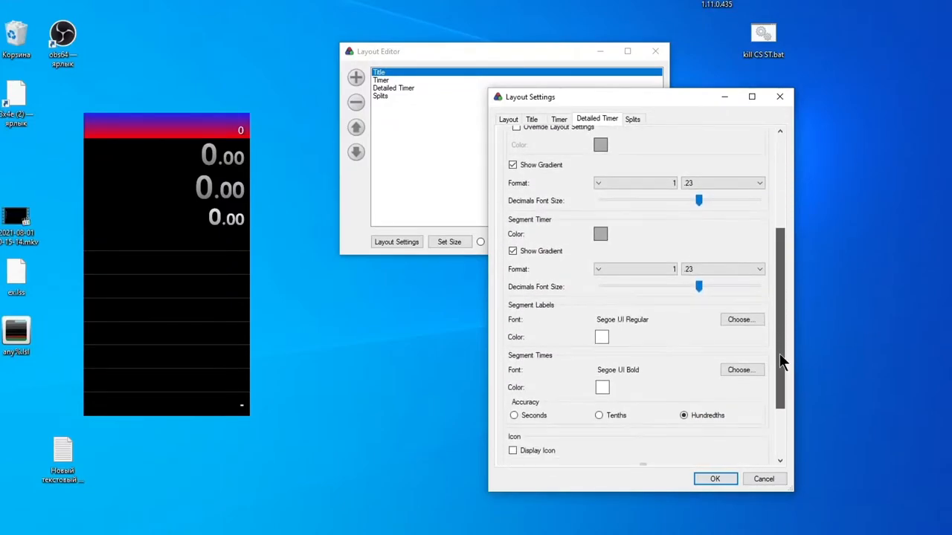
scroll(down, 3)
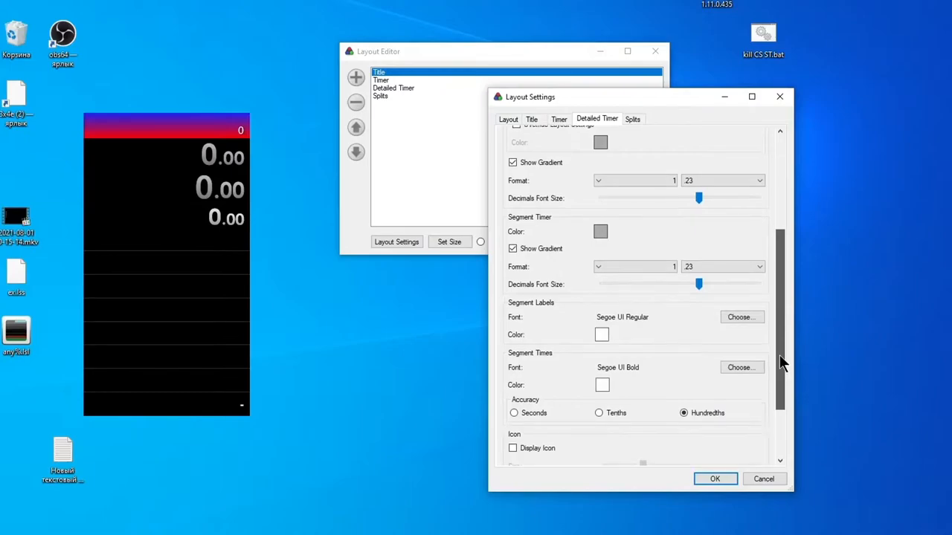
scroll(down, 3)
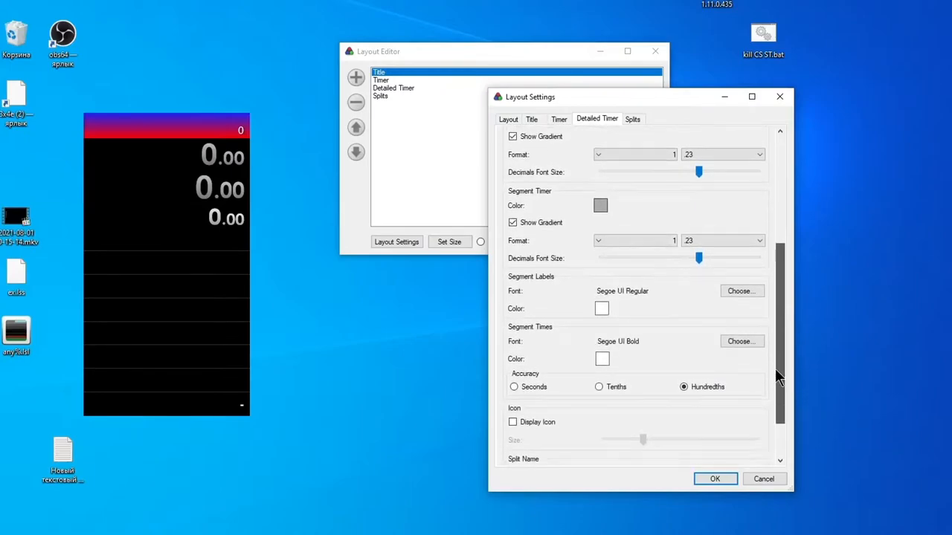
scroll(down, 3)
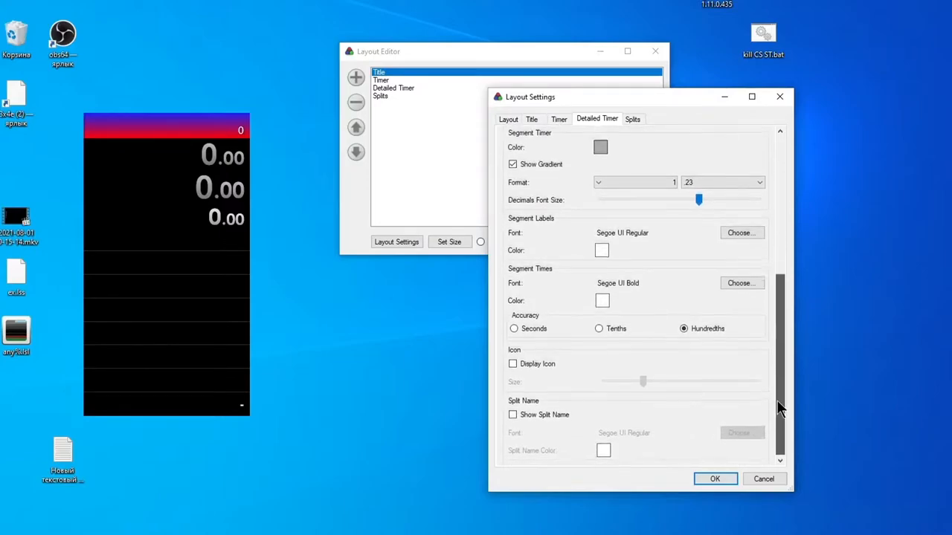
click(634, 119)
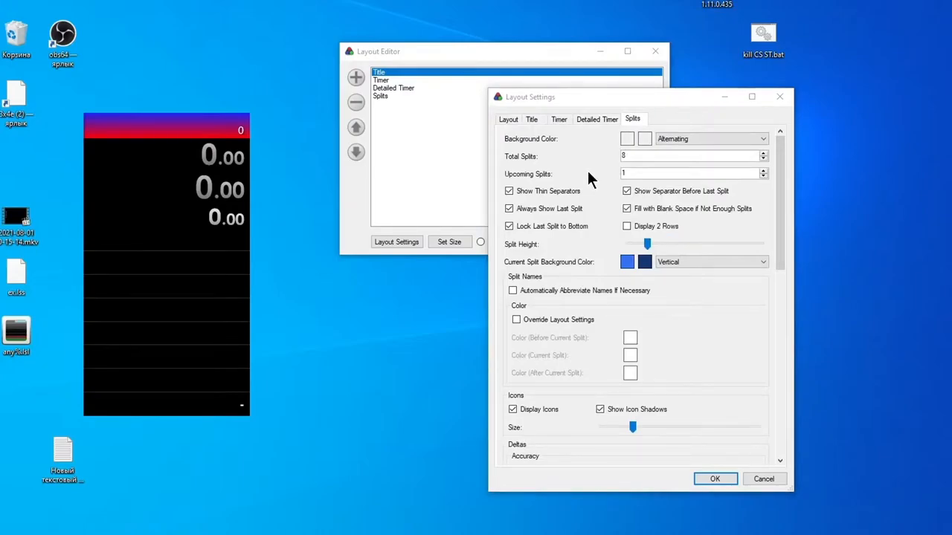
- Raise the total splits shown to 9 with 1 upcoming split
click(763, 152)
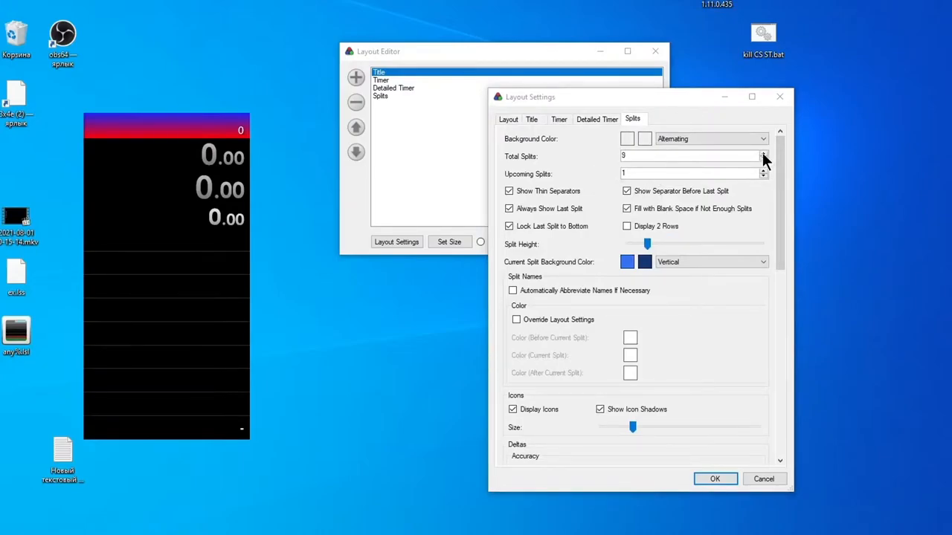
click(764, 152)
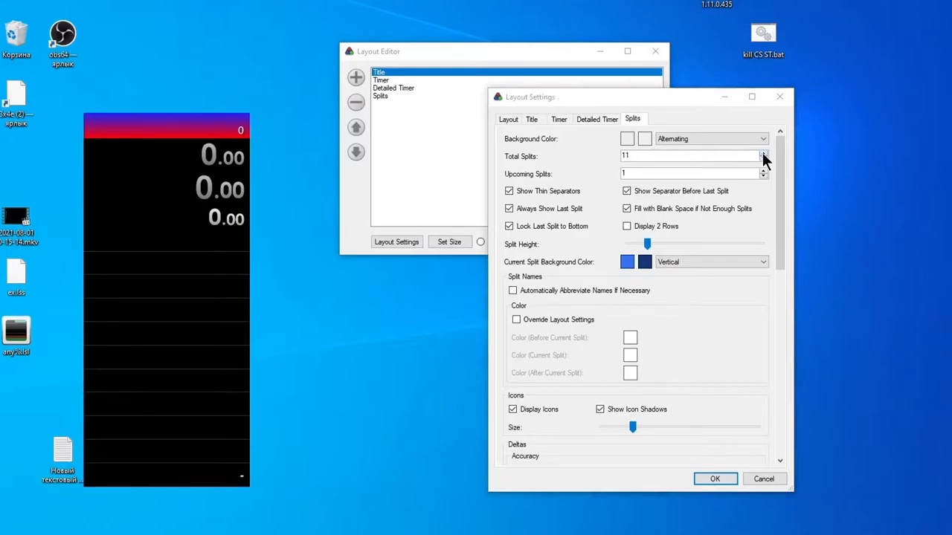
click(763, 158)
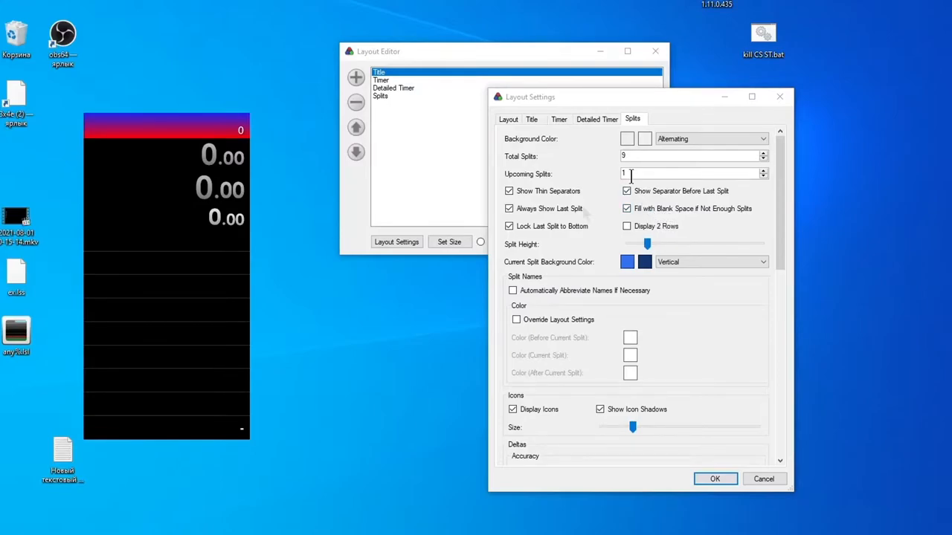
- Keep thin separators on and enable the separator before the last split
click(509, 191)
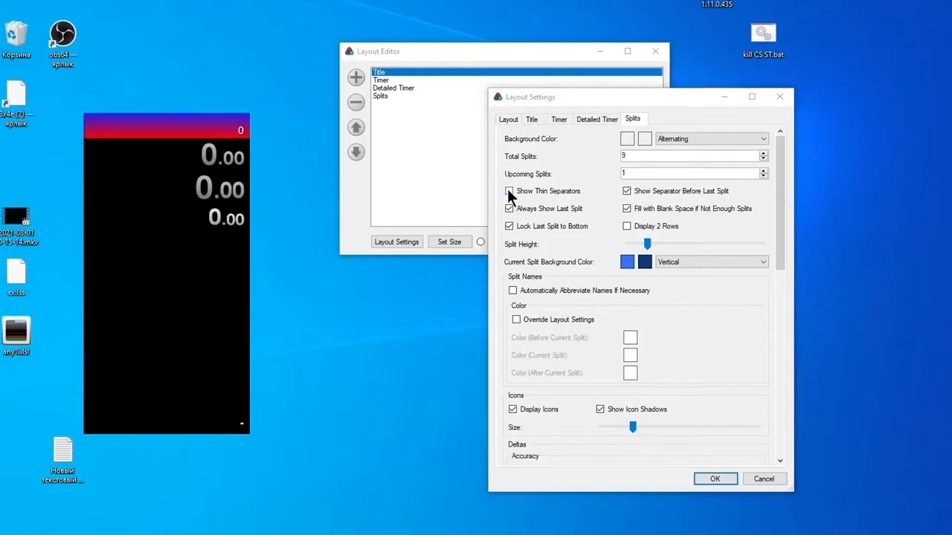
click(509, 190)
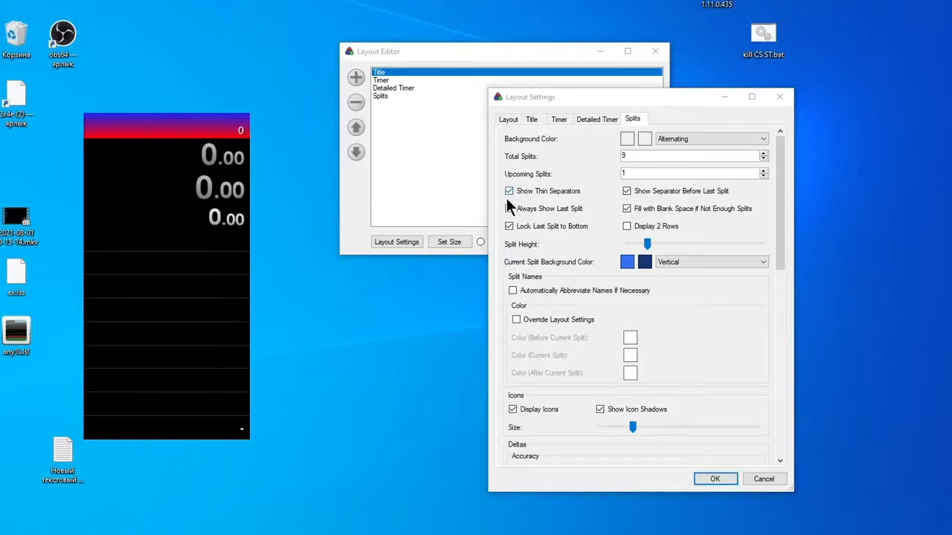
mouse_move(572, 192)
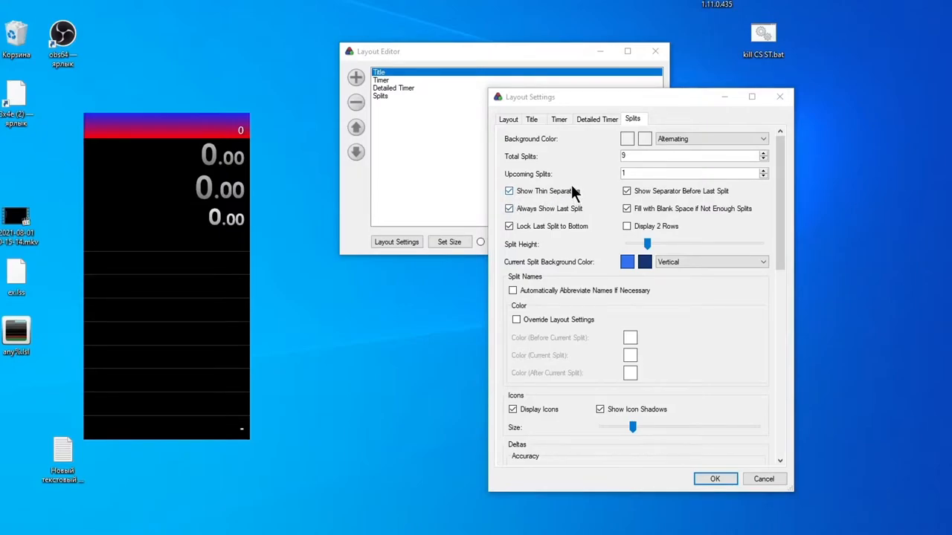
mouse_move(588, 205)
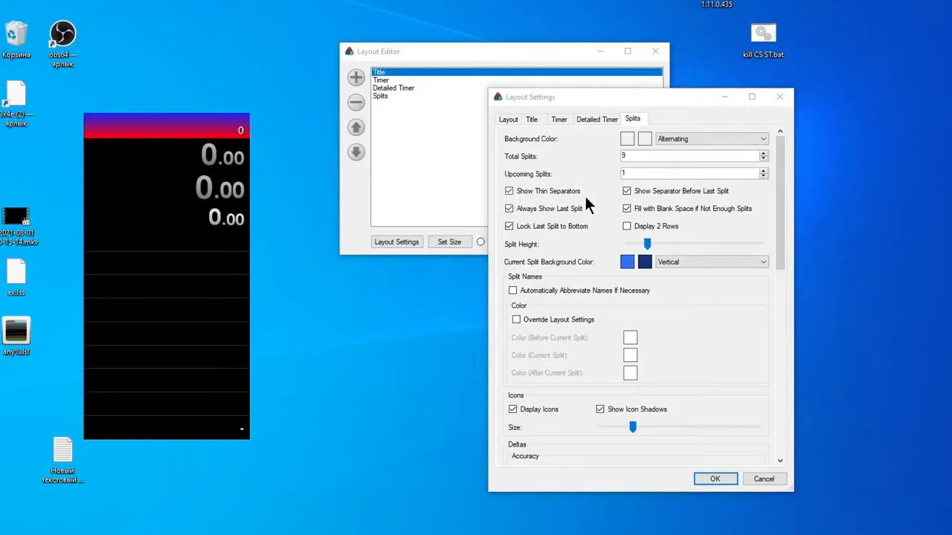
click(628, 190)
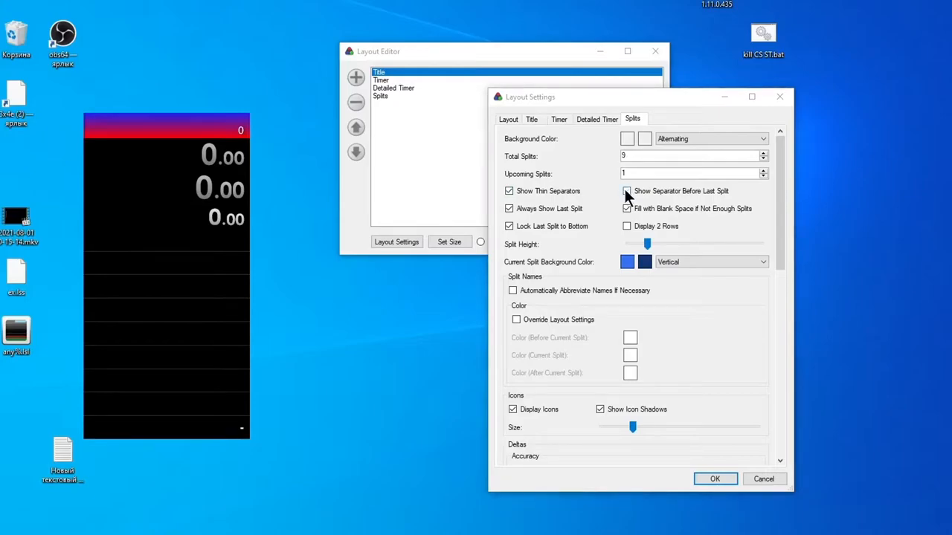
click(628, 190)
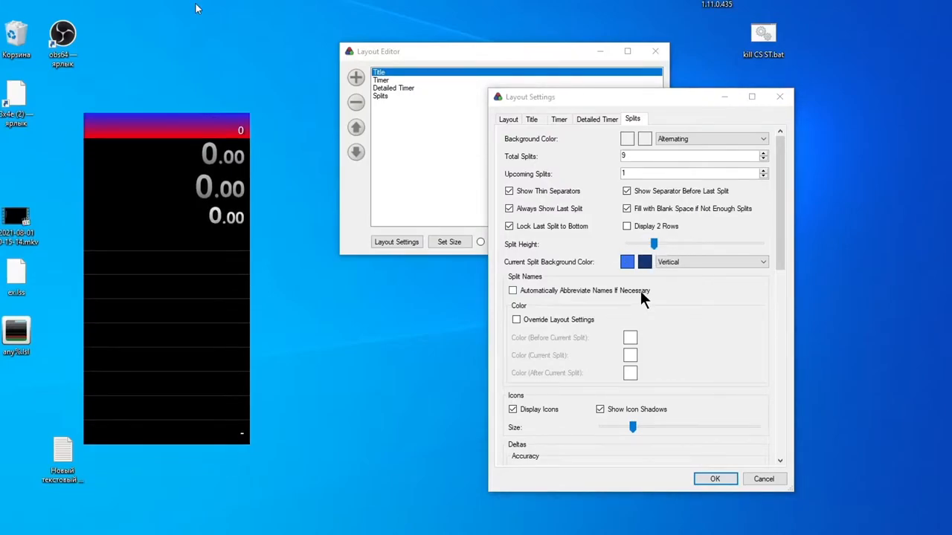
mouse_move(593, 297)
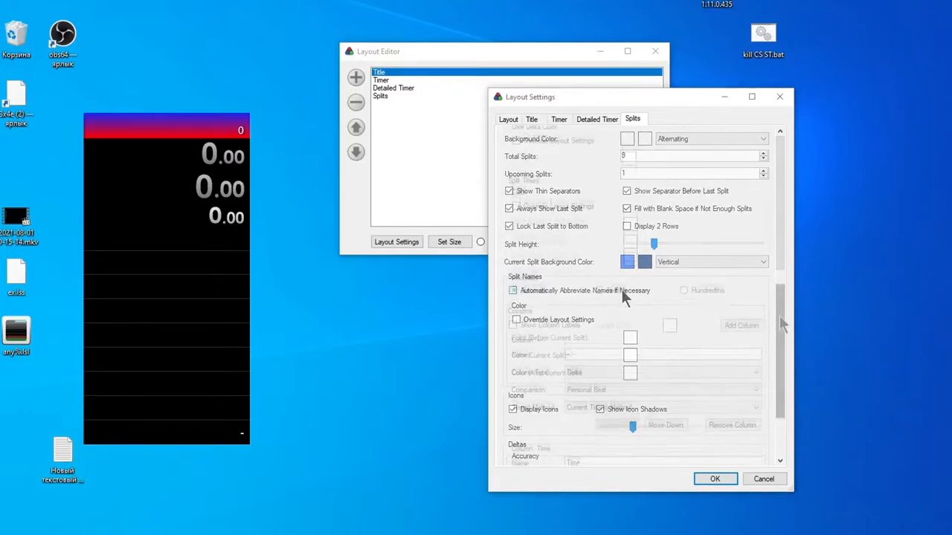
- Keep the +/- column as a Personal Best delta and switch its timing to Game Time
scroll(down, 3)
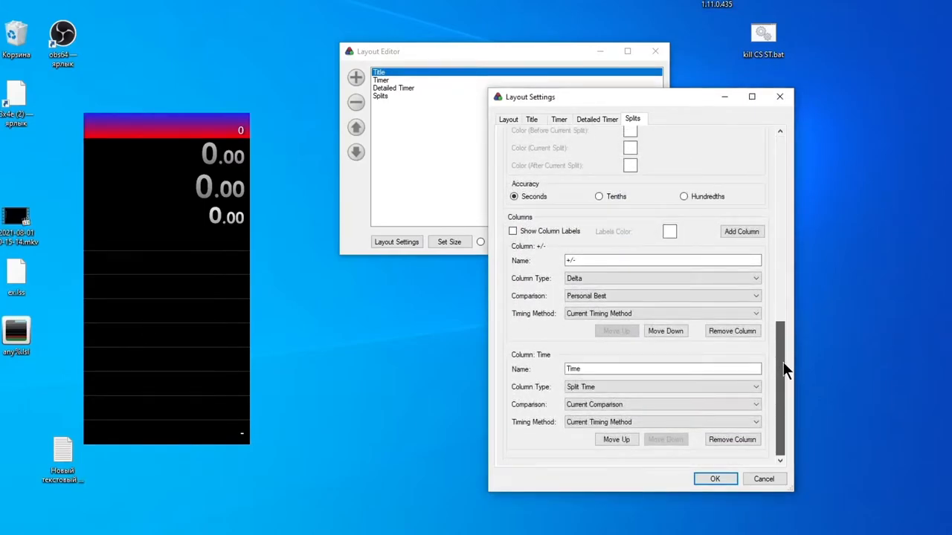
click(662, 260)
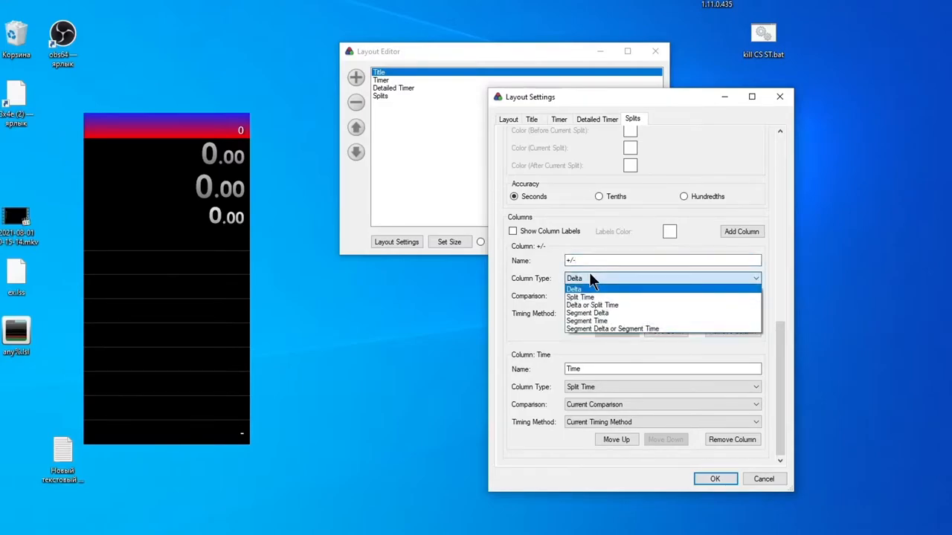
click(574, 289)
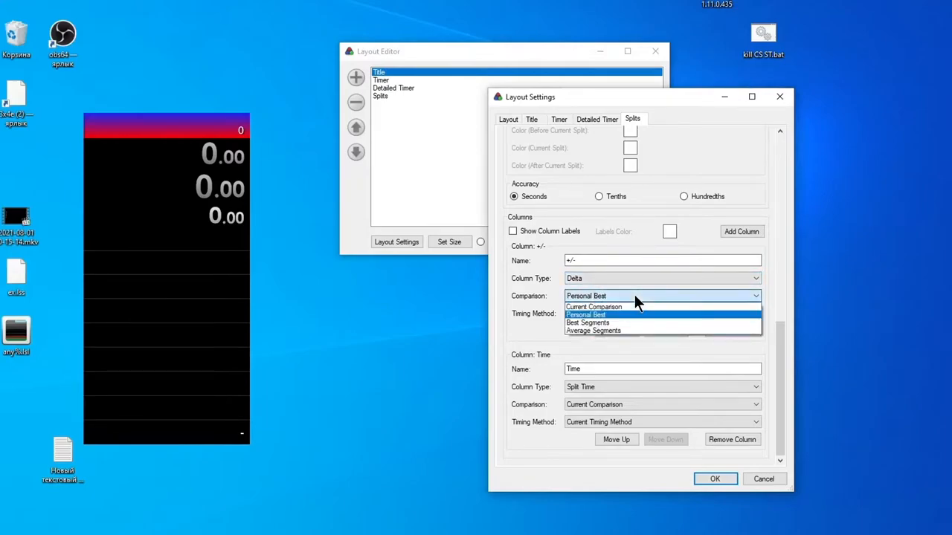
click(586, 315)
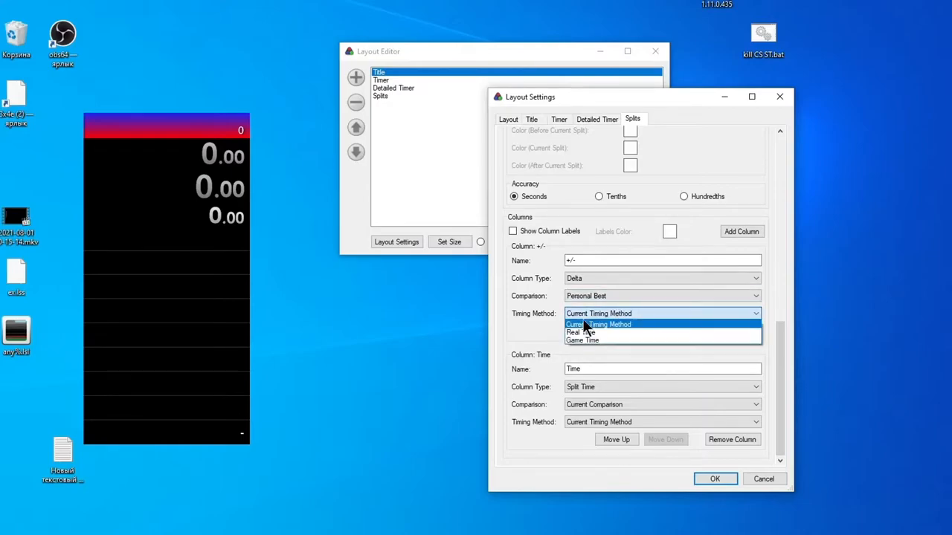
click(582, 333)
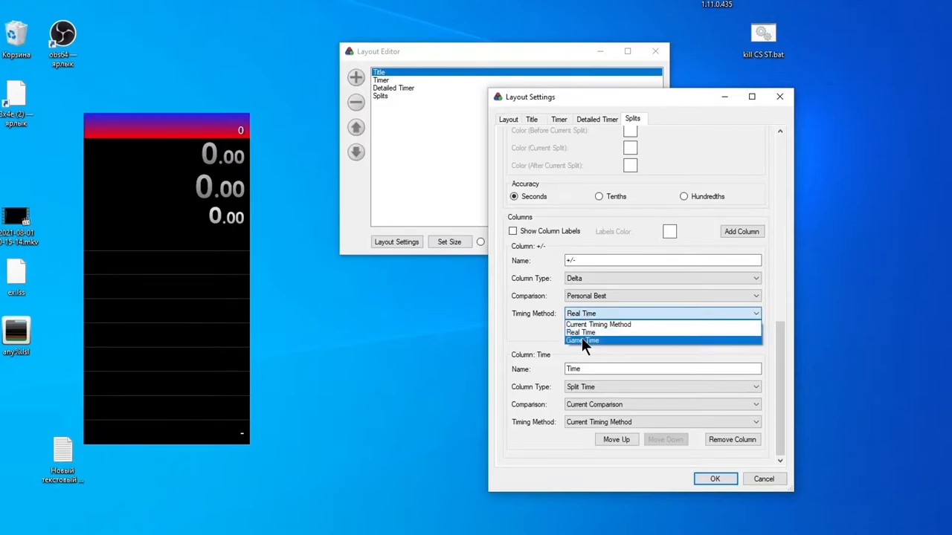
click(583, 340)
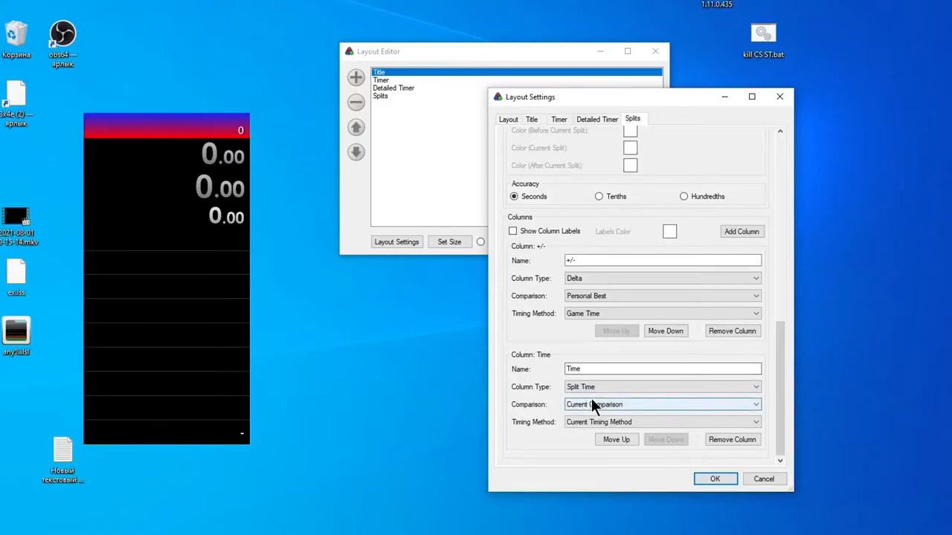
mouse_move(637, 405)
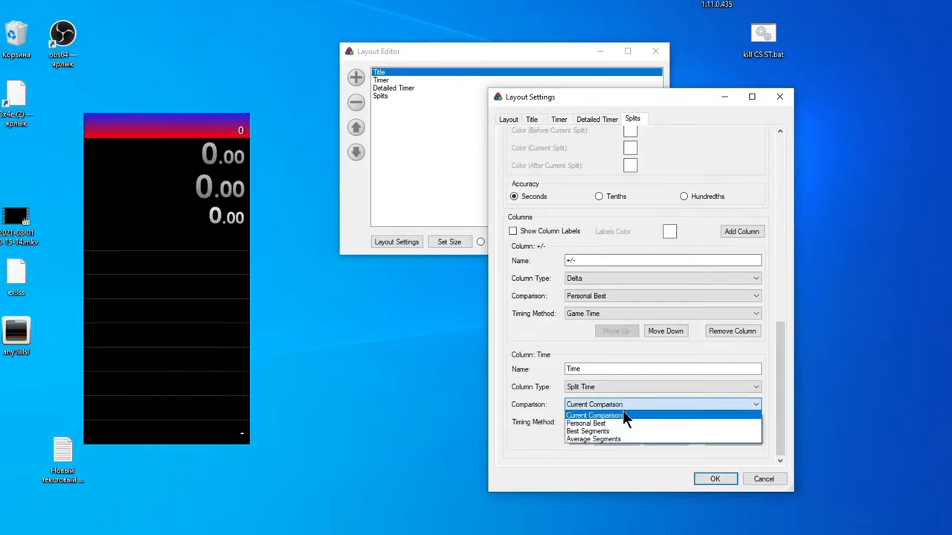
- Compare the Time column against Personal Best in Game Time and adjust its display type
click(586, 422)
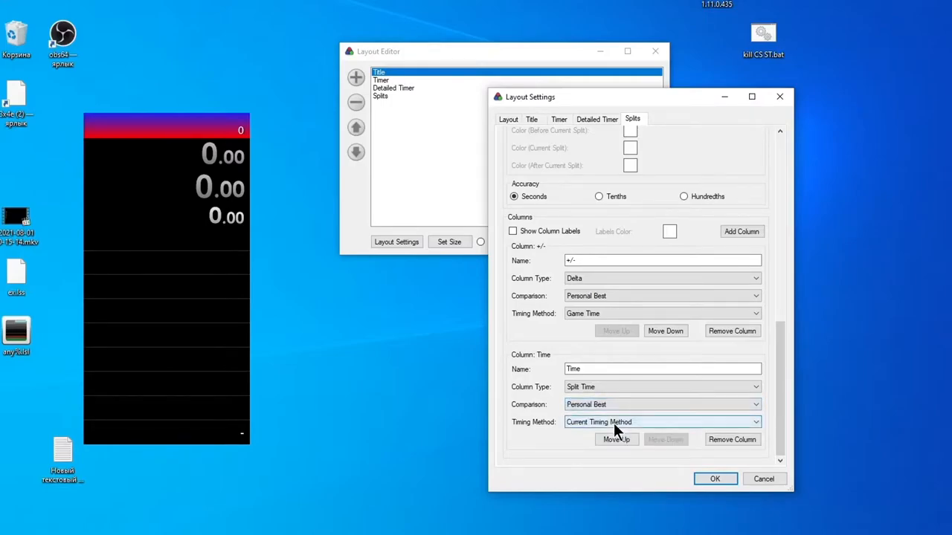
click(660, 422)
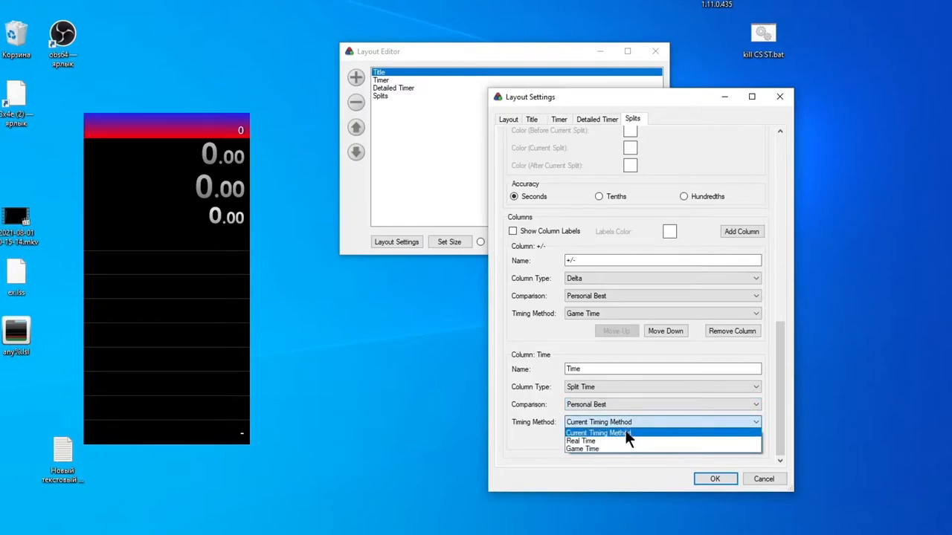
click(583, 449)
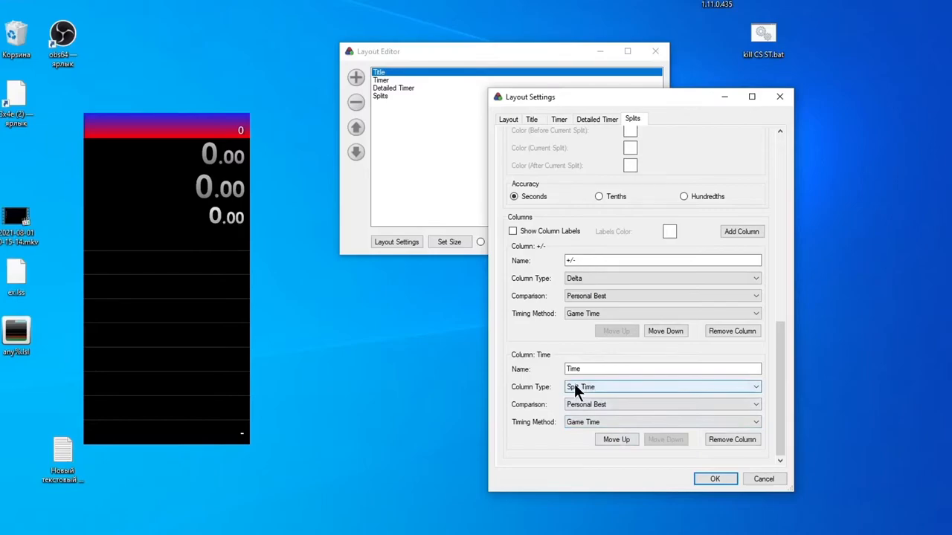
click(662, 386)
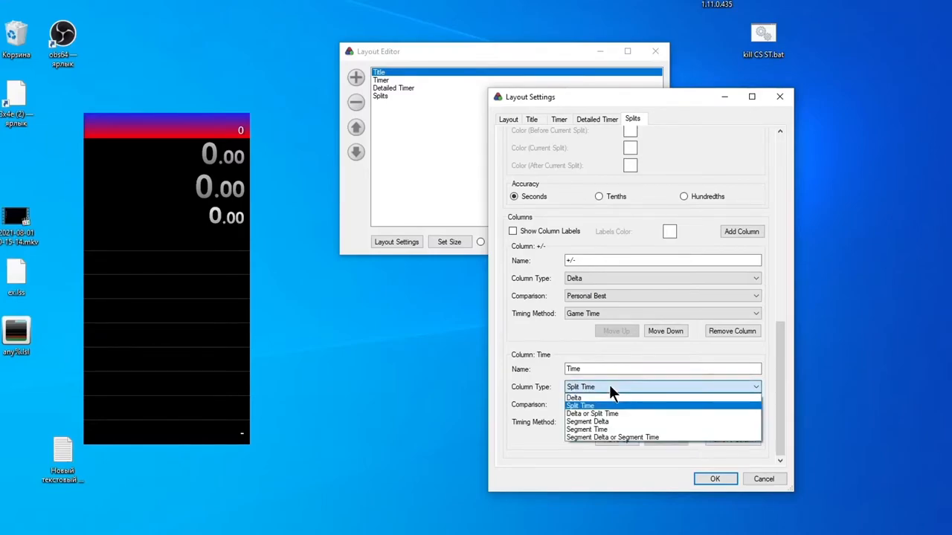
mouse_move(604, 429)
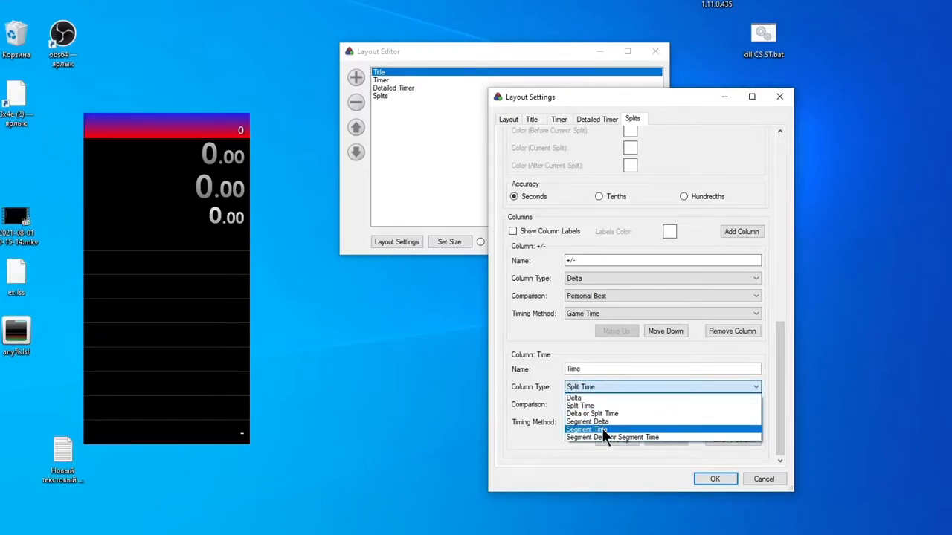
click(583, 430)
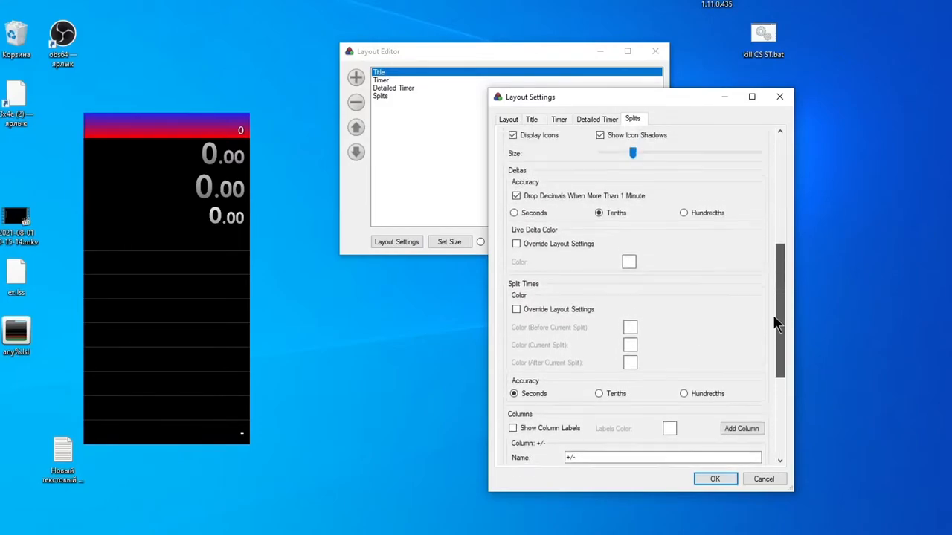
- Pick a translucent green hue for the split rows' background colour
scroll(down, 3)
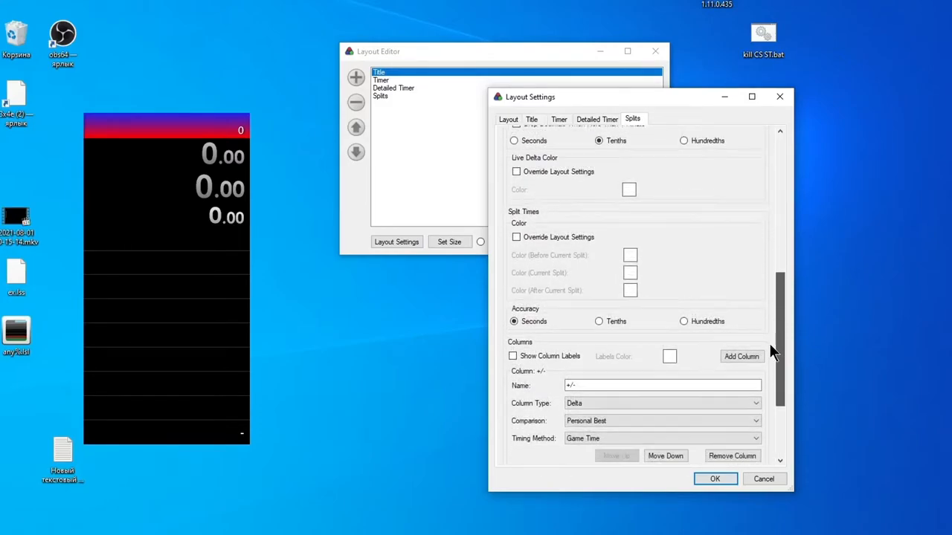
scroll(down, 3)
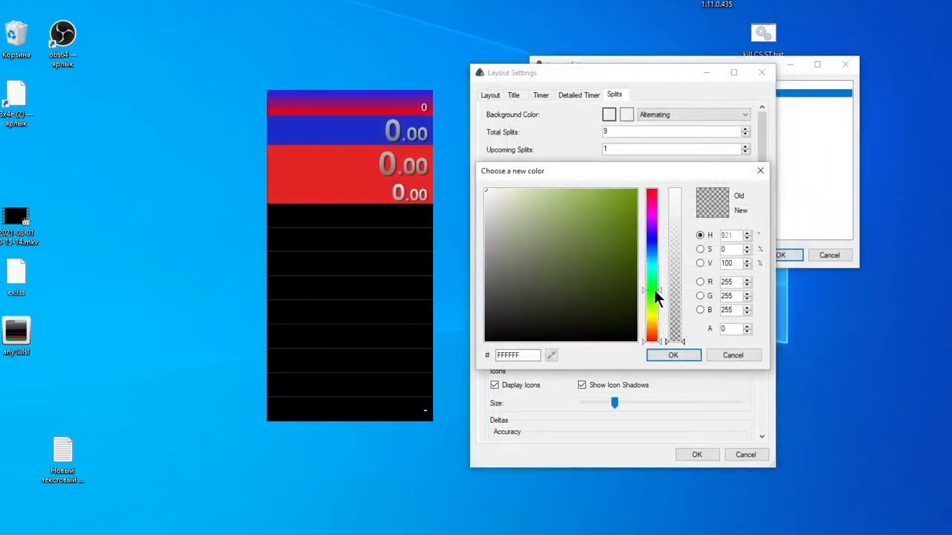
click(672, 354)
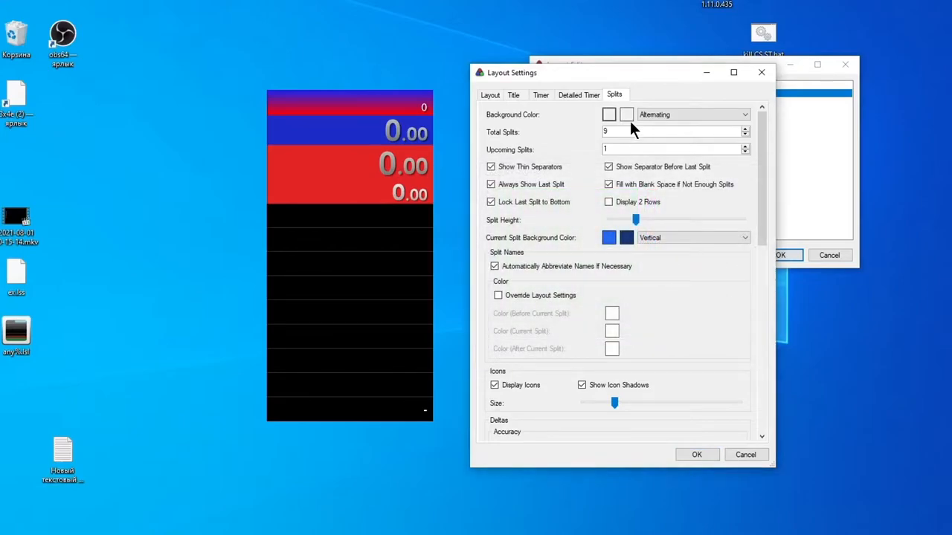
click(608, 115)
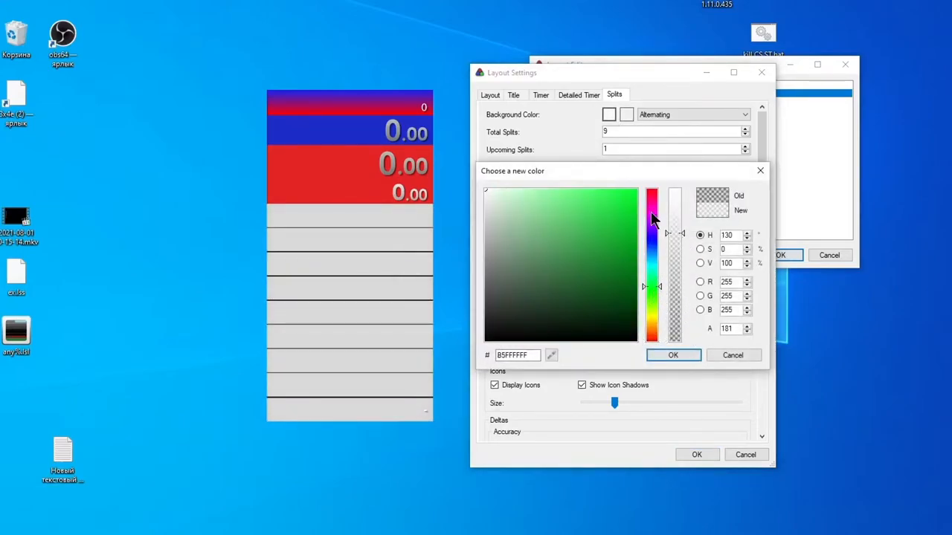
click(673, 353)
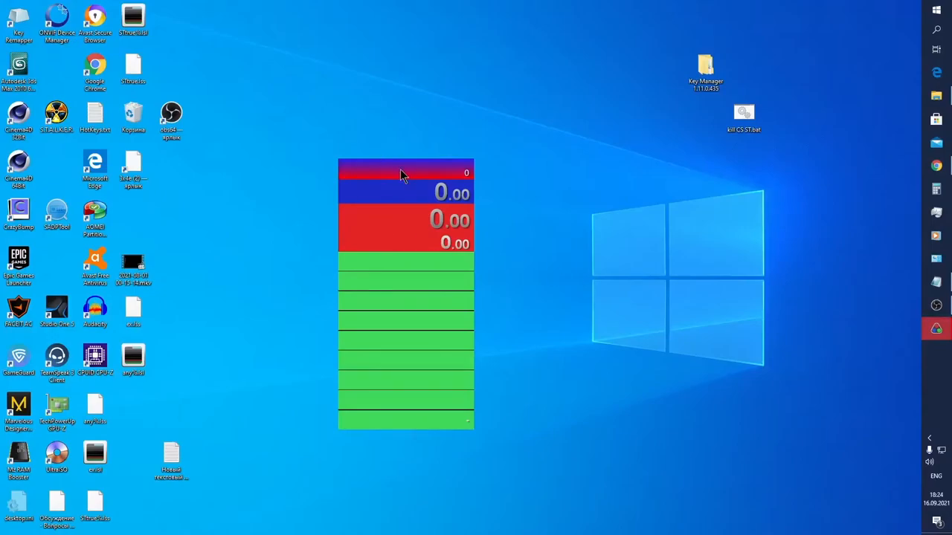
- Open Edit Splits... from the timer's right-click menu
right_click(405, 175)
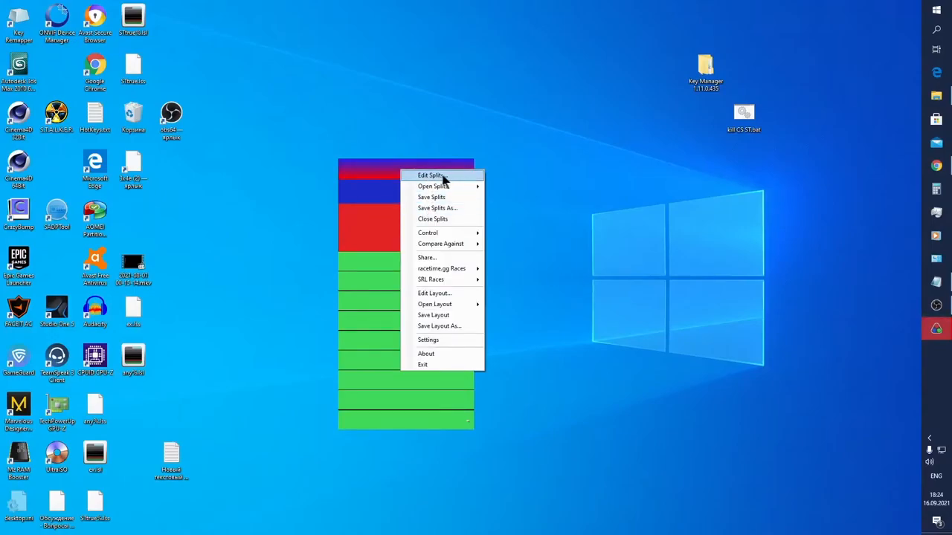
click(432, 175)
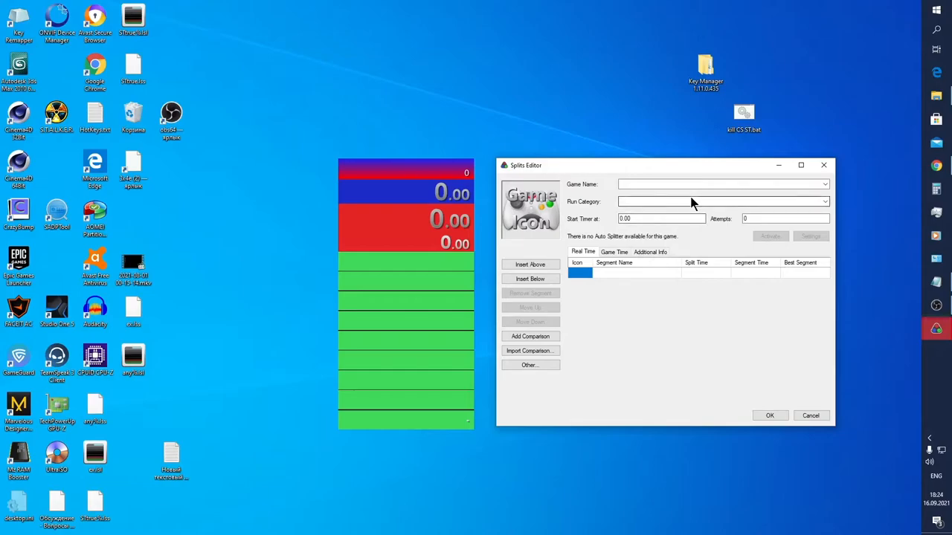
- Enter STALKER as game name and pick S.T.A.L.K.E.R.: Shadow of Chernobyl from the suggestions
click(824, 184)
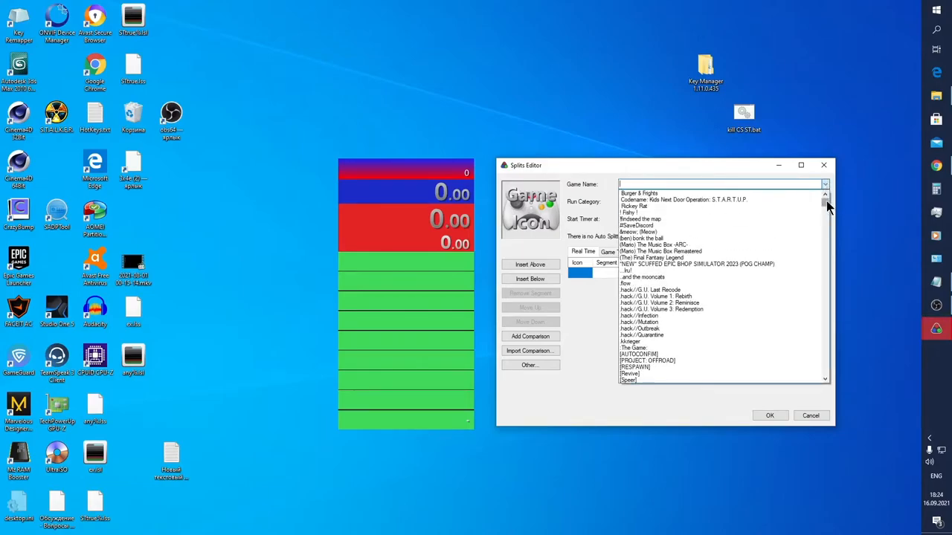
click(824, 185)
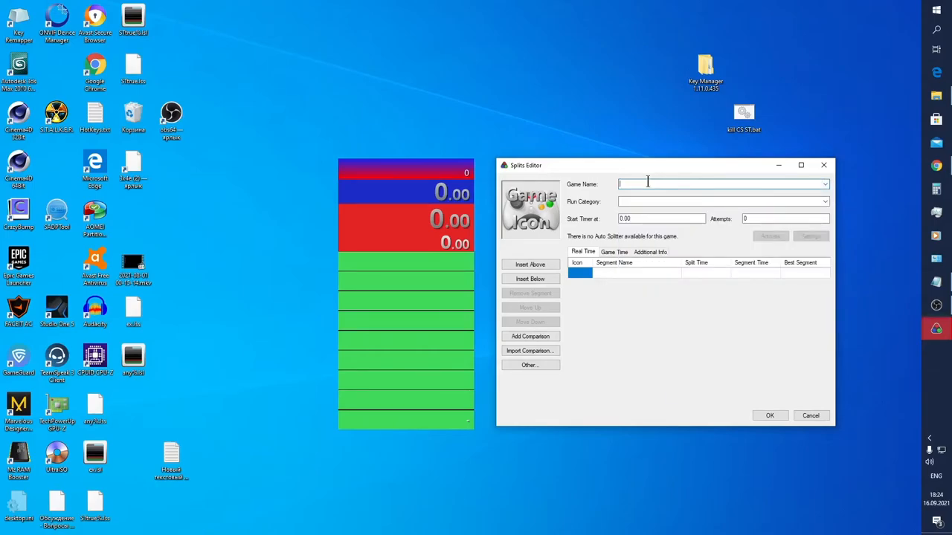
text(STALKER)
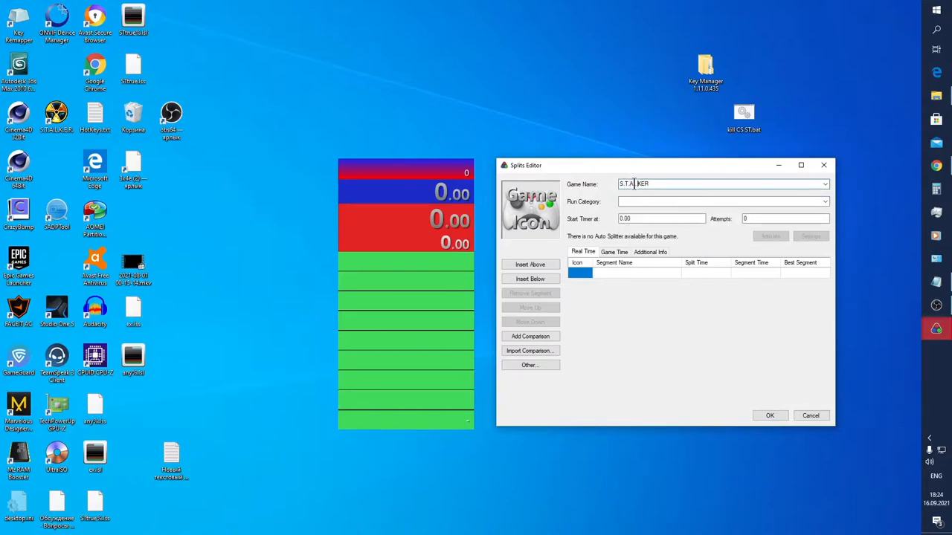
click(824, 184)
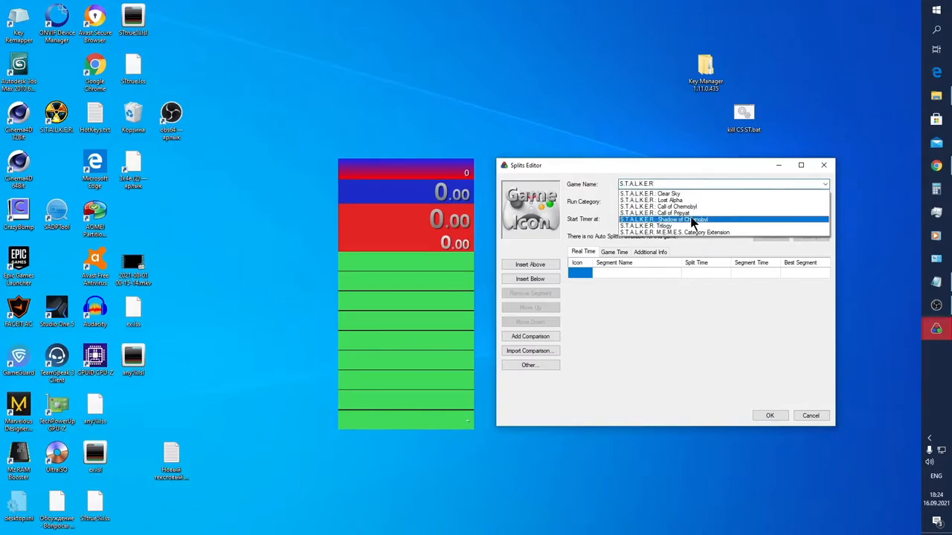
click(663, 220)
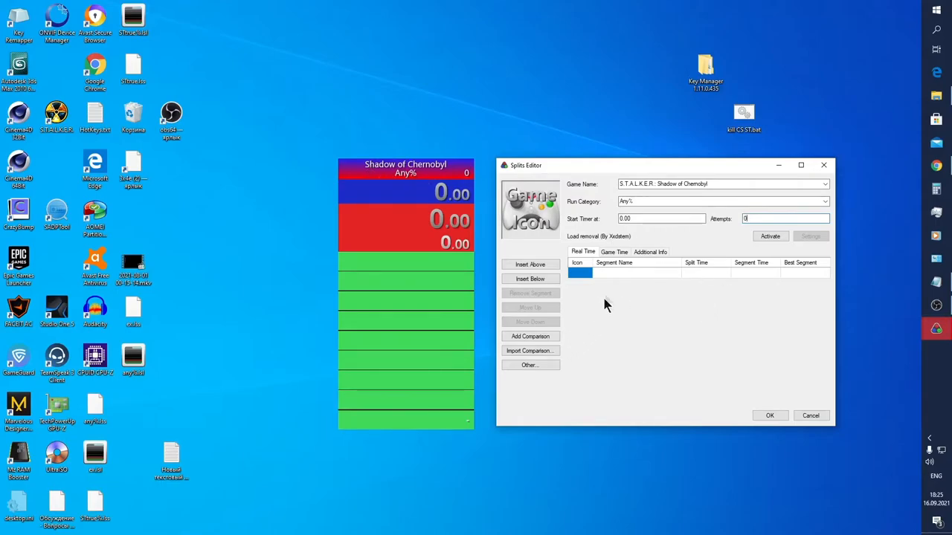
mouse_move(568, 243)
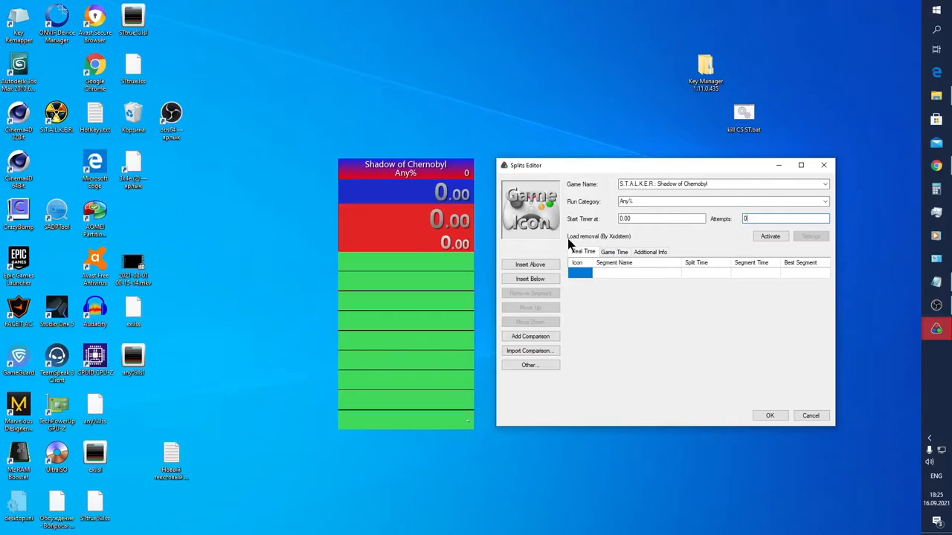
mouse_move(637, 250)
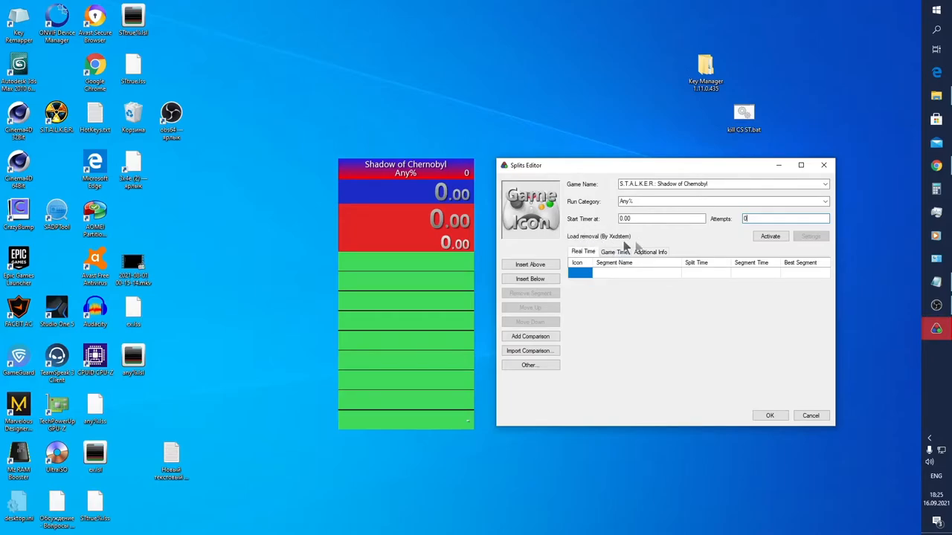
- Activate Load removal (By Autoeru) and bring up its component settings
click(771, 235)
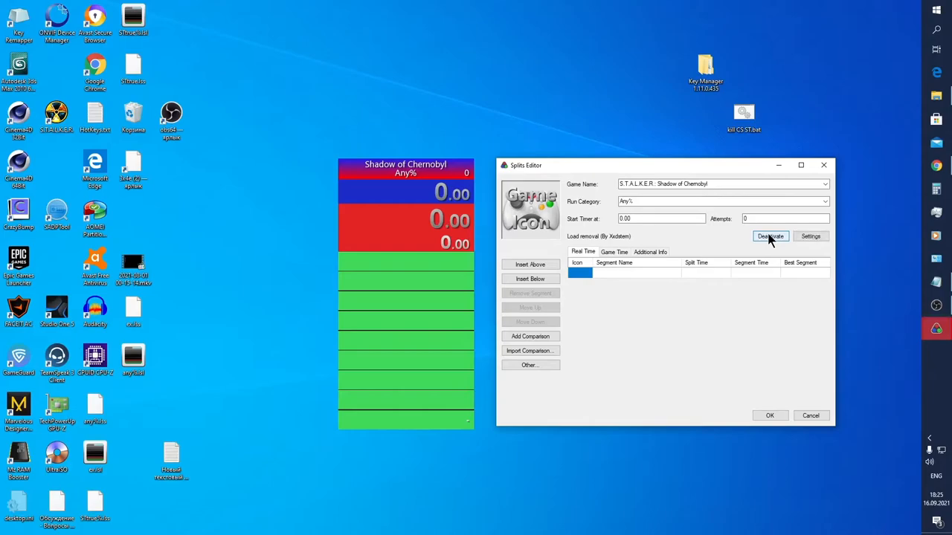
click(770, 235)
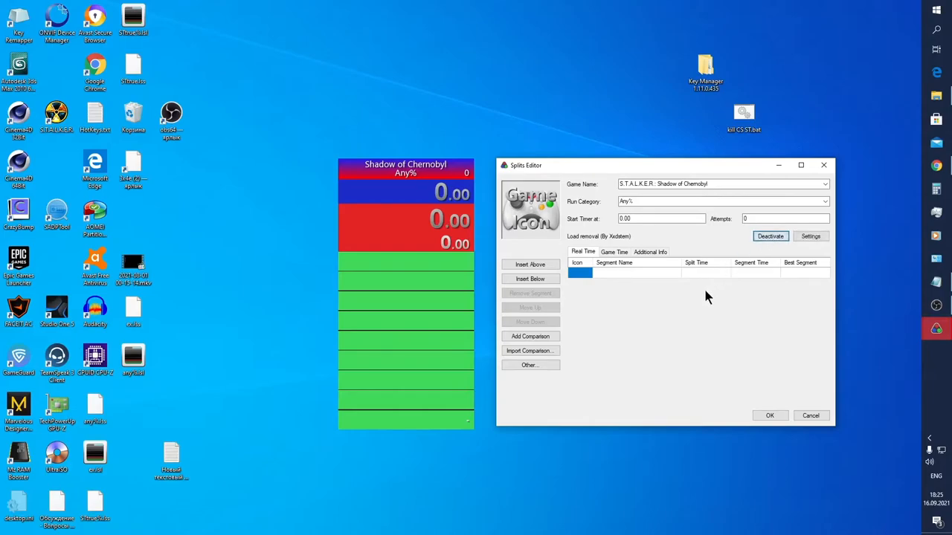
mouse_move(730, 241)
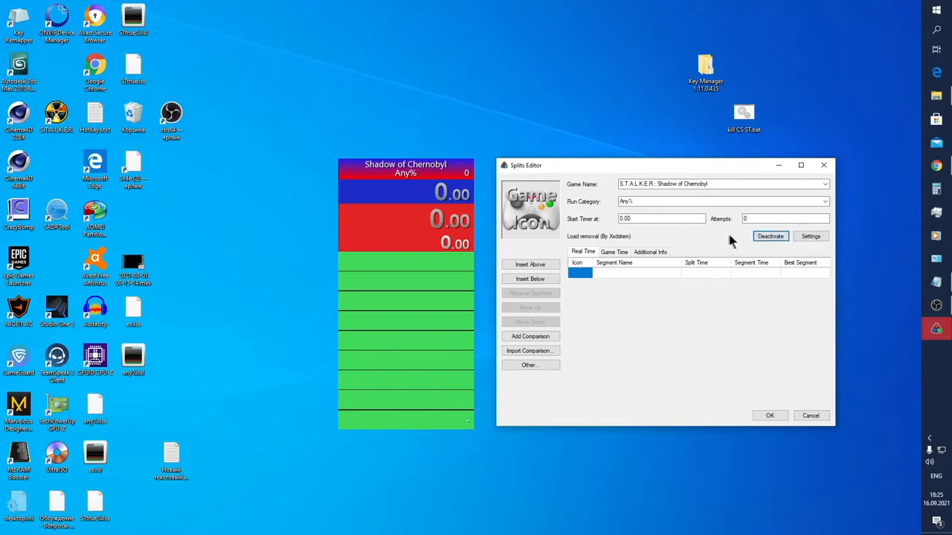
click(809, 235)
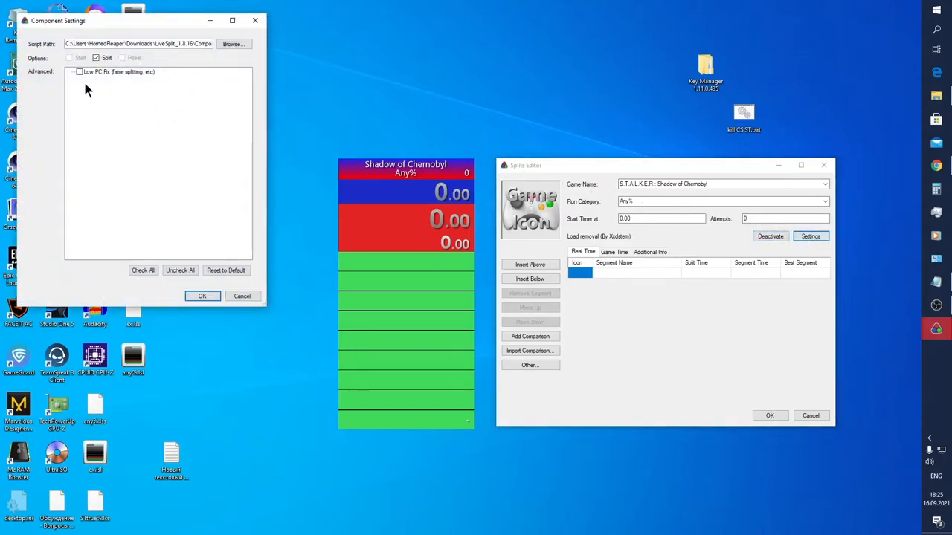
mouse_move(107, 72)
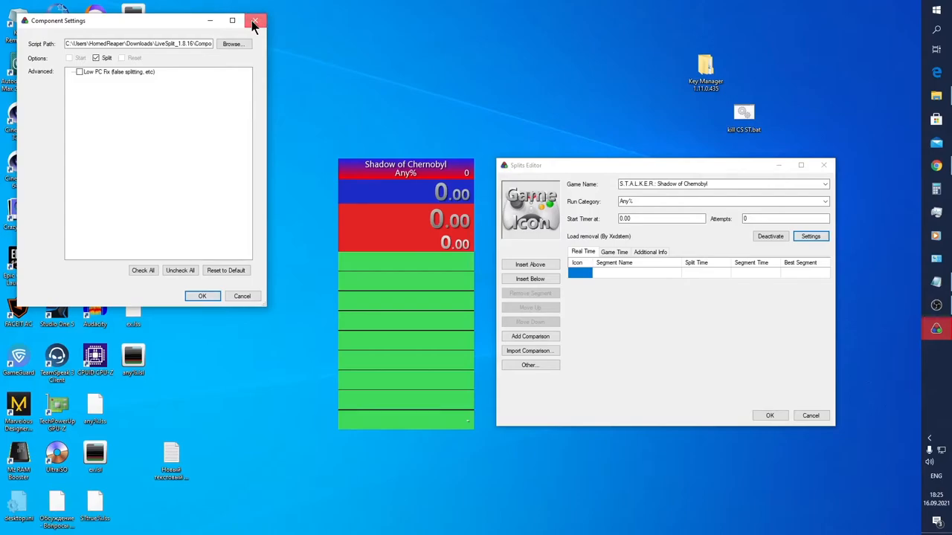
- Close the load-removal Component Settings window
click(256, 21)
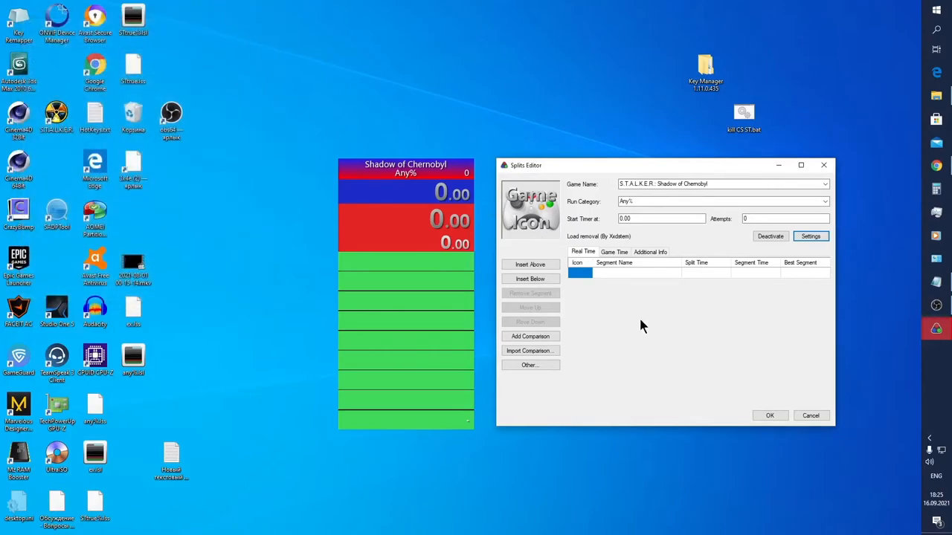
mouse_move(643, 320)
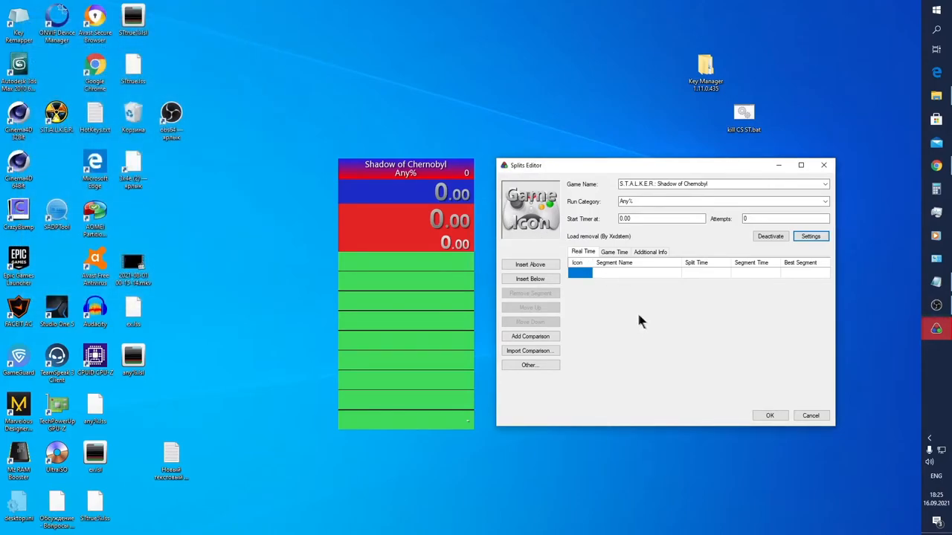
mouse_move(601, 205)
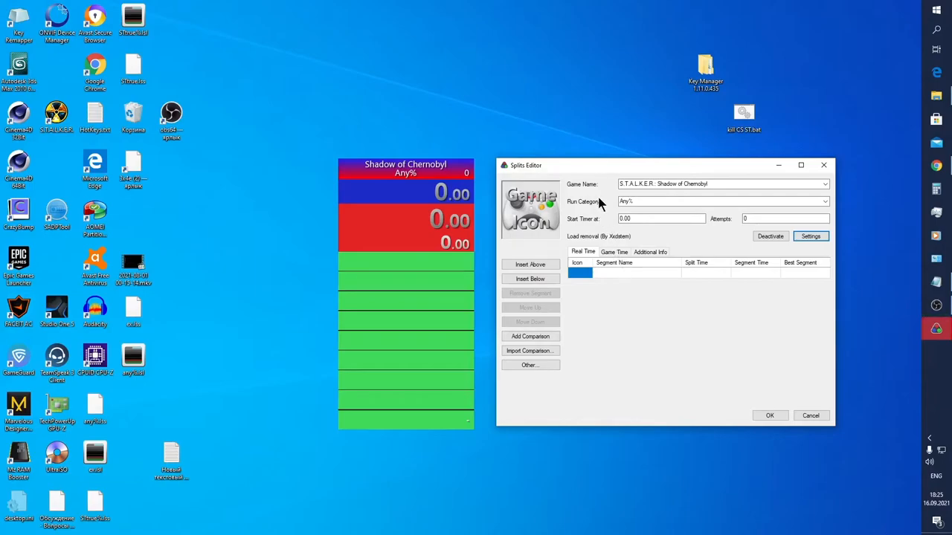
mouse_move(721, 381)
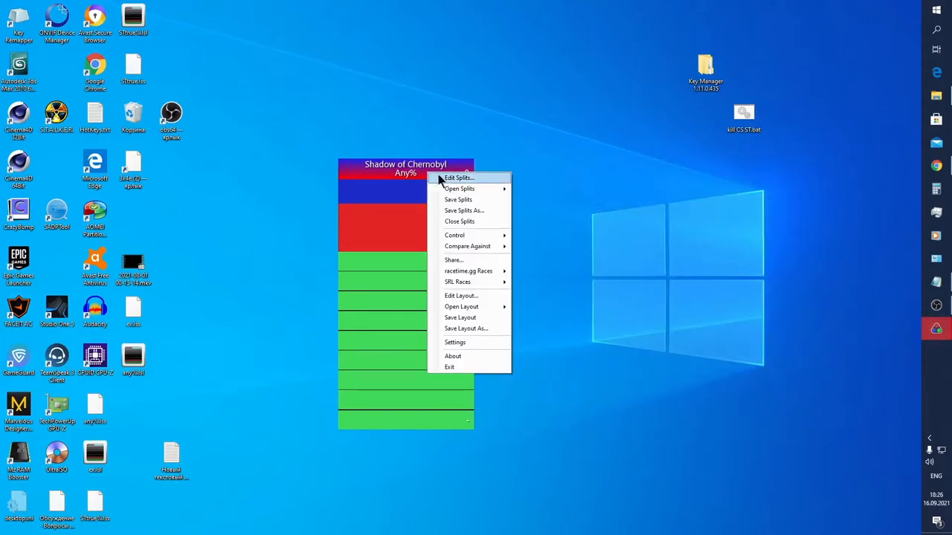
mouse_move(459, 187)
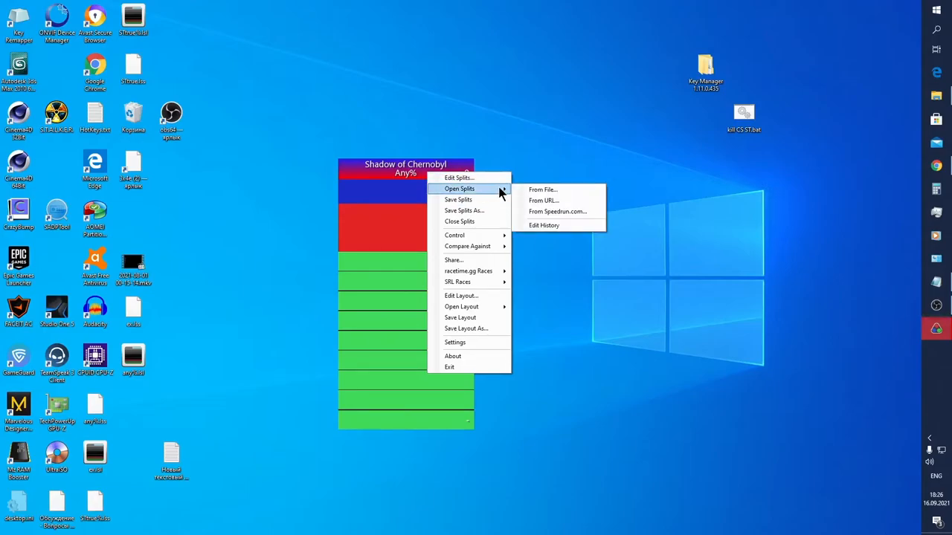
mouse_move(543, 191)
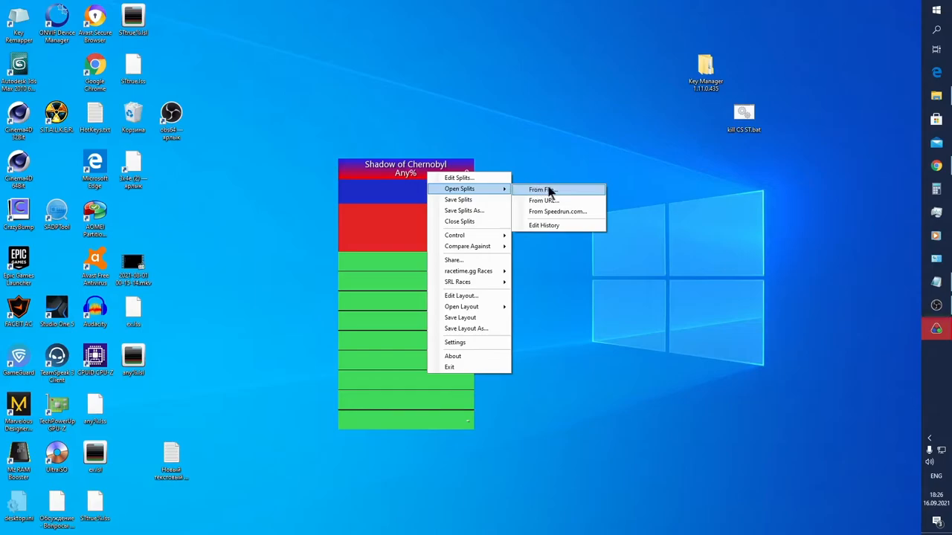
mouse_move(558, 196)
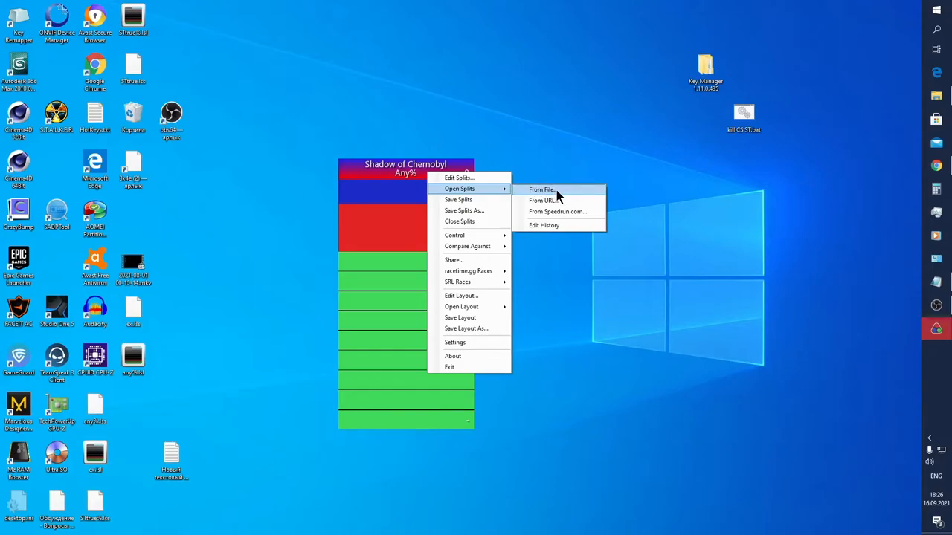
mouse_move(543, 201)
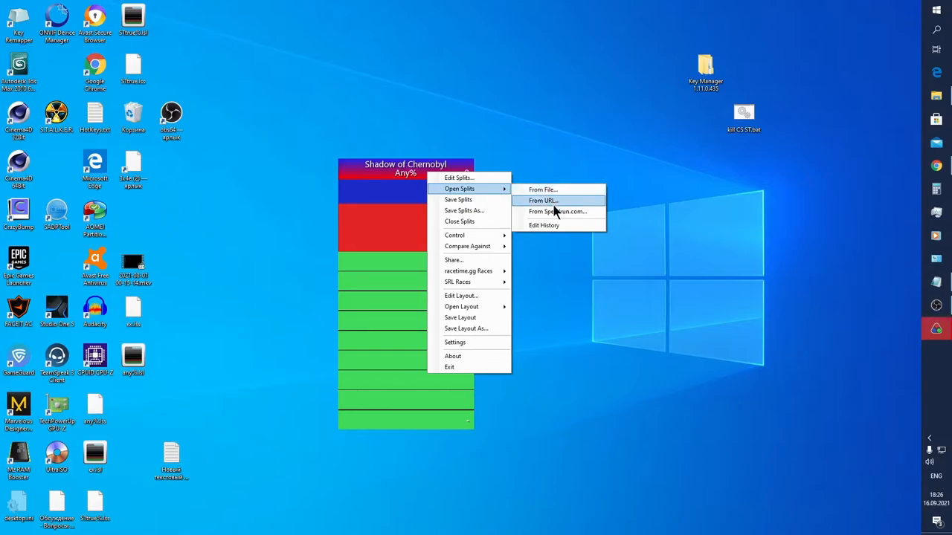
- Search Speedrun.com for STALKER, download a Shadow of Chernobyl Any% run's splits and save them
click(557, 211)
text(S.T.A.L.K.E.R)
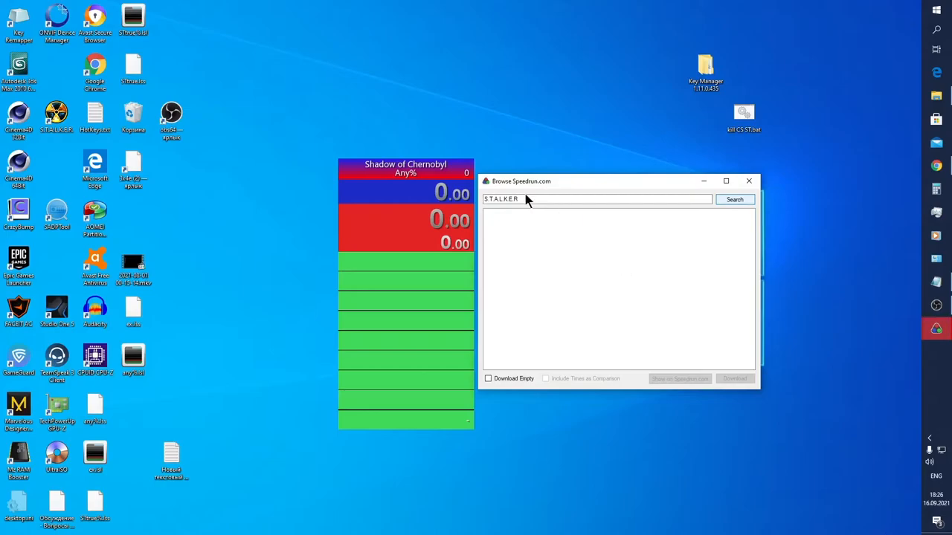
click(735, 200)
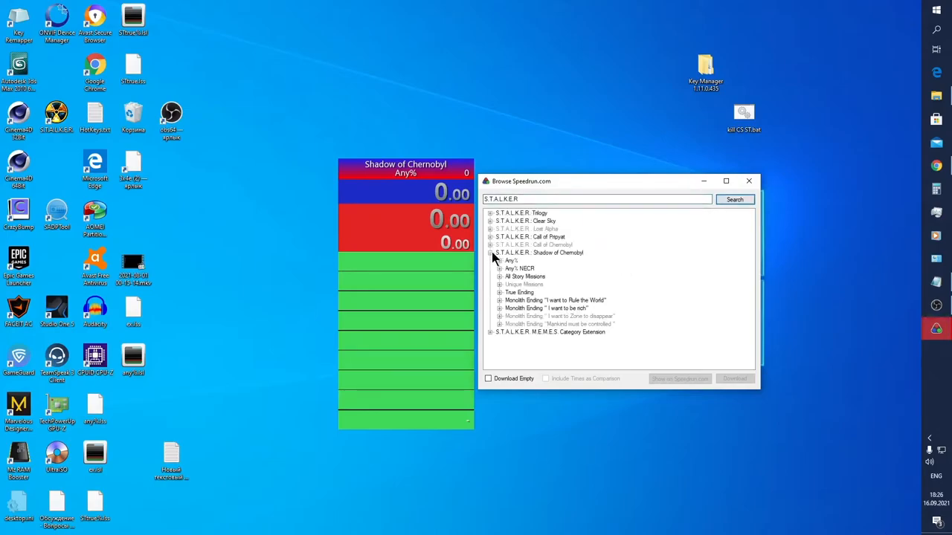
click(511, 261)
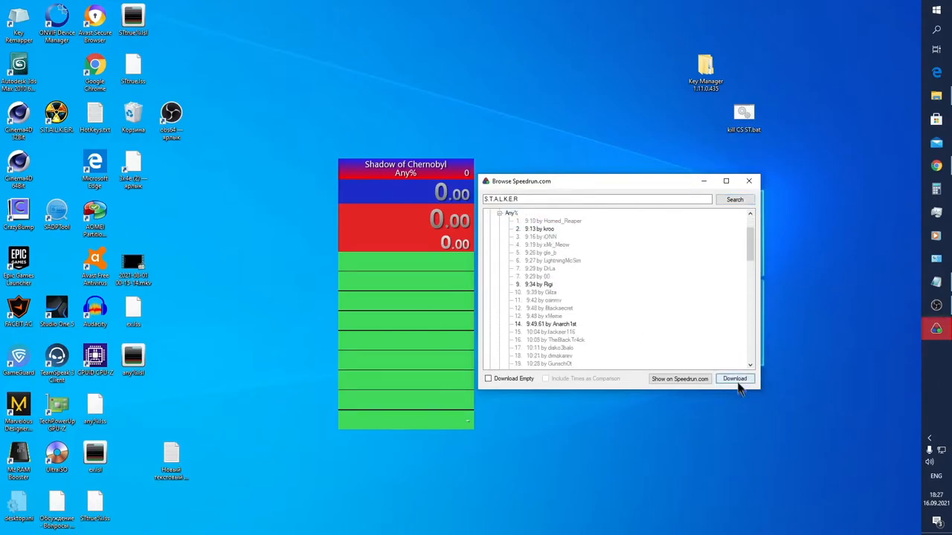
click(734, 379)
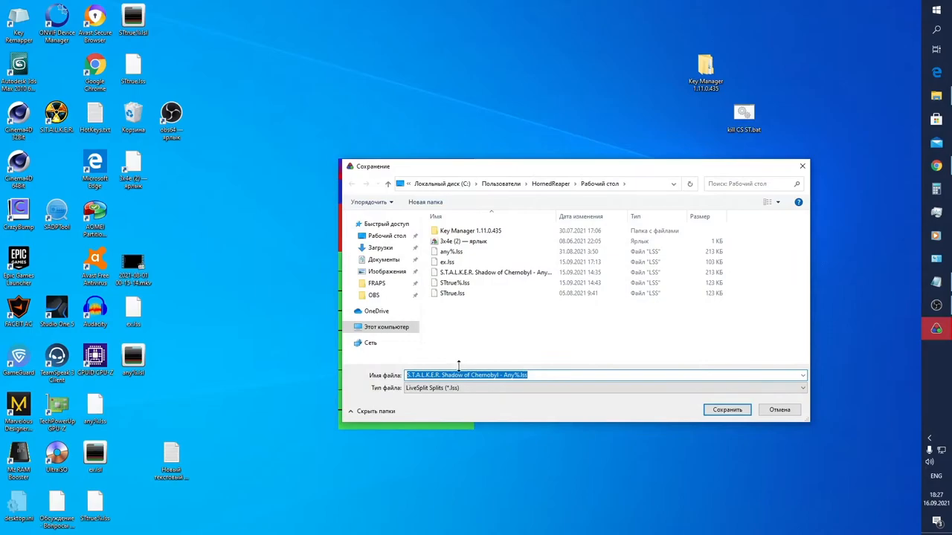
click(725, 410)
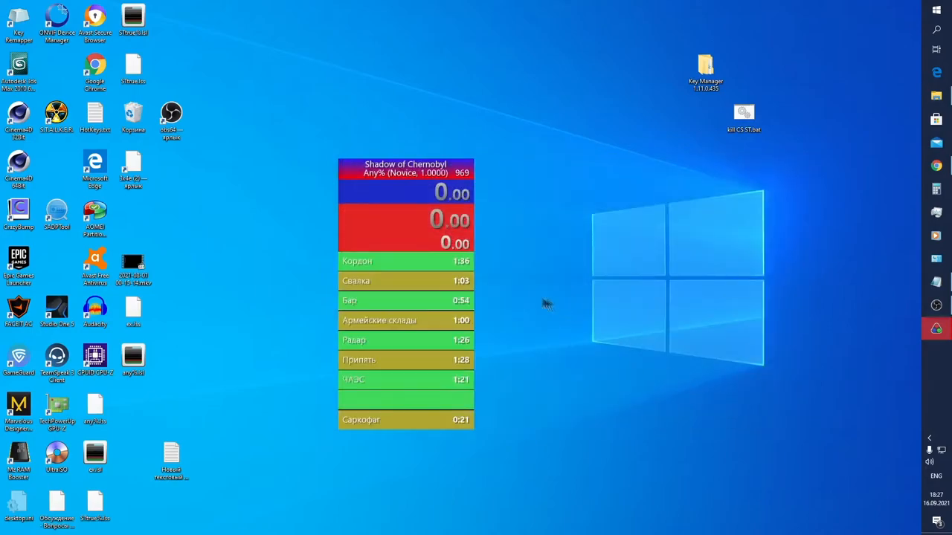
- Reopen the Splits layout settings and fit the displayed split count to the run
right_click(405, 208)
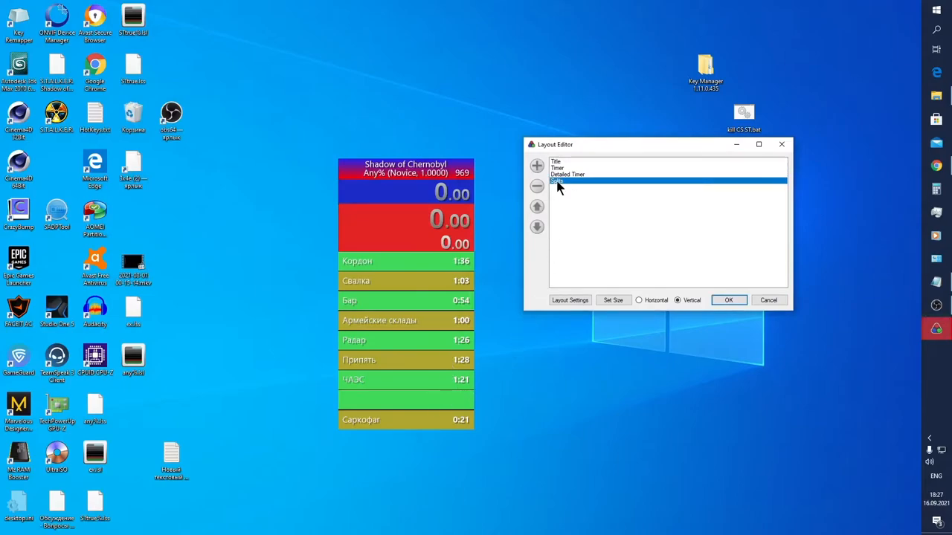
click(570, 300)
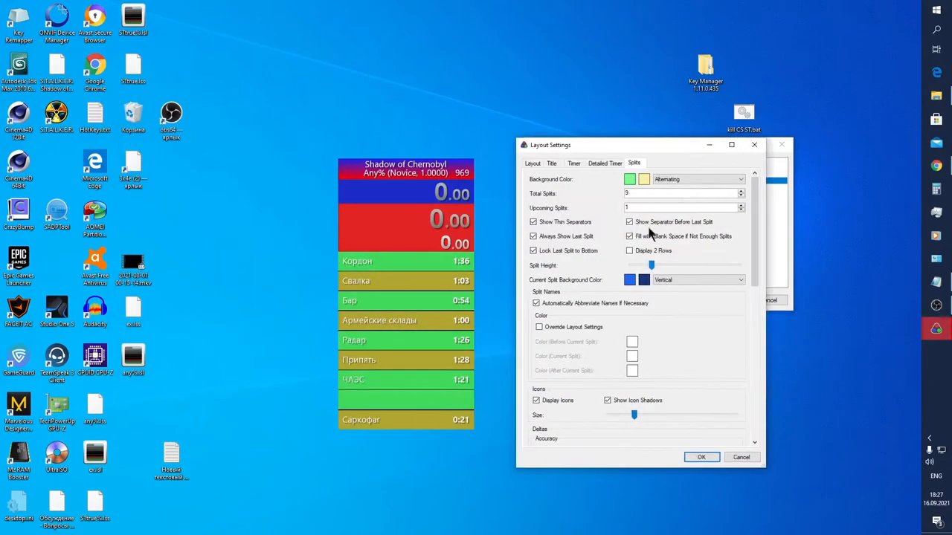
click(741, 196)
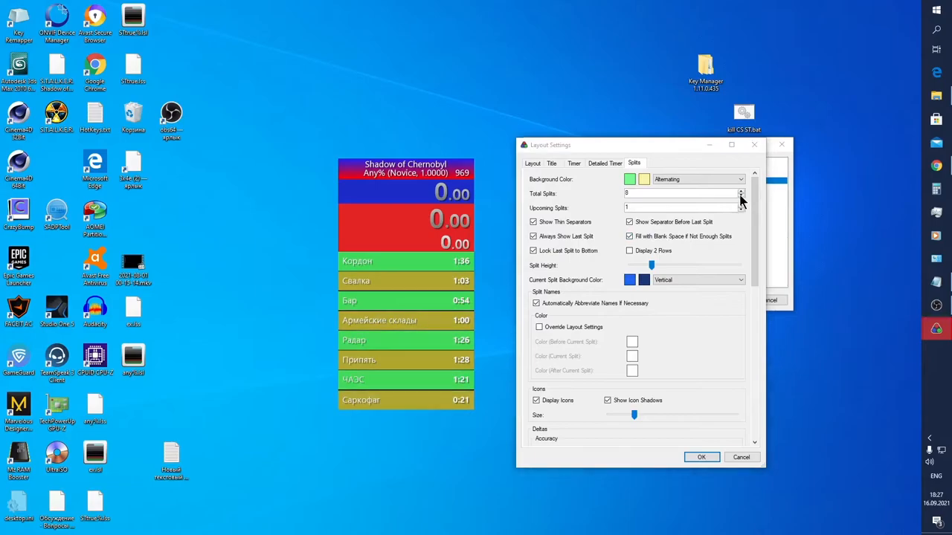
- Set the alternating row background colour to purple and confirm it
click(644, 179)
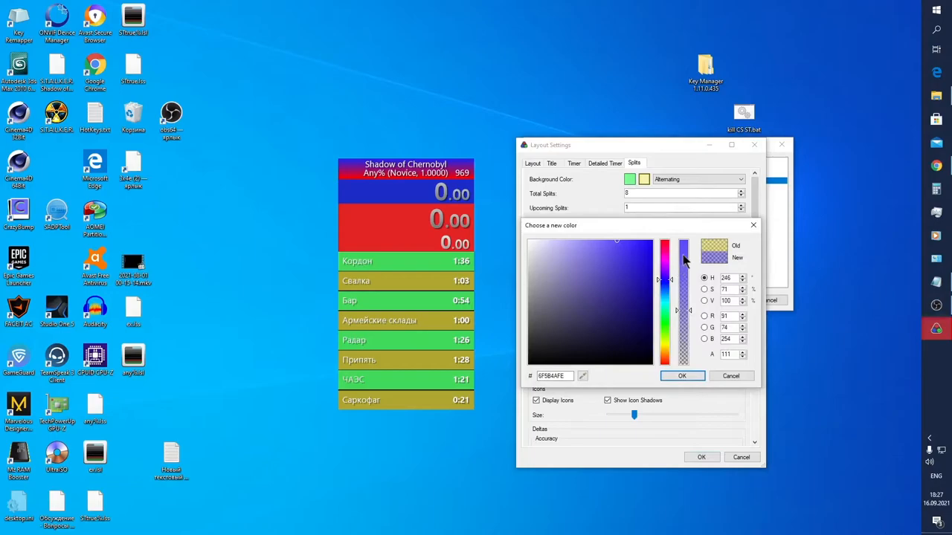
click(568, 260)
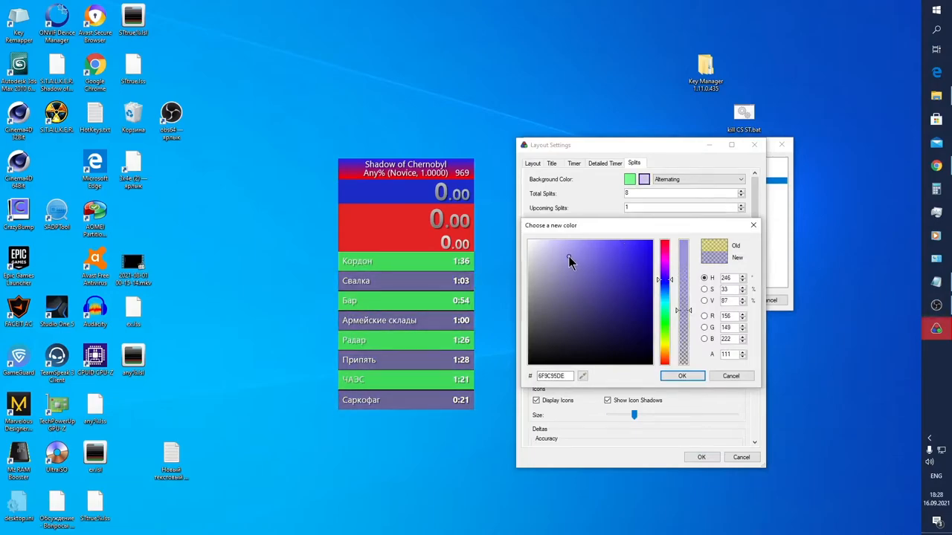
click(681, 375)
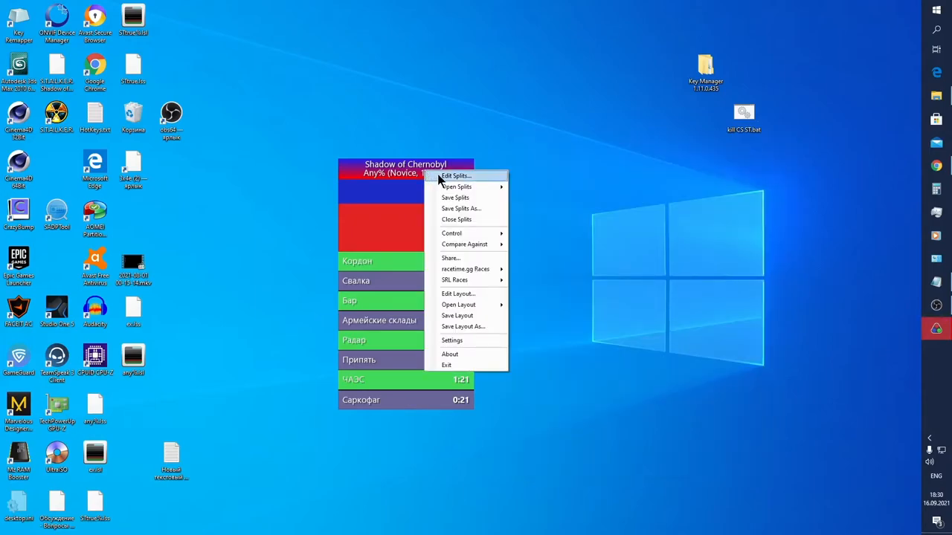
- Edit the Кордон segment time under the Game Time tab of the Splits Editor
click(455, 175)
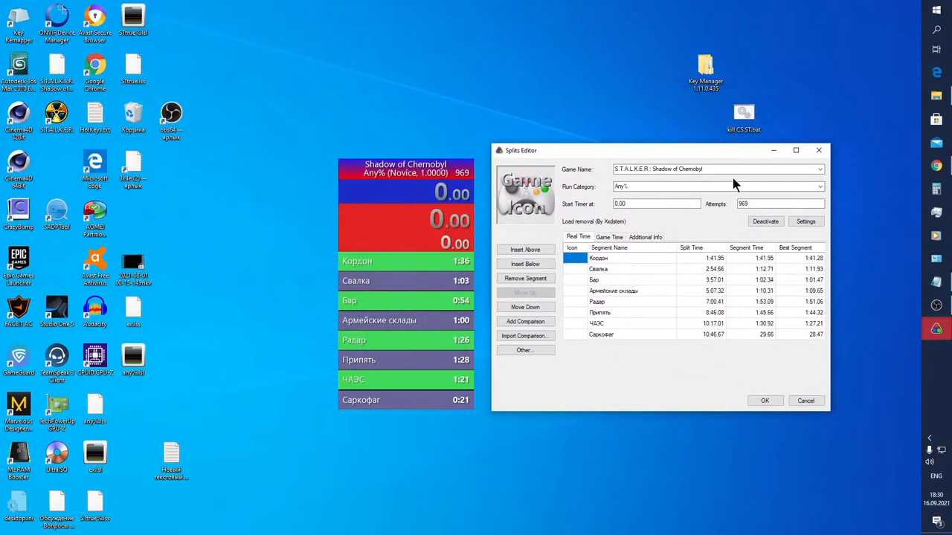
mouse_move(677, 240)
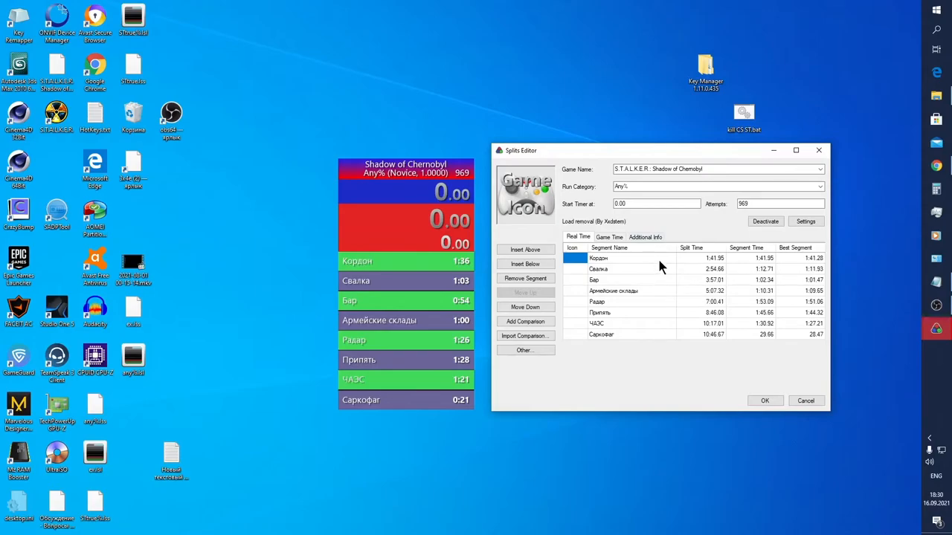
mouse_move(771, 261)
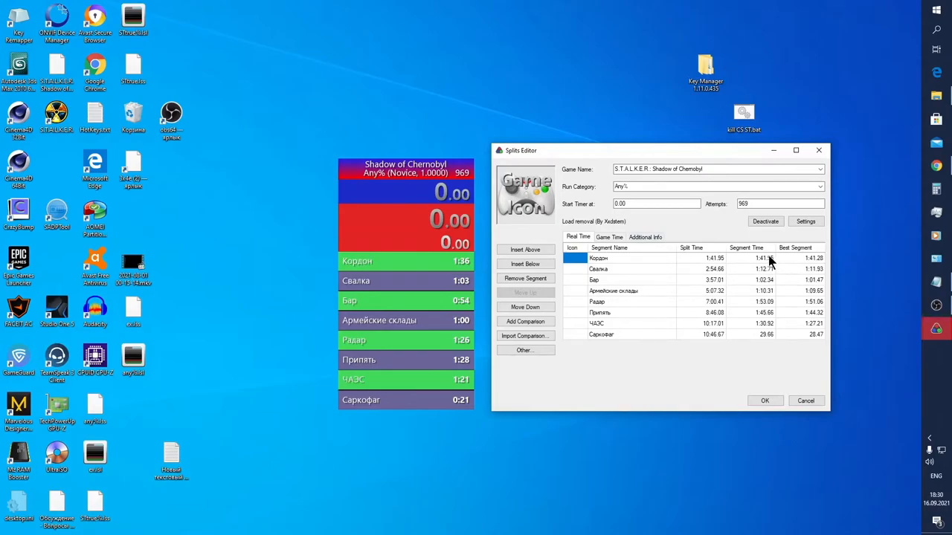
click(747, 259)
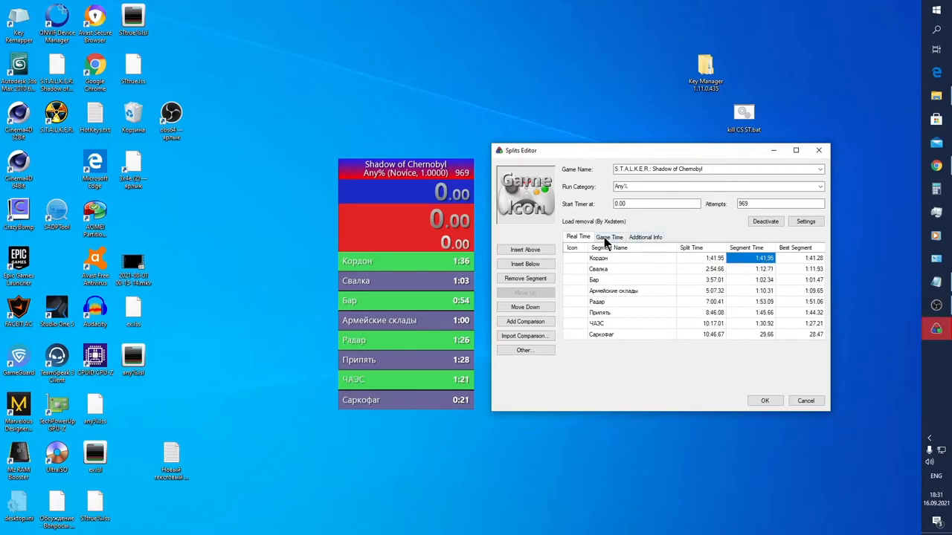
click(609, 237)
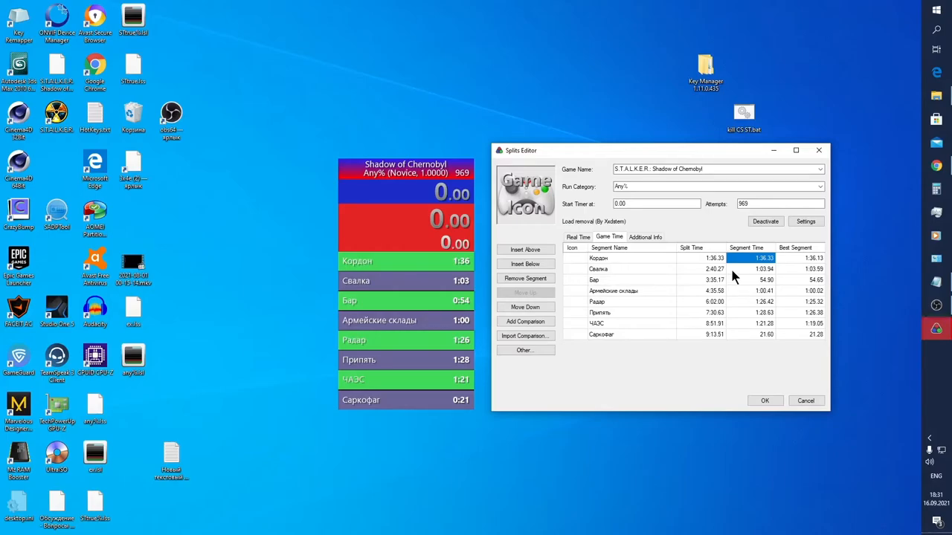
mouse_move(760, 271)
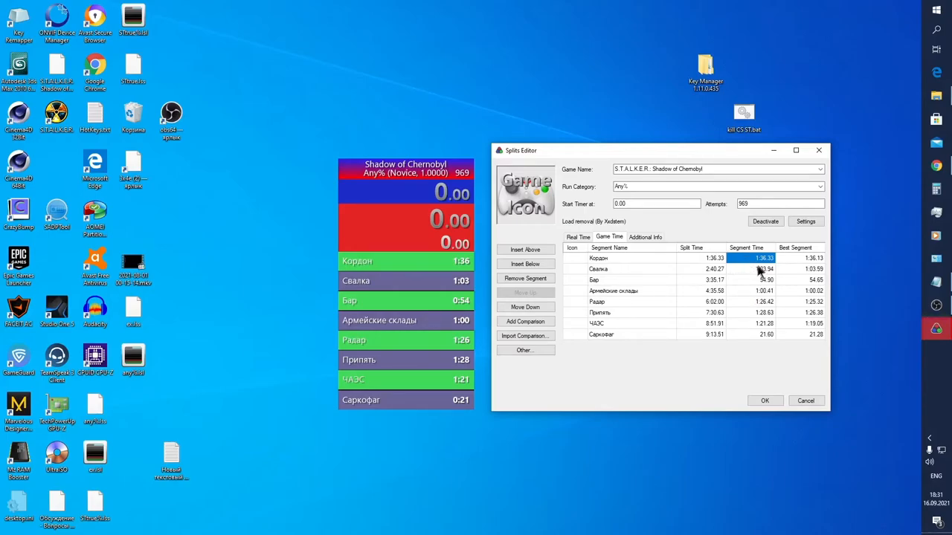
double_click(765, 259)
text(40)
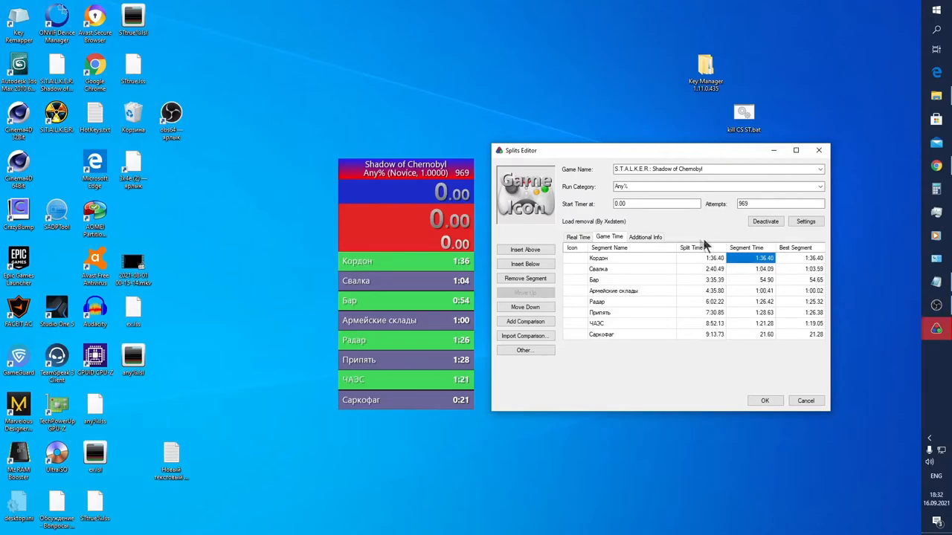
click(646, 236)
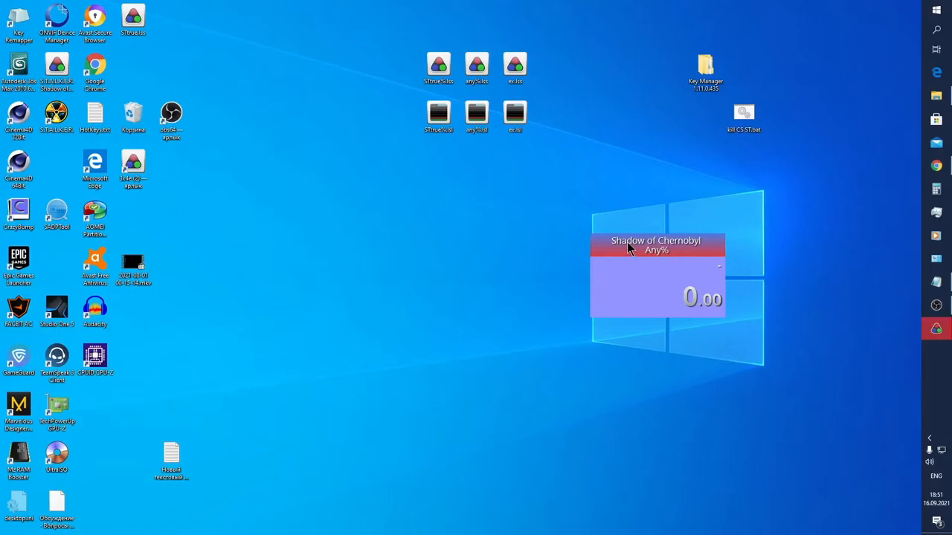
mouse_move(642, 290)
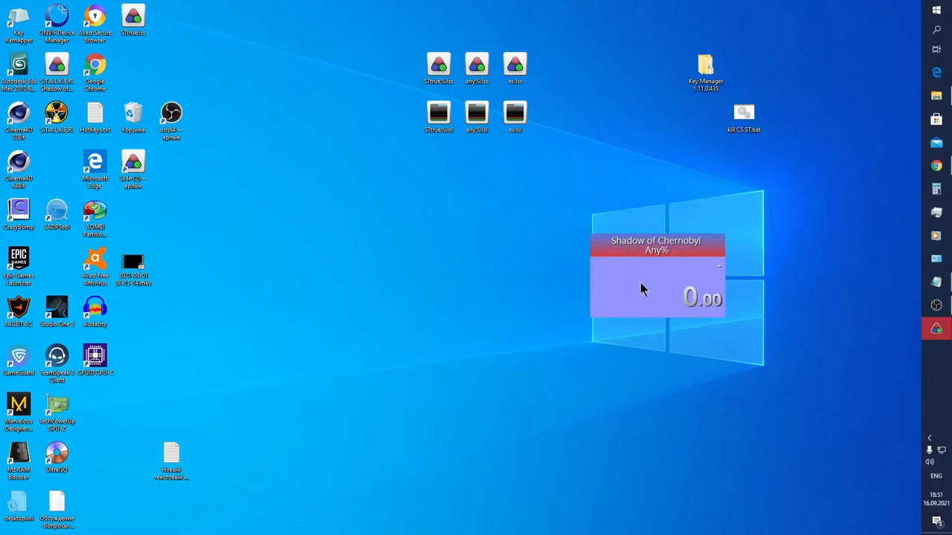
- Save the current LiveSplit layout as a new file named 1 on the desktop
right_click(642, 288)
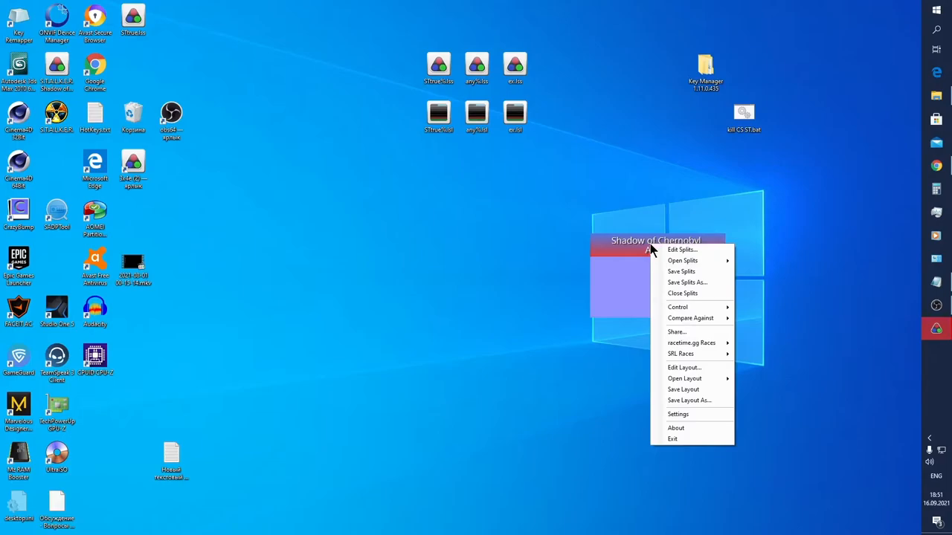
mouse_move(636, 278)
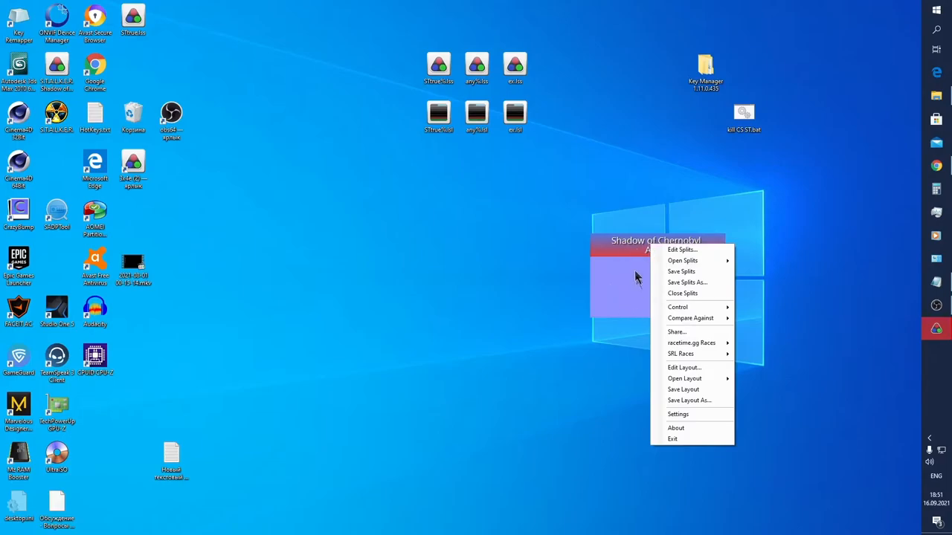
mouse_move(684, 379)
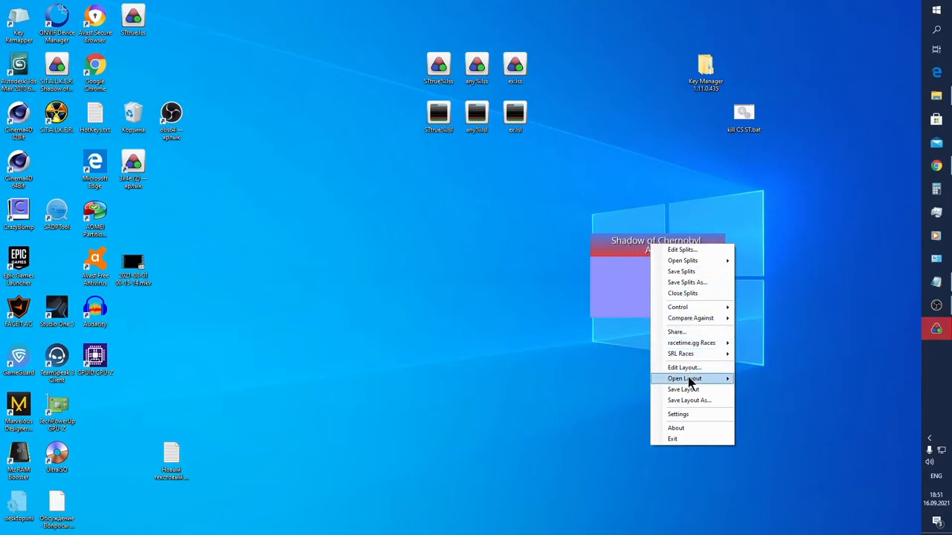
mouse_move(688, 400)
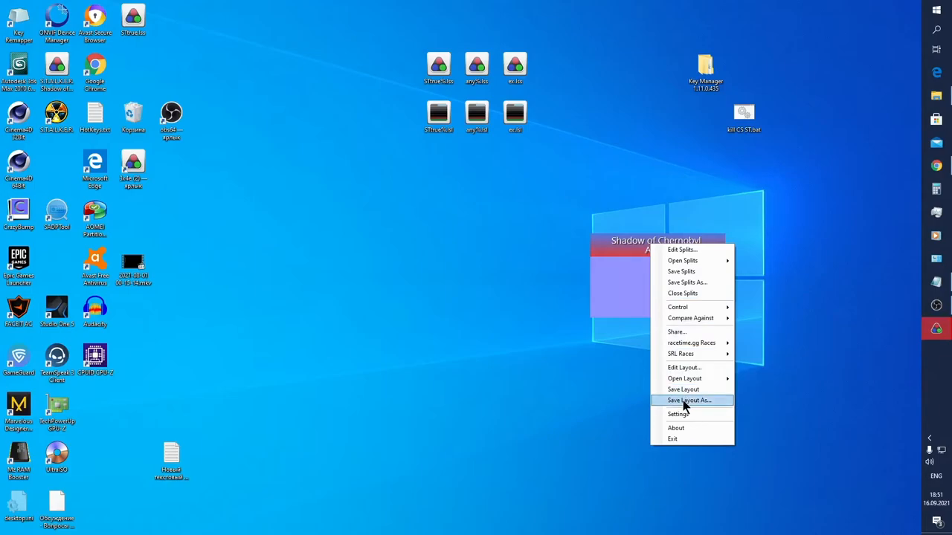
click(688, 400)
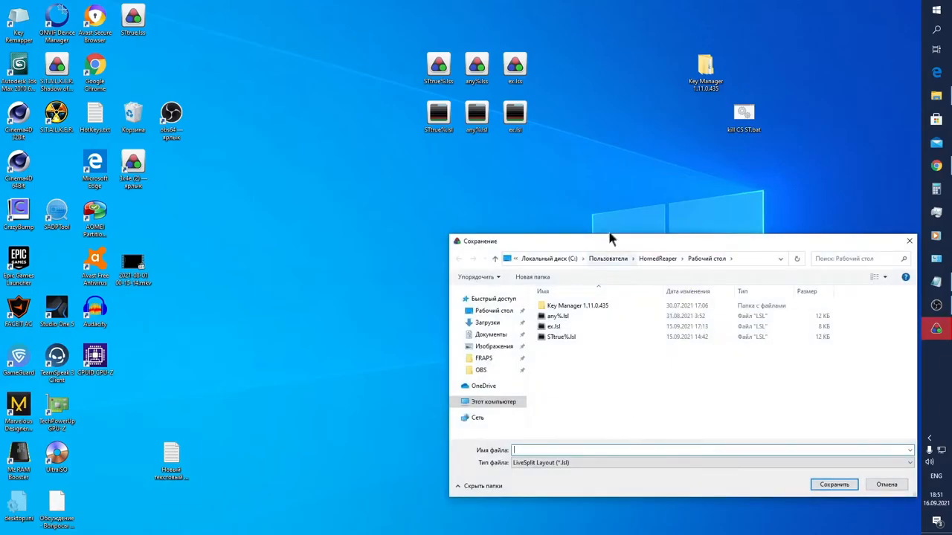
mouse_move(553, 451)
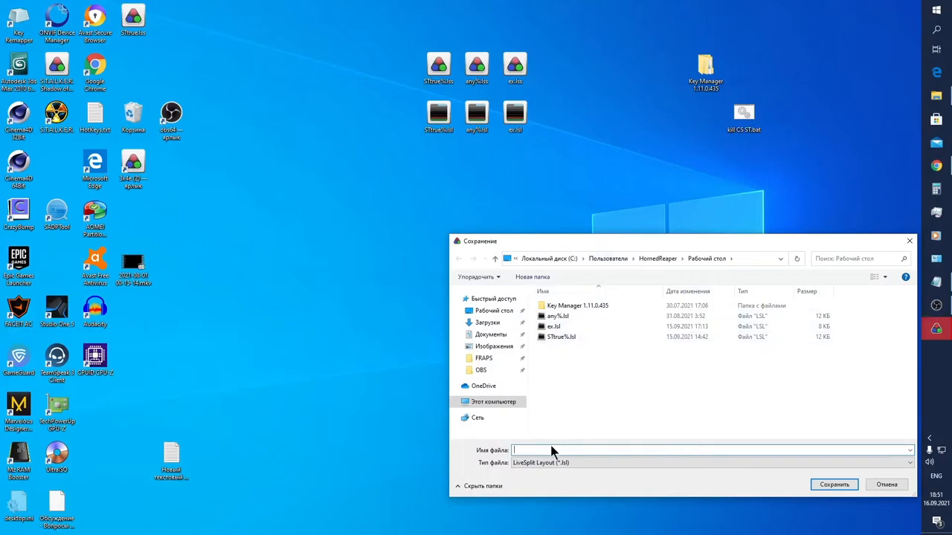
text(1)
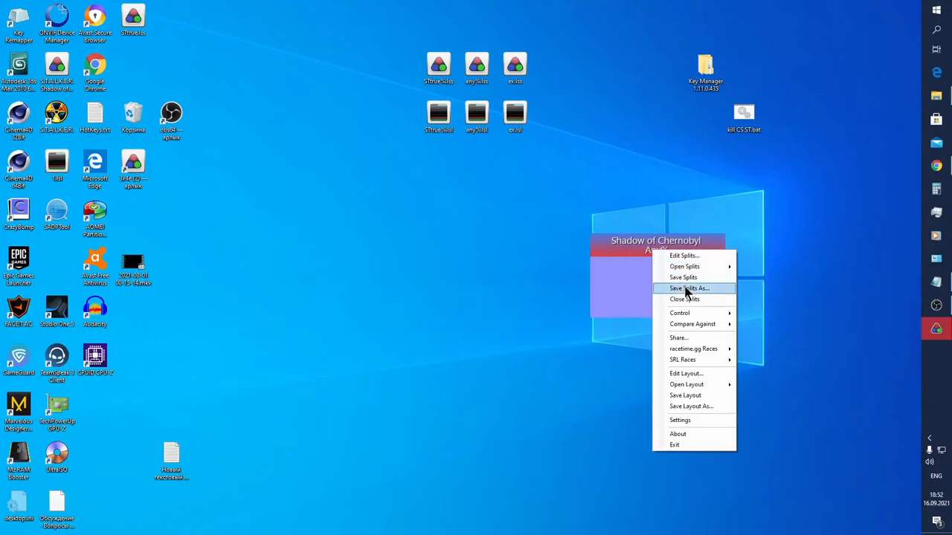
- Save the splits as a new file named 2.lss on the desktop
click(687, 289)
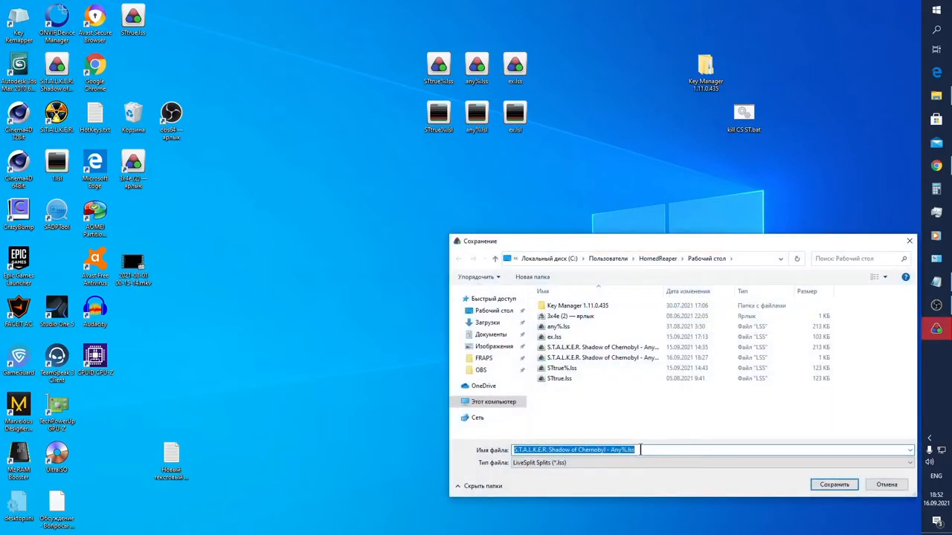
text(2.lss)
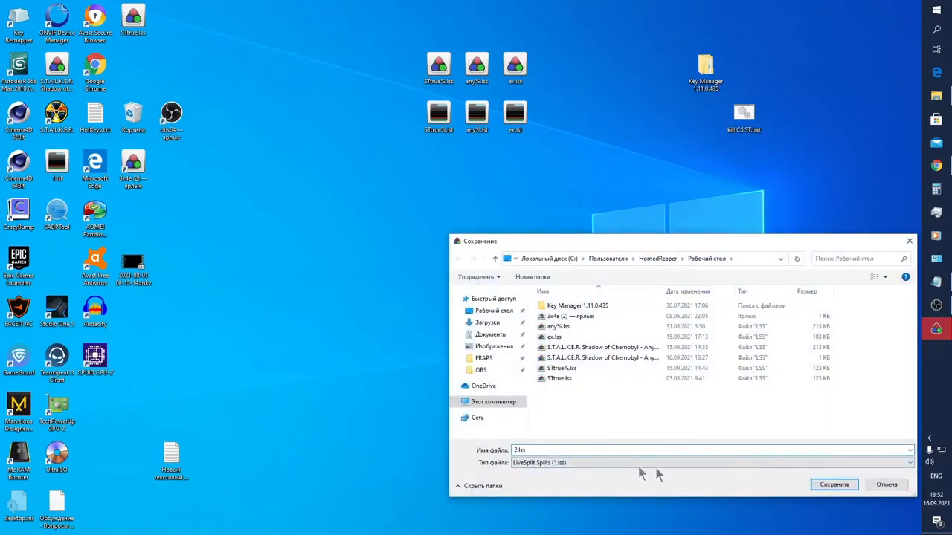
click(833, 485)
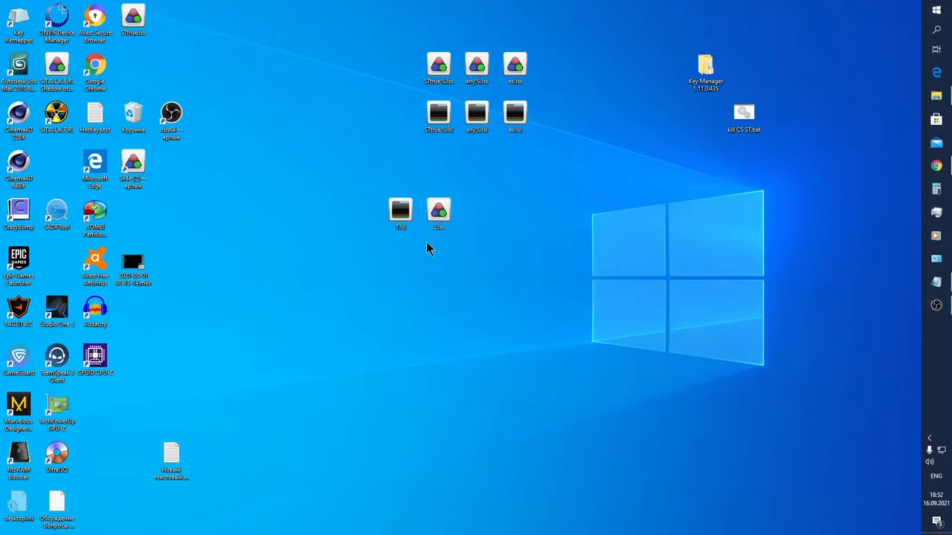
- Locate LiveSplit.Register in the Downloads > LiveSplit_1.8.16 folder
click(438, 211)
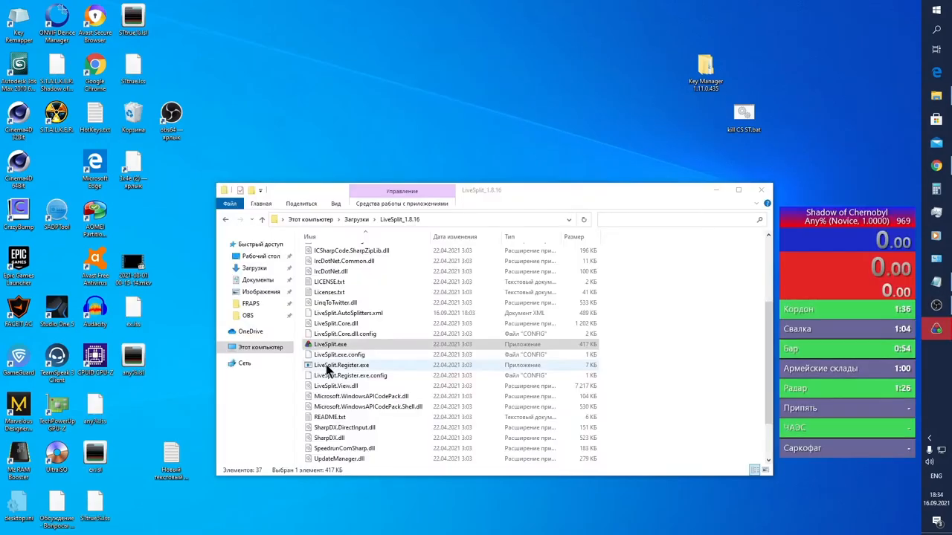
click(342, 366)
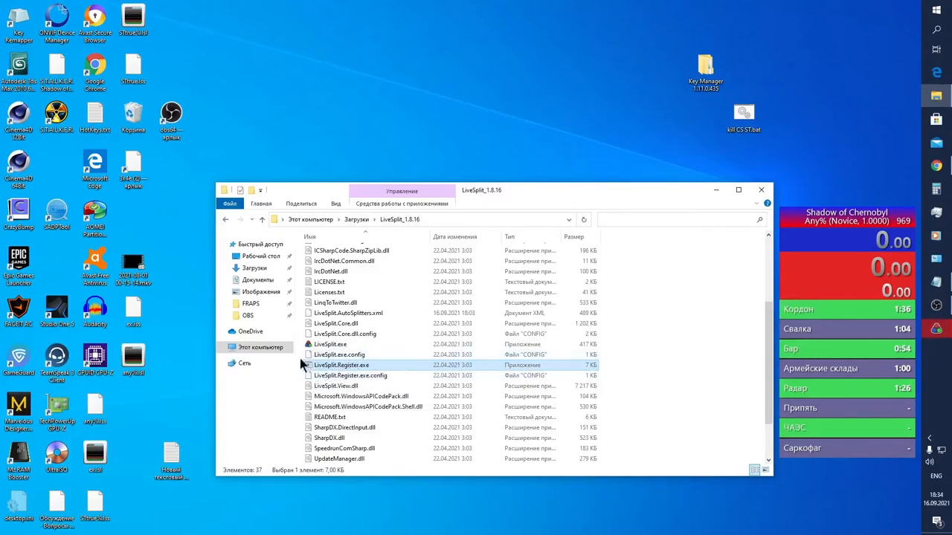
mouse_move(386, 371)
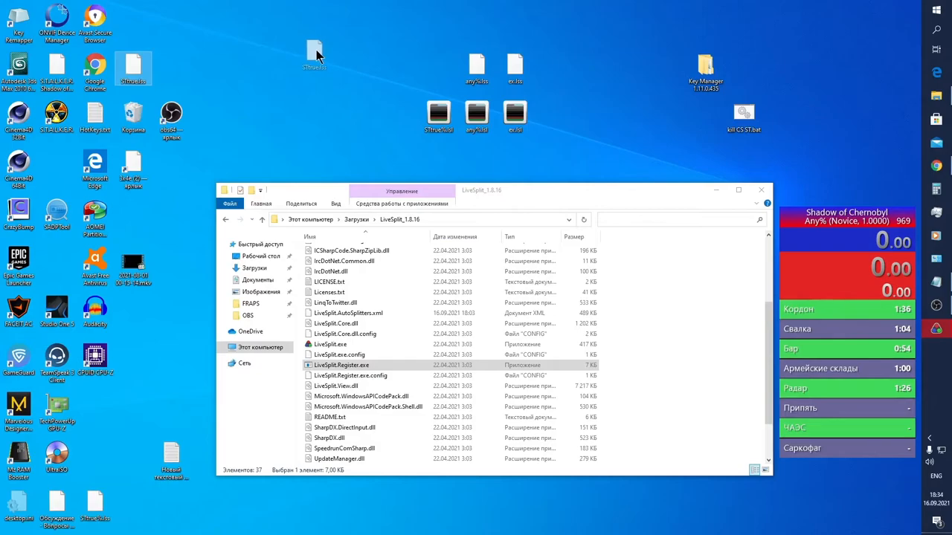
- Set the .lss splits file to open with LiveSplit.exe browsed from this PC
right_click(515, 67)
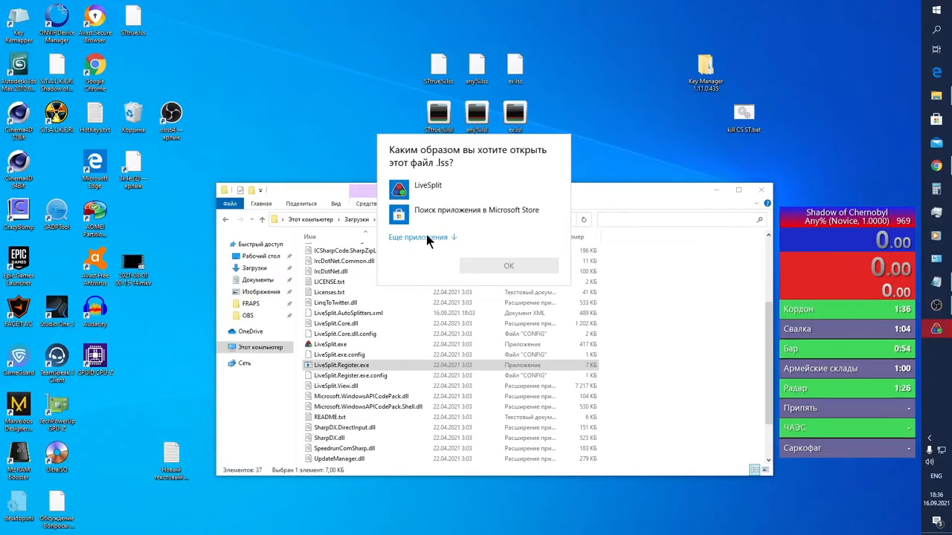
click(417, 236)
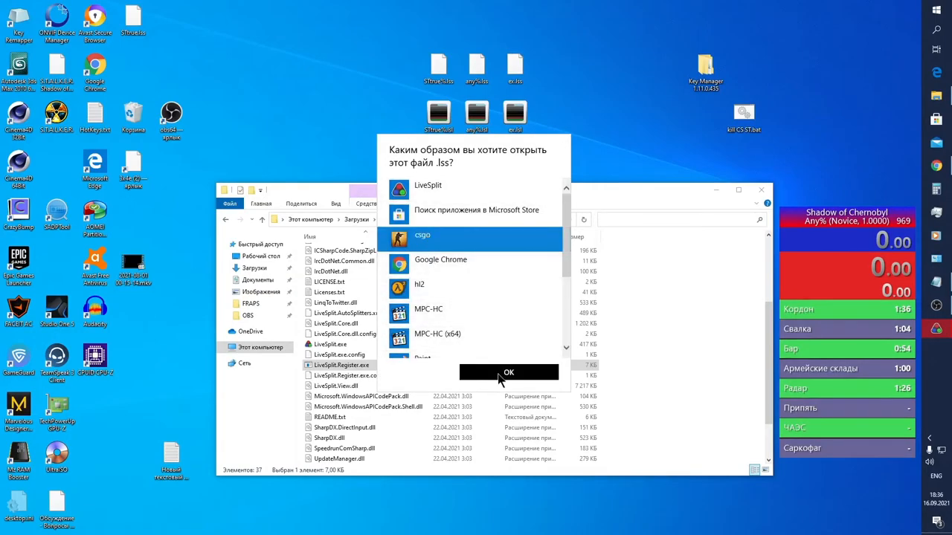
scroll(down, 3)
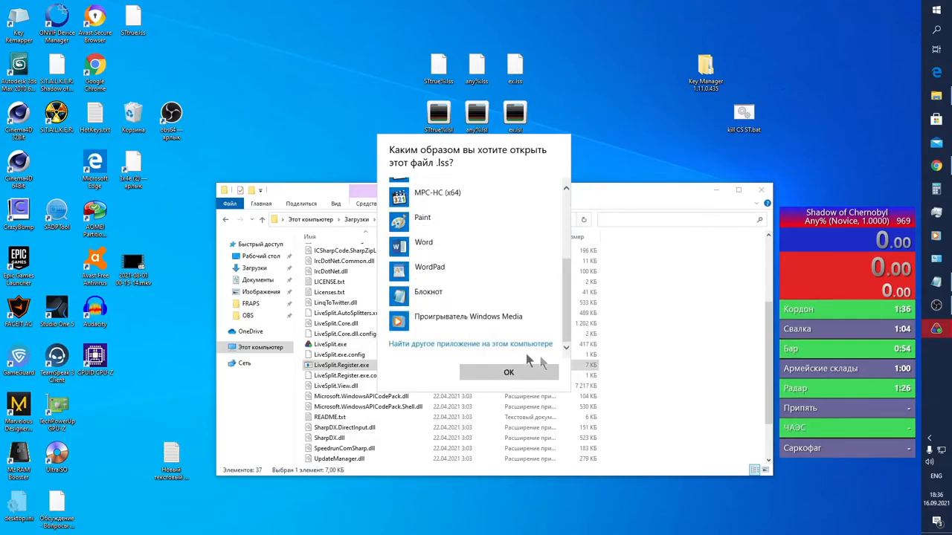
click(509, 372)
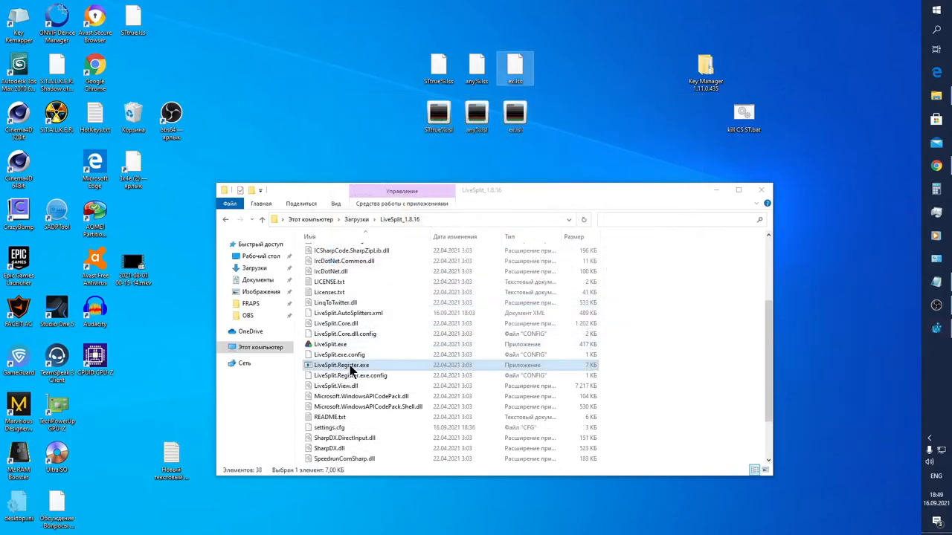
mouse_move(404, 369)
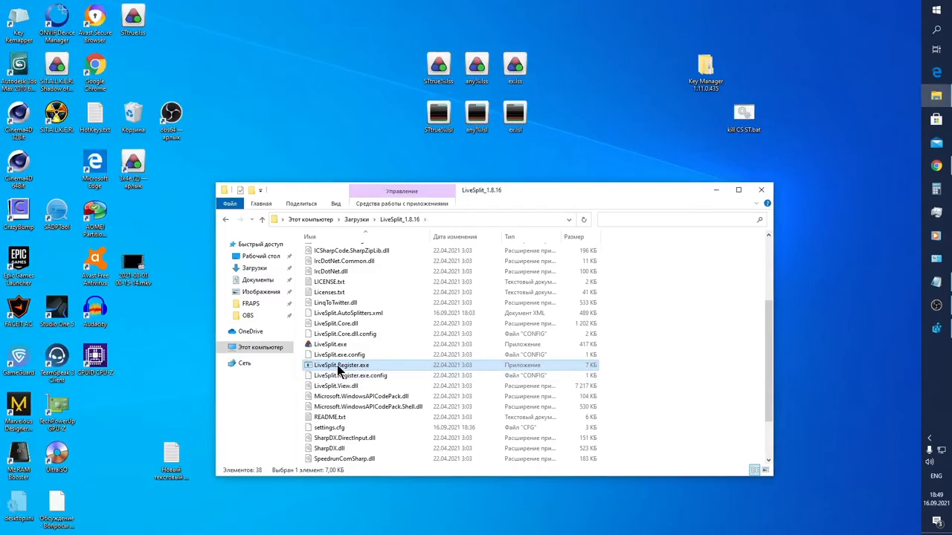
mouse_move(543, 98)
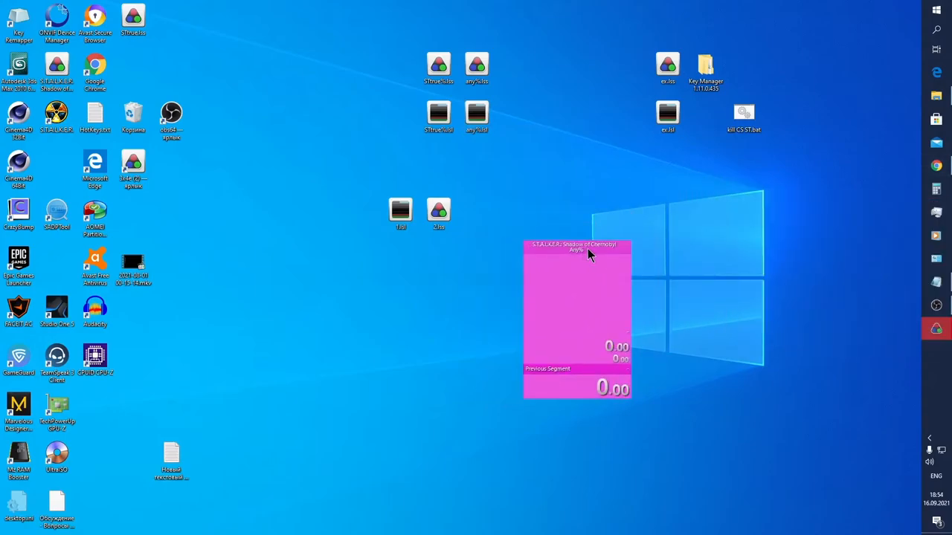
mouse_move(622, 202)
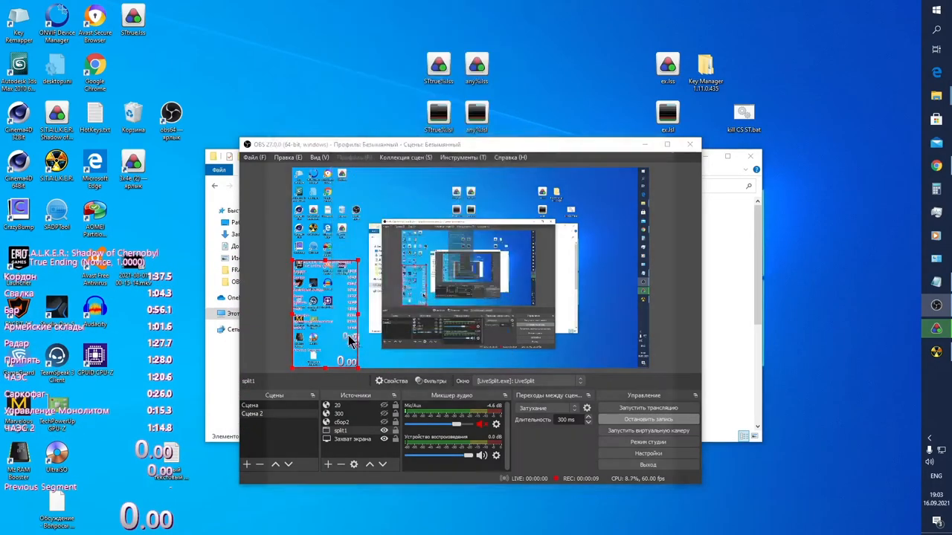
- Review the Color Key filter on the split1 capture source that removes the pink background
click(434, 380)
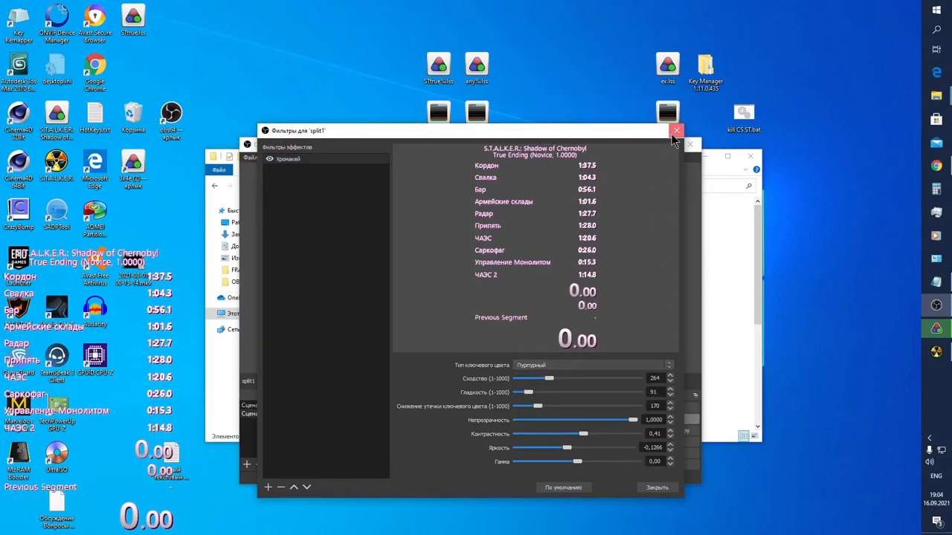
click(675, 131)
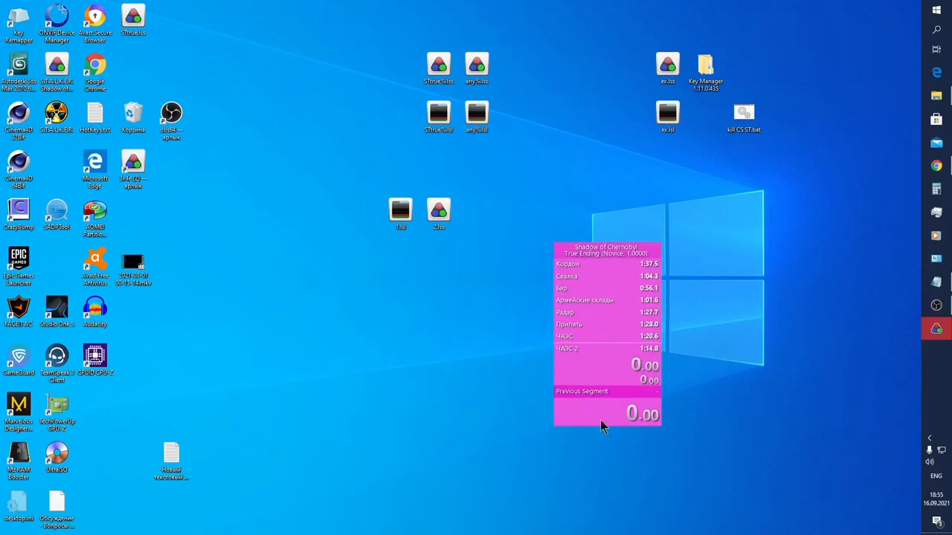
mouse_move(571, 344)
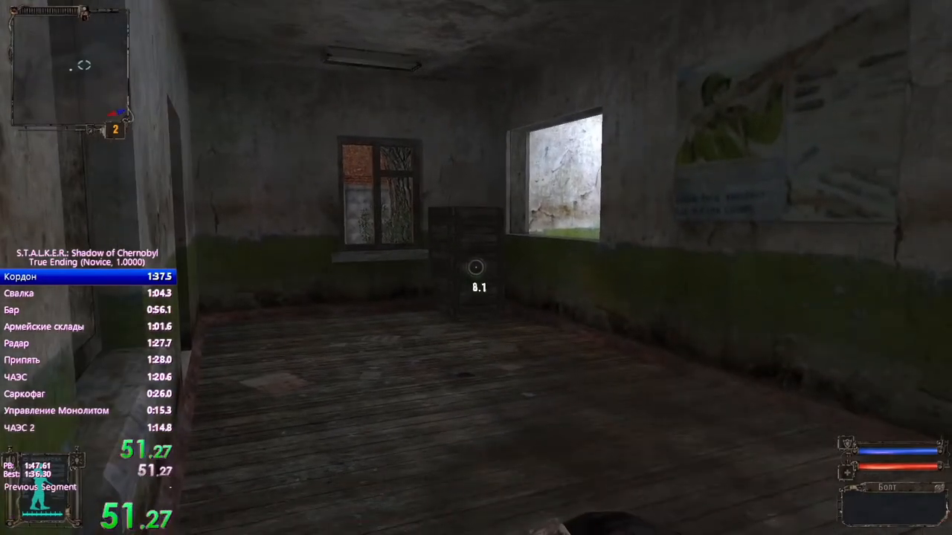
mouse_move(475, 268)
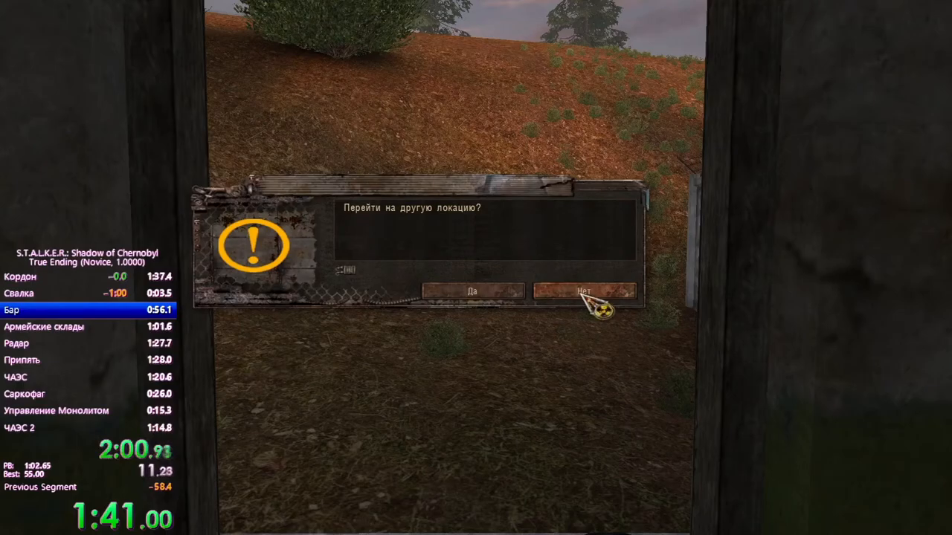
- Answer No twice to the level transition prompt so the run timer keeps going
click(472, 290)
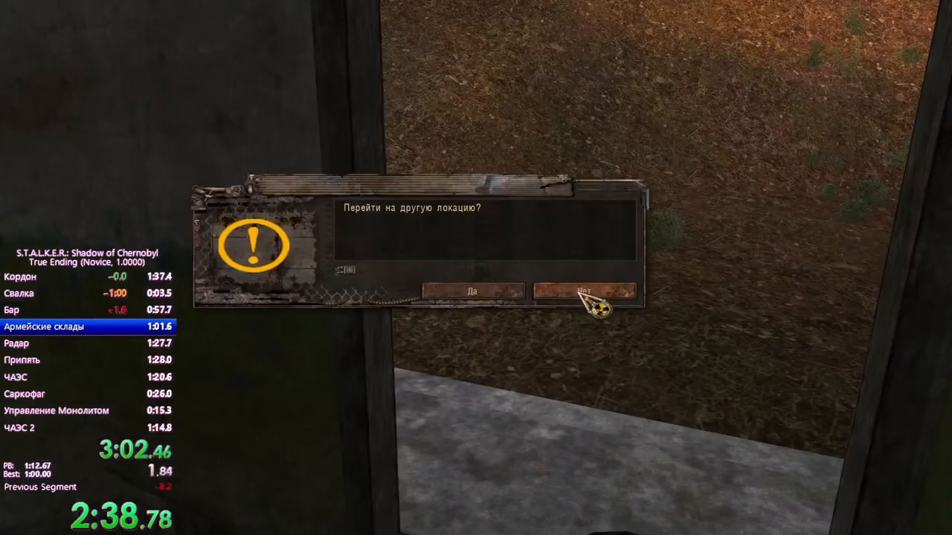
click(471, 290)
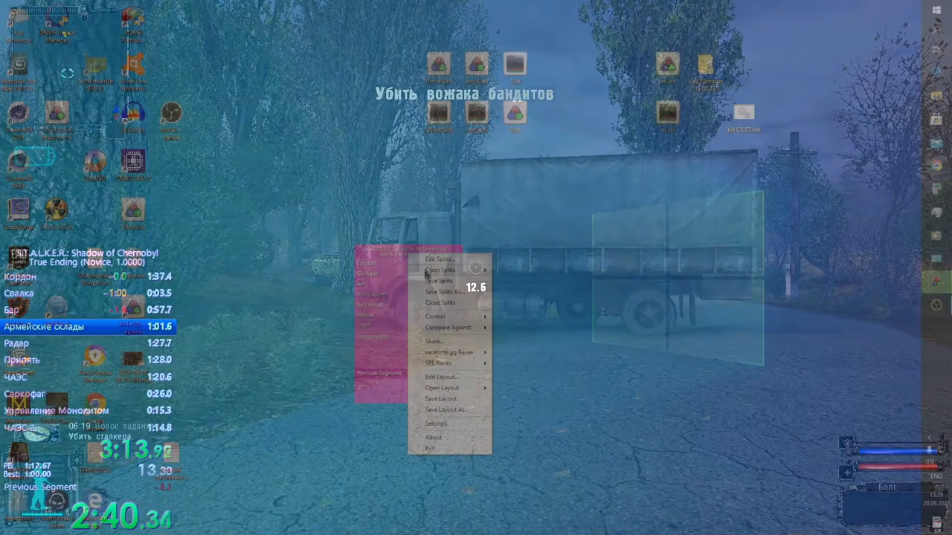
- Add a Subsplits list component to the pink layout in the layout editor
click(443, 376)
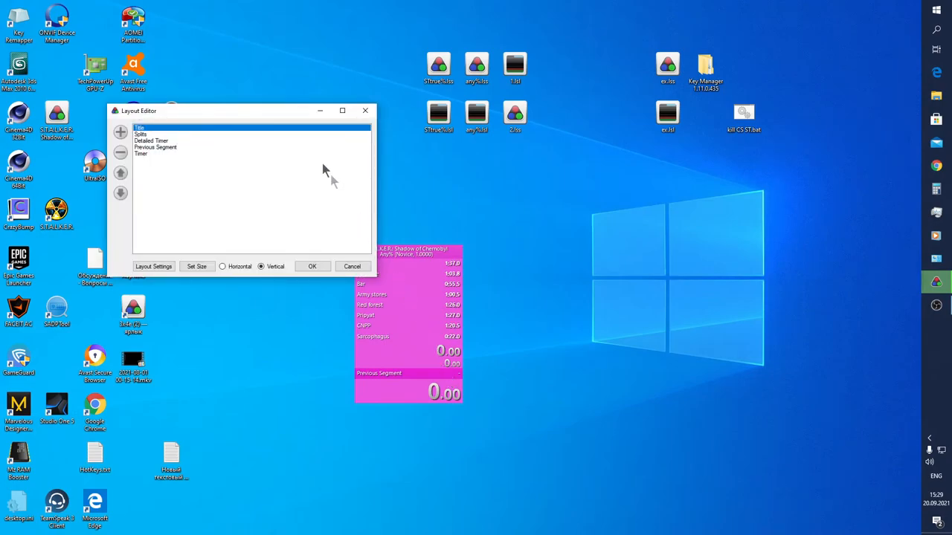
drag(238, 111, 617, 238)
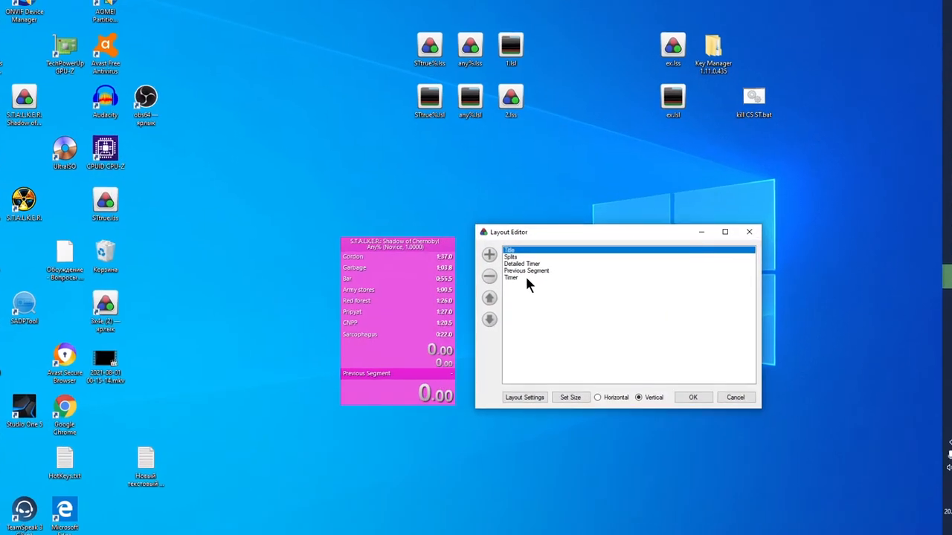
click(489, 255)
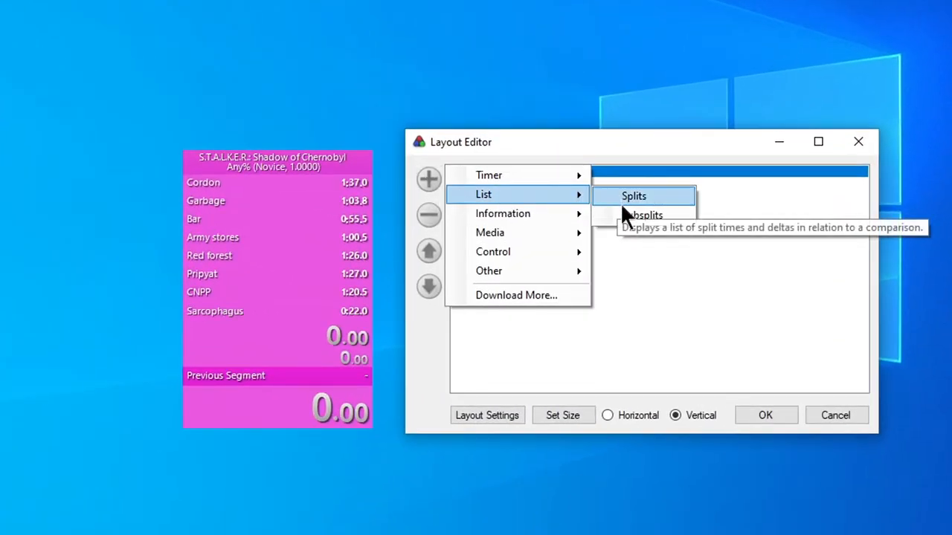
mouse_move(641, 215)
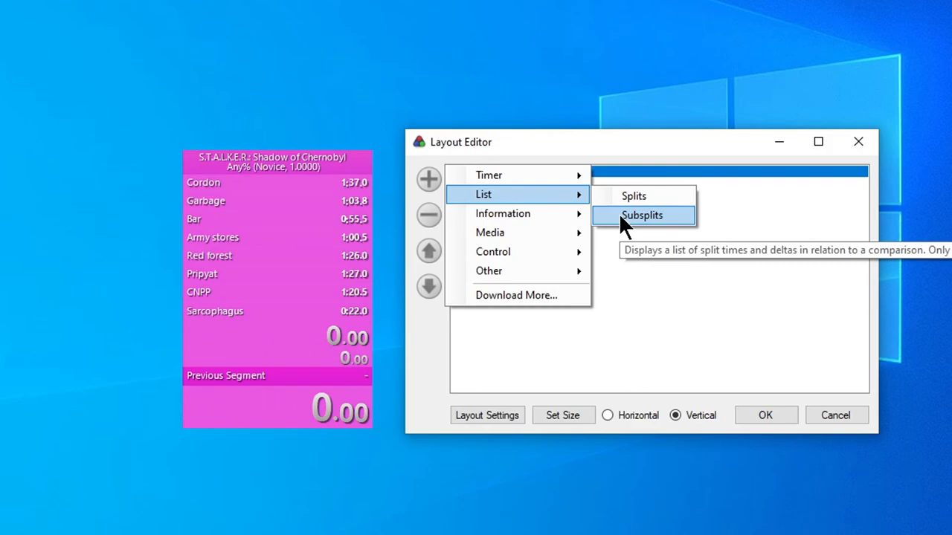
click(641, 214)
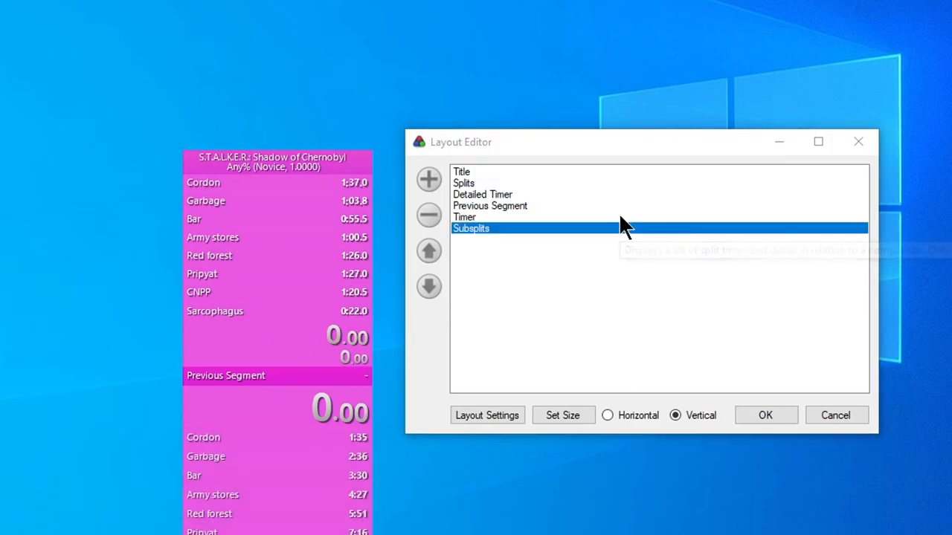
mouse_move(509, 277)
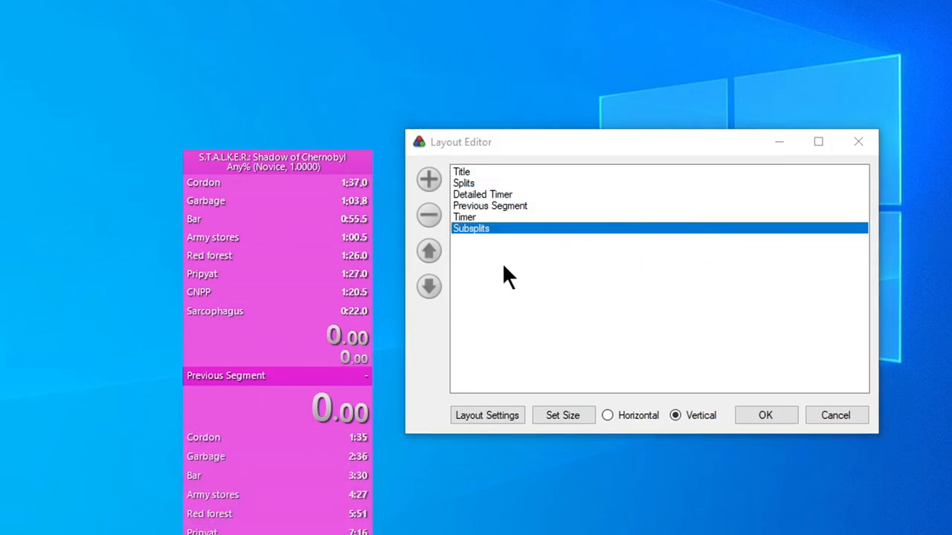
mouse_move(499, 296)
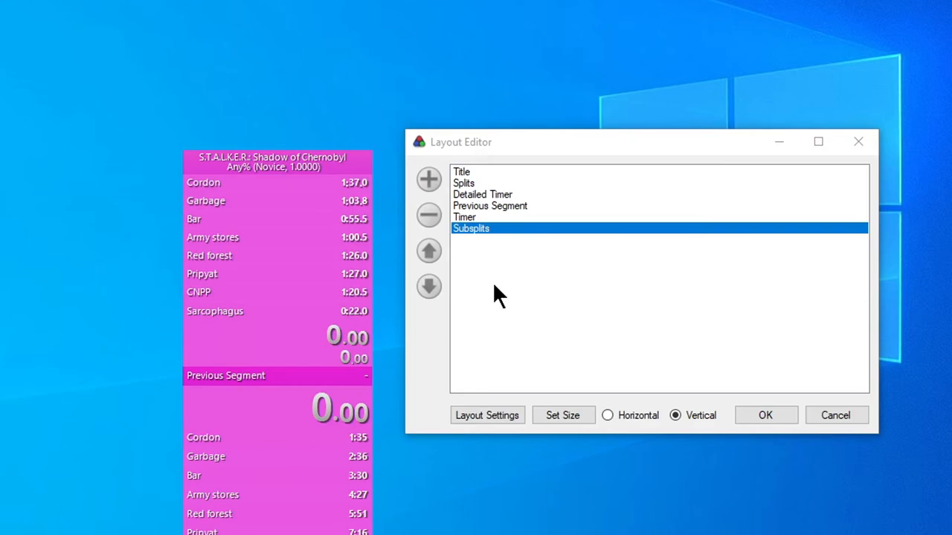
mouse_move(488, 265)
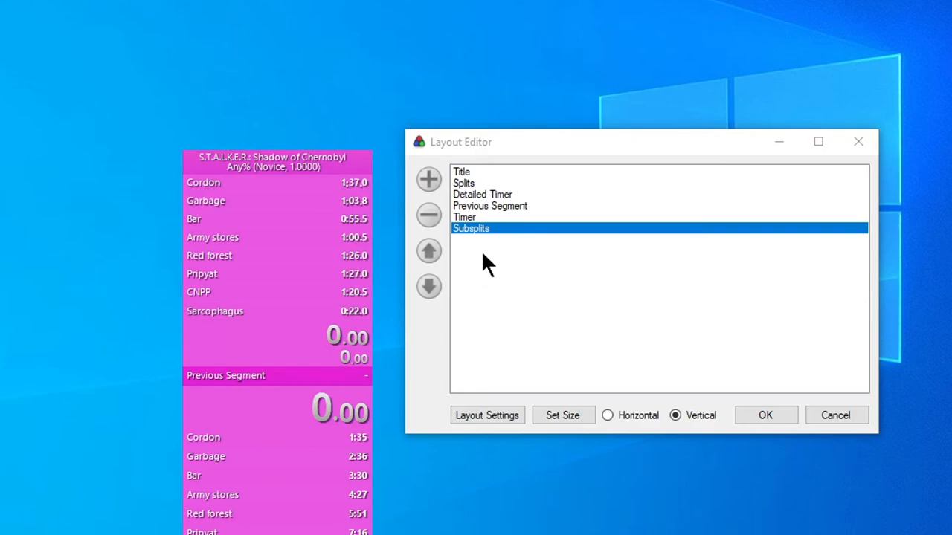
mouse_move(464, 192)
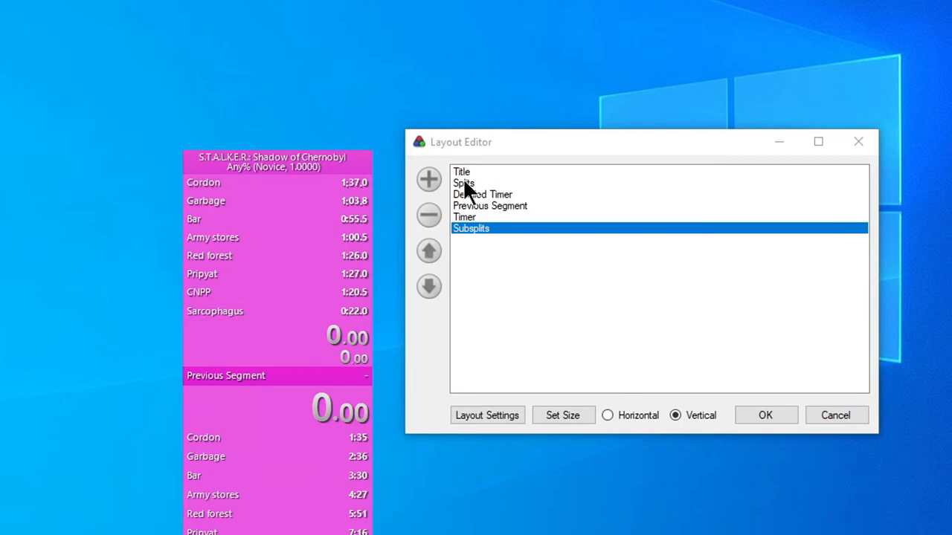
- Remove the Splits component, move Subsplits up under Title and apply the layout
click(428, 215)
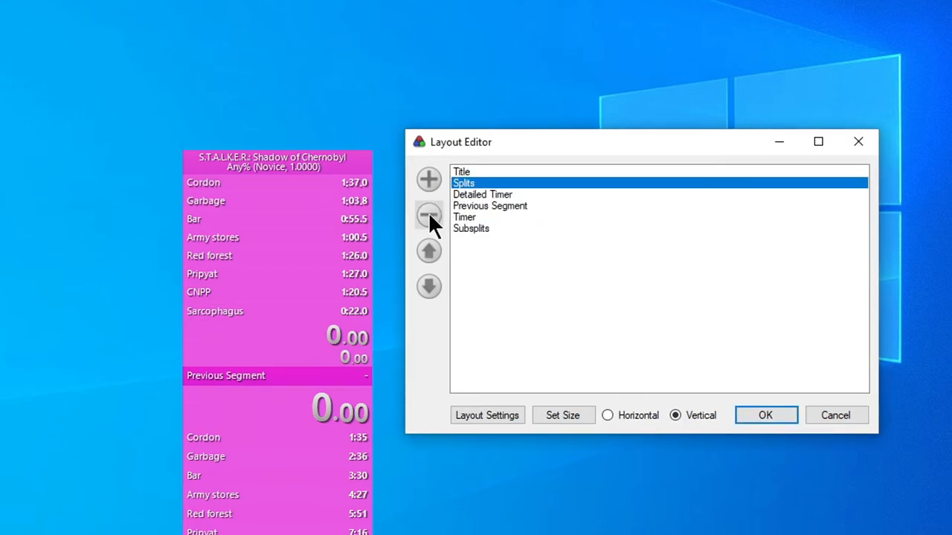
click(428, 214)
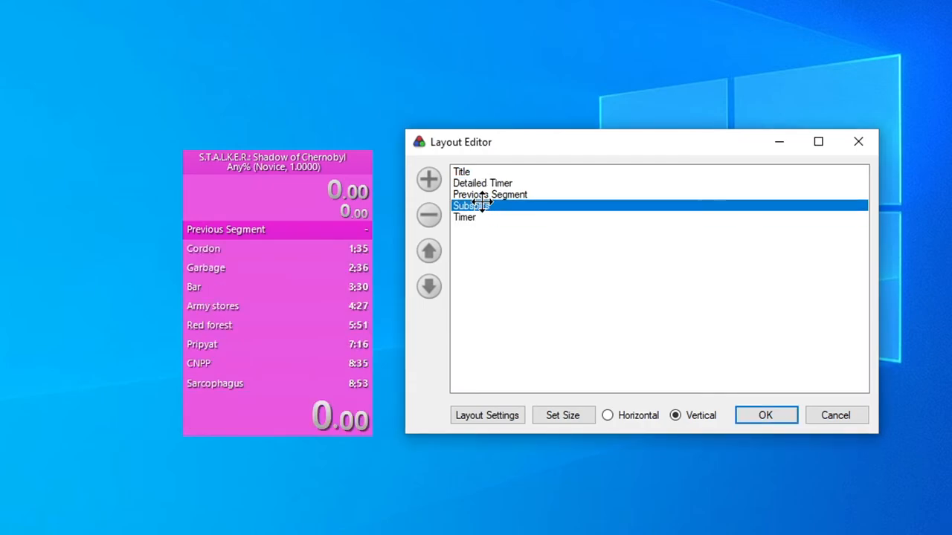
click(428, 250)
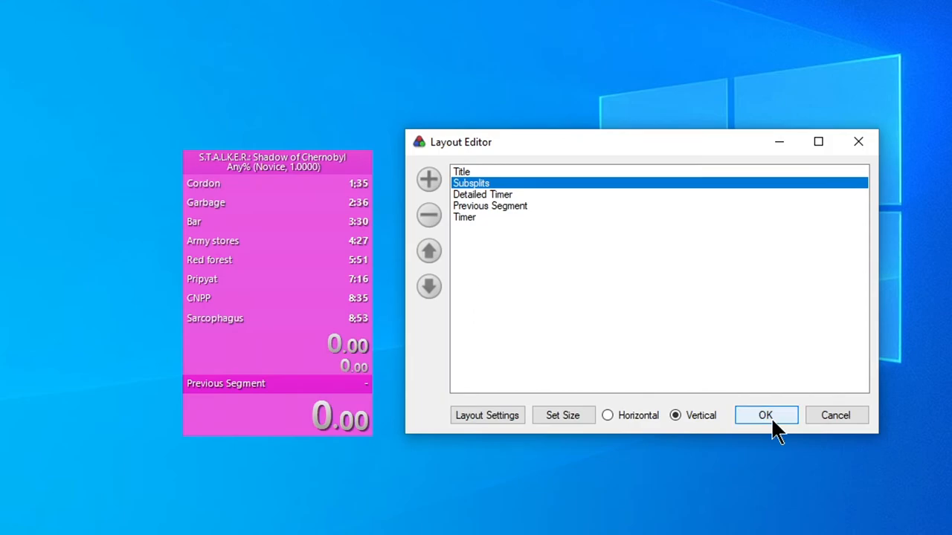
click(765, 415)
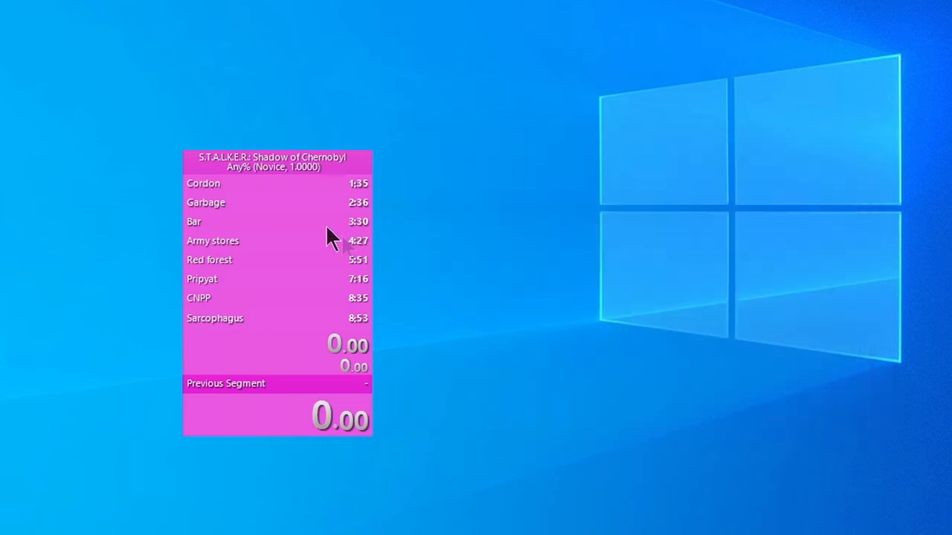
- Rename the Cordon and Garbage segments to -Cordon and -Garbage in the splits editor
right_click(276, 238)
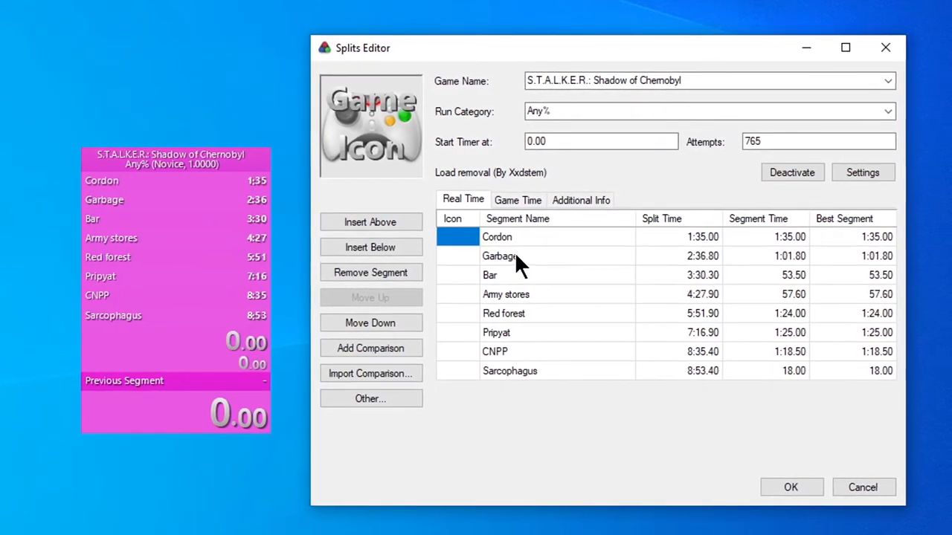
click(497, 236)
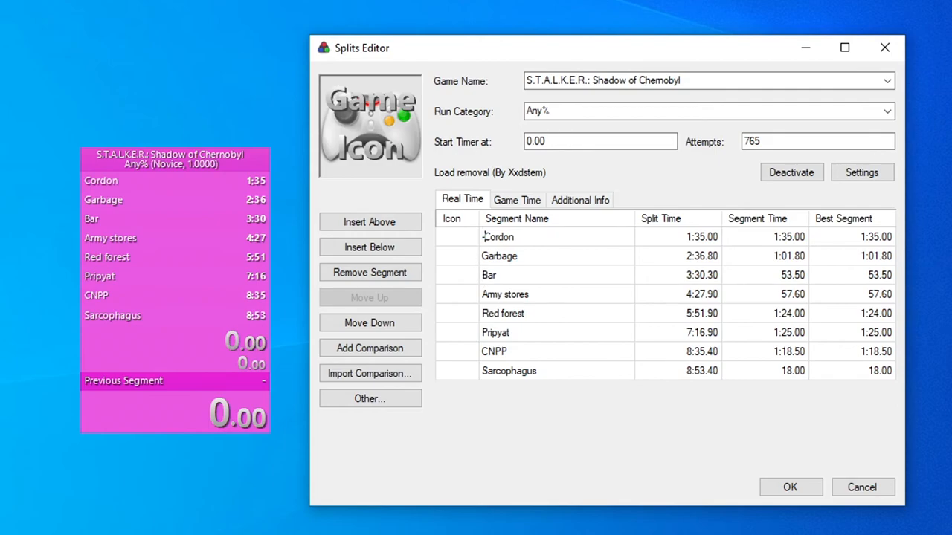
click(499, 255)
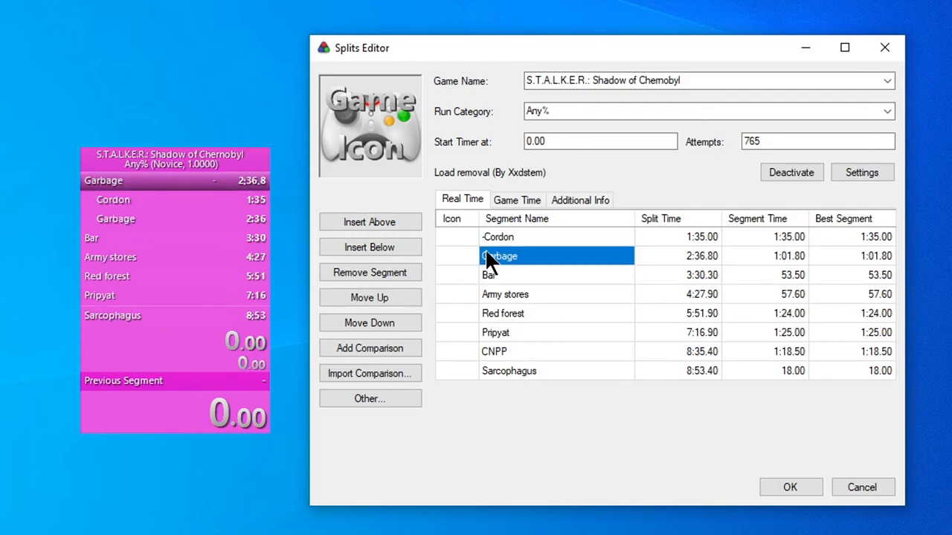
double_click(500, 256)
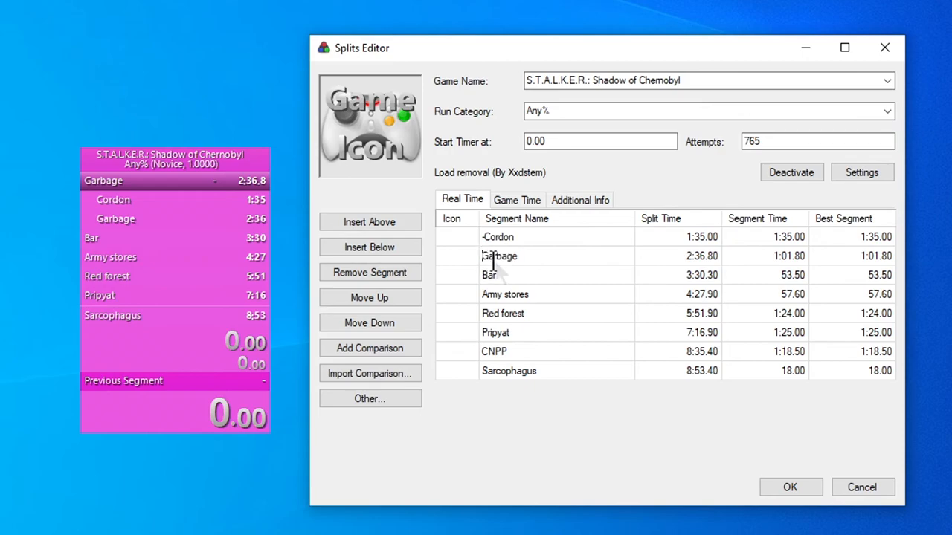
click(521, 274)
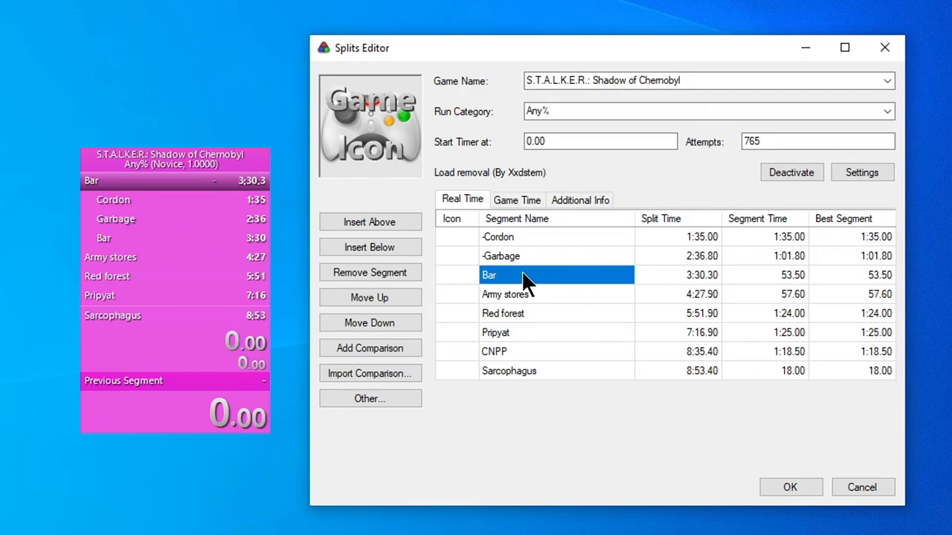
mouse_move(536, 274)
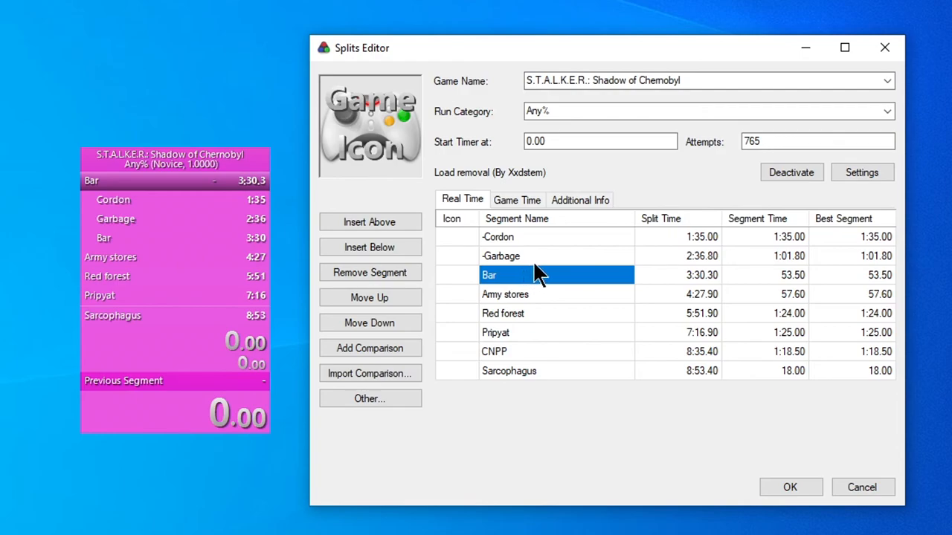
mouse_move(508, 303)
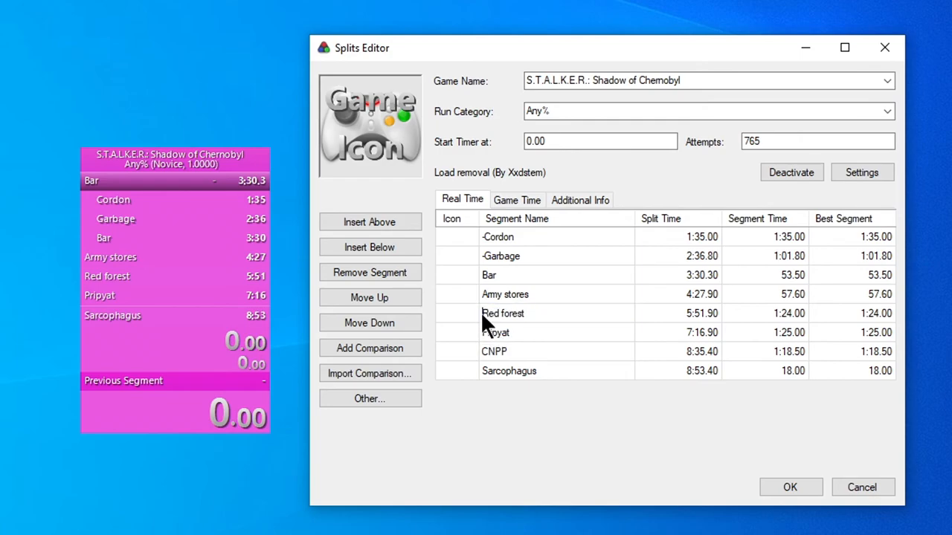
- Rename Army stores and Red forest with a '-' prefix and save the splits
click(506, 295)
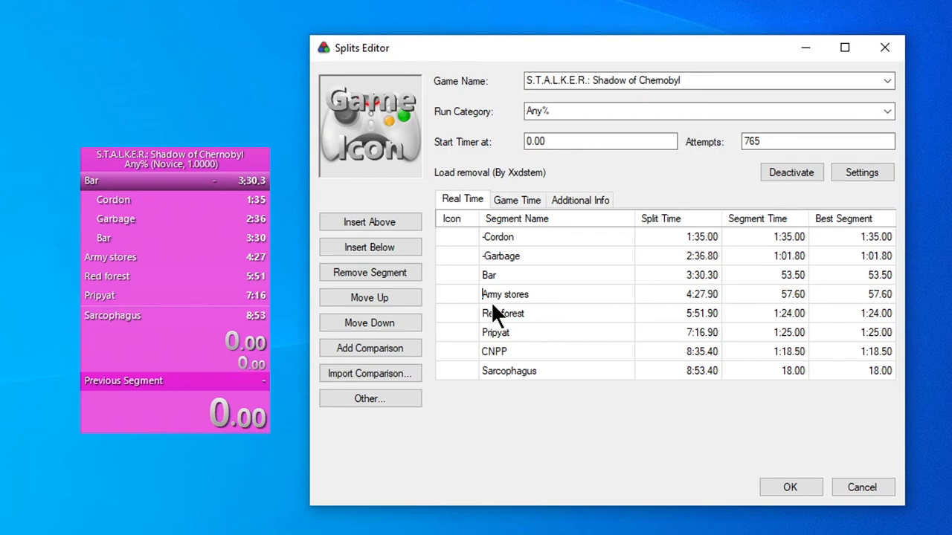
mouse_move(528, 319)
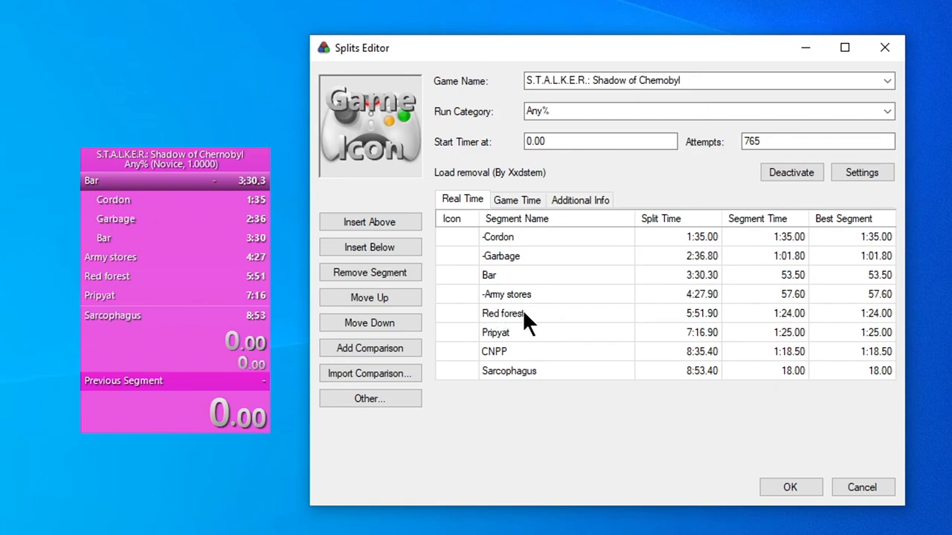
double_click(502, 312)
text(-)
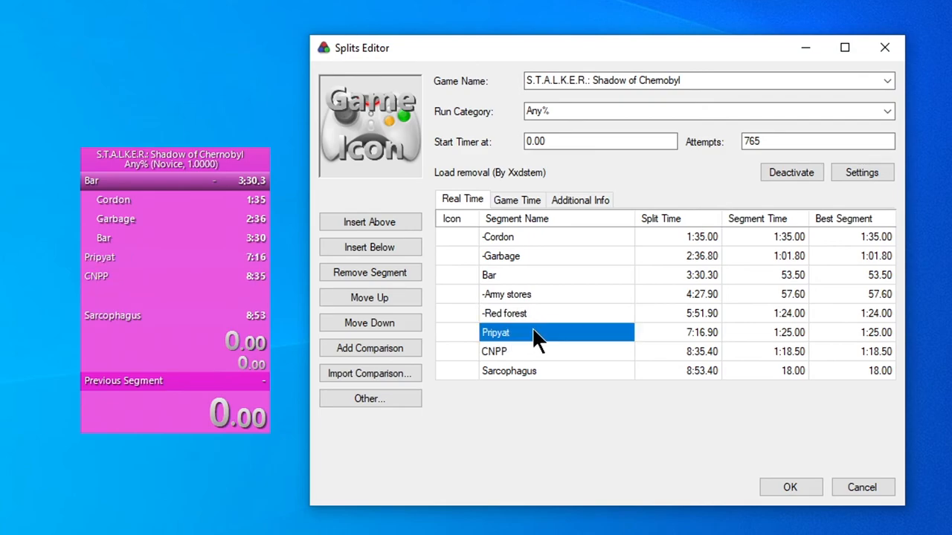
mouse_move(357, 342)
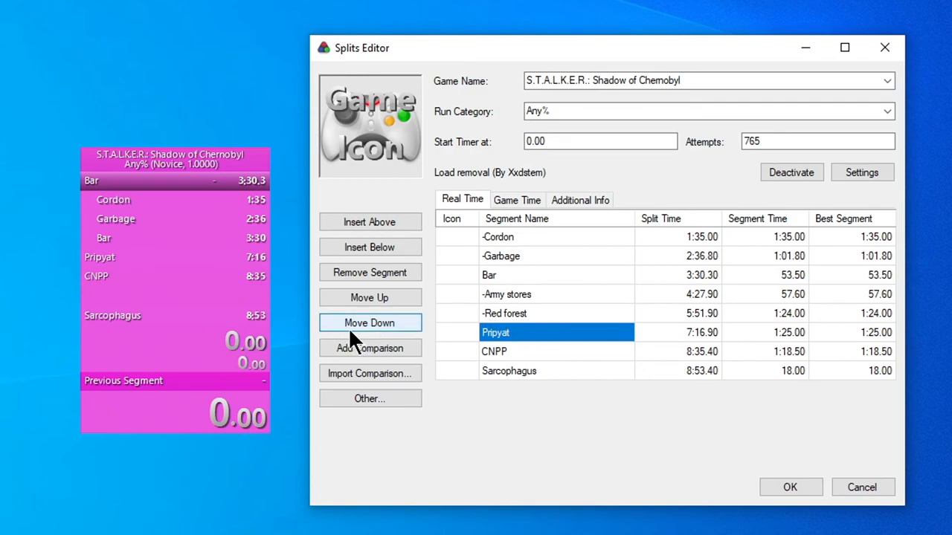
mouse_move(516, 407)
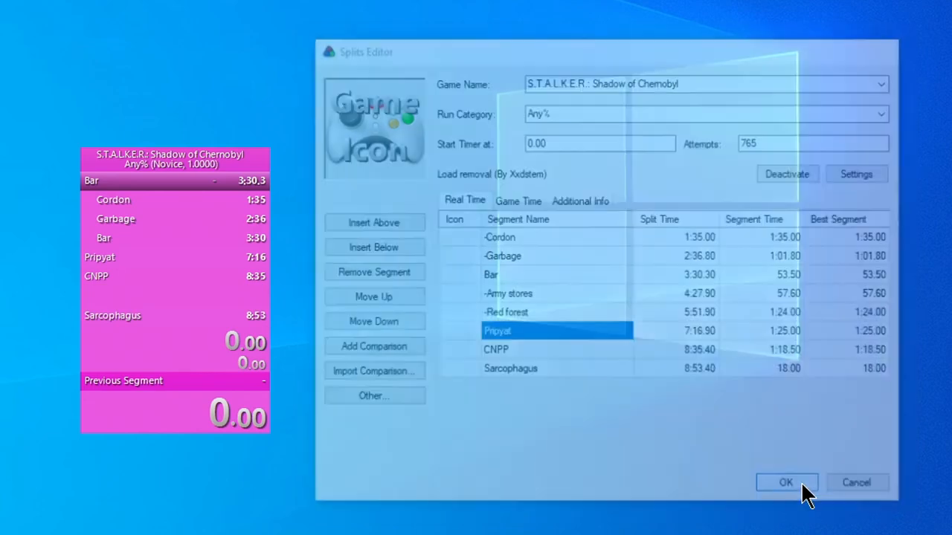
click(785, 482)
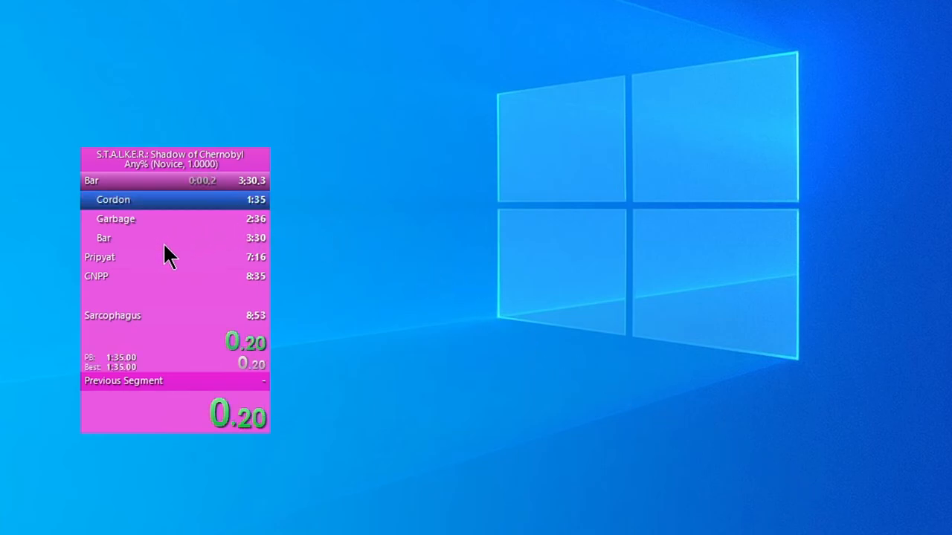
mouse_move(341, 329)
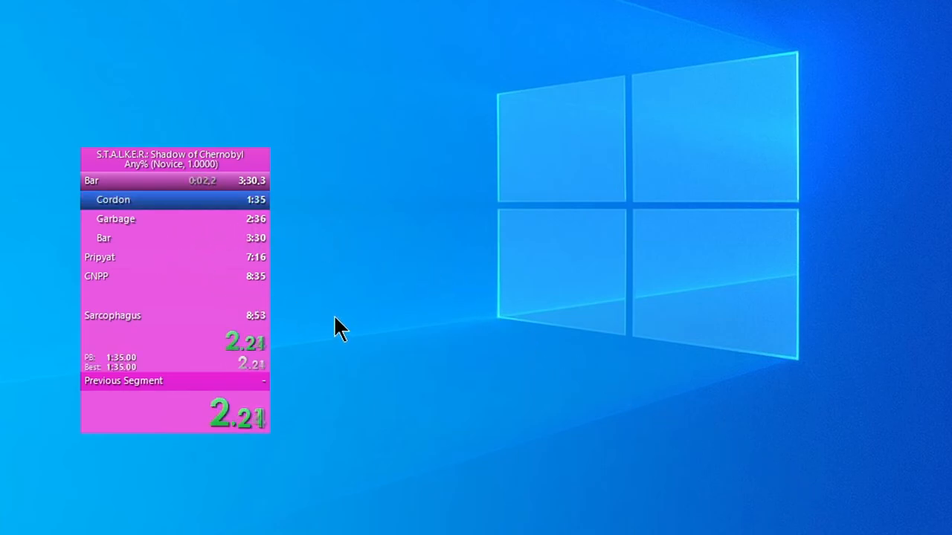